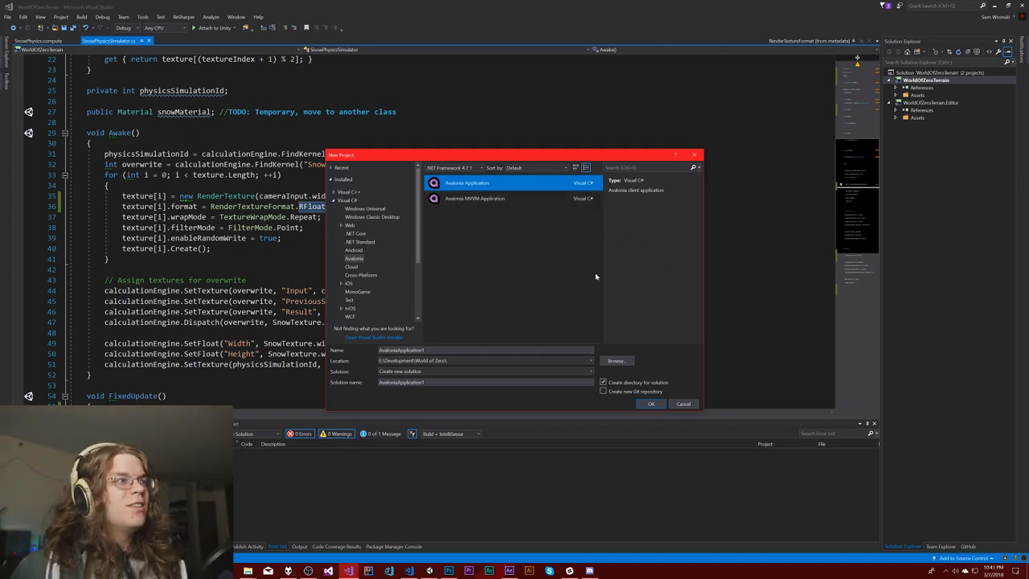
pyautogui.moveTo(587, 275)
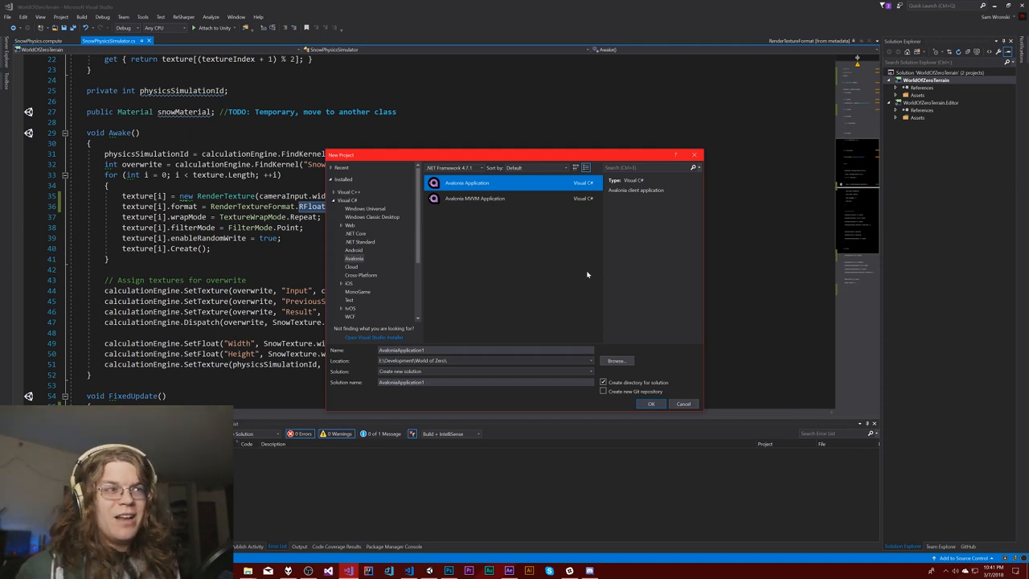
pyautogui.moveTo(478, 216)
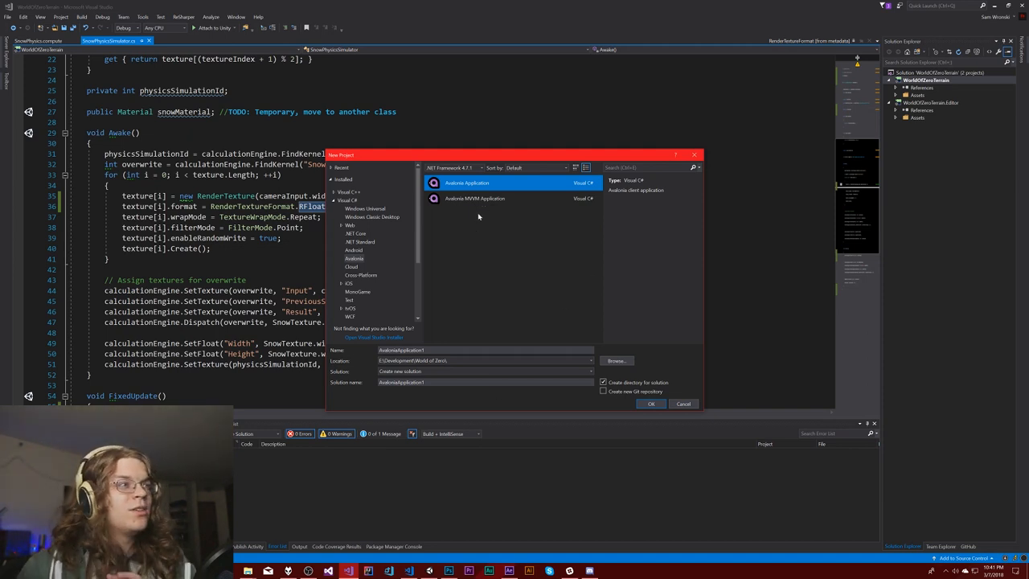
# - Name the new Avalonia Application project AvaloniaHelloWorld
pyautogui.click(483, 350)
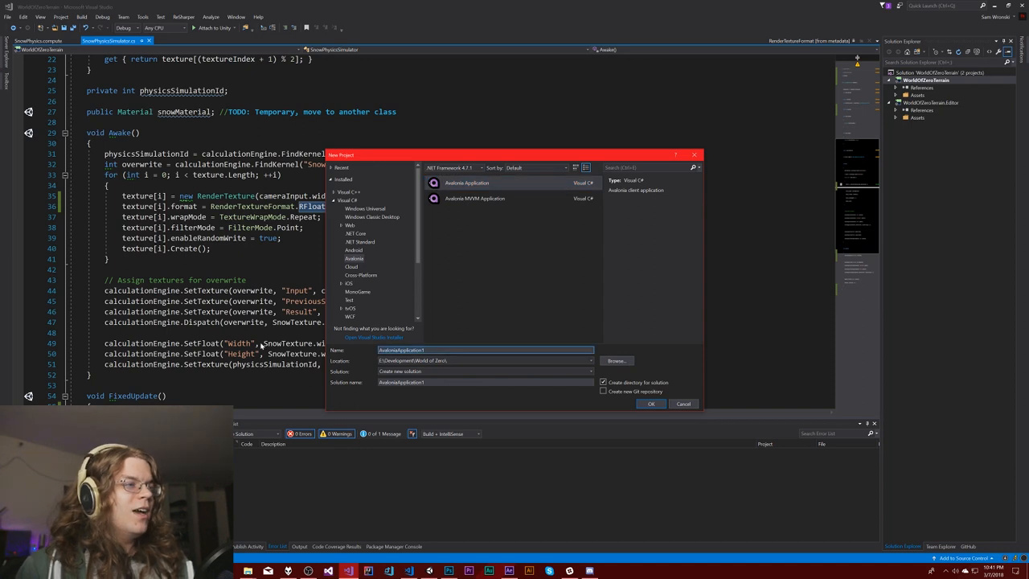
pyautogui.write('Aval')
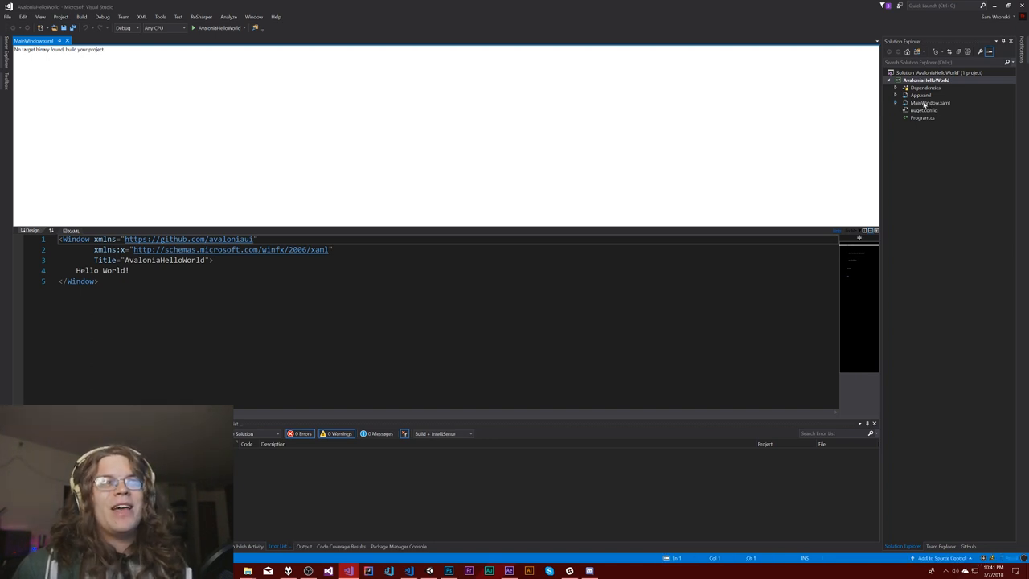
# - Expand the XAML files in Solution Explorer and open App.xaml.cs
pyautogui.click(931, 102)
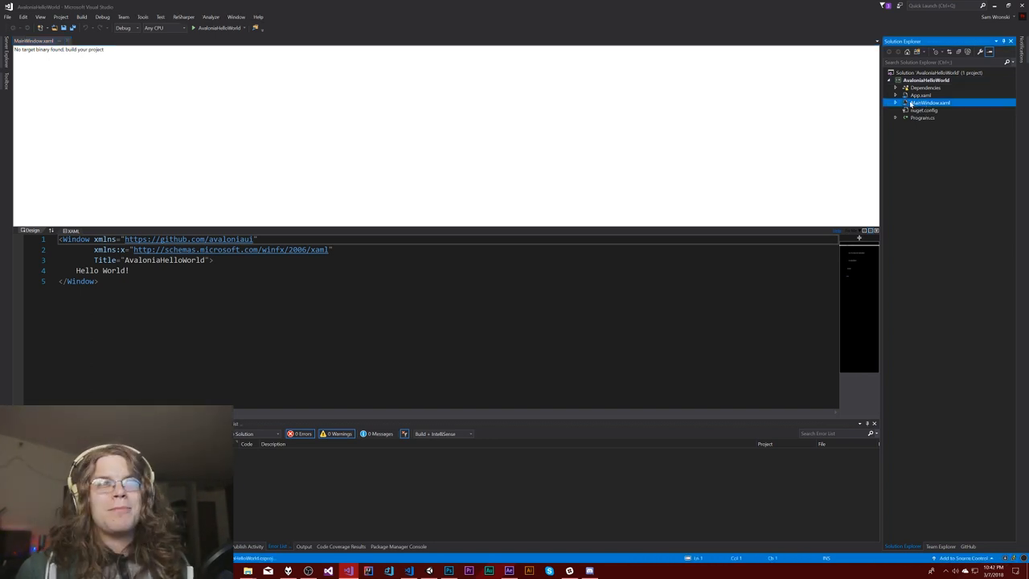
pyautogui.click(901, 102)
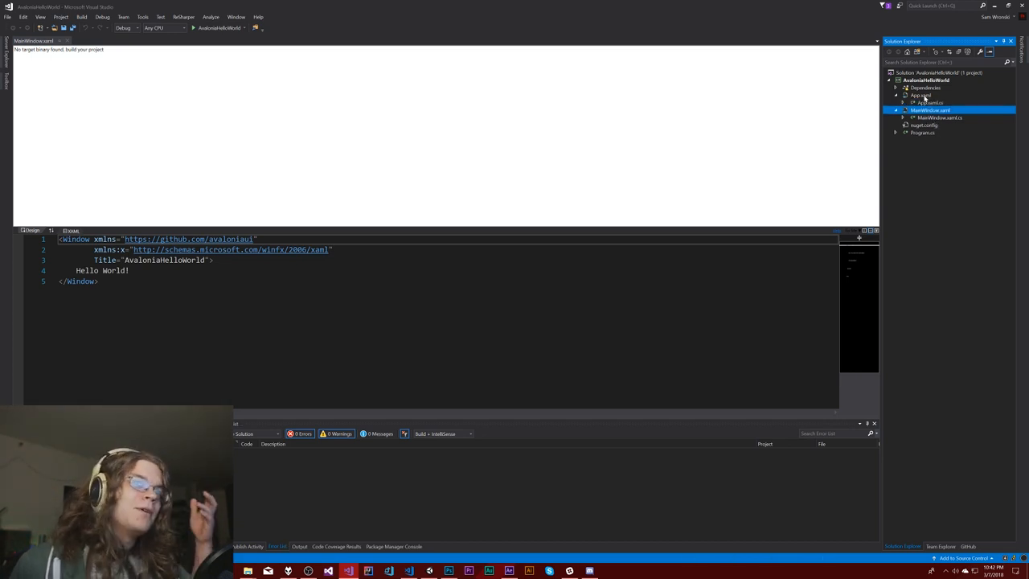
pyautogui.doubleClick(922, 102)
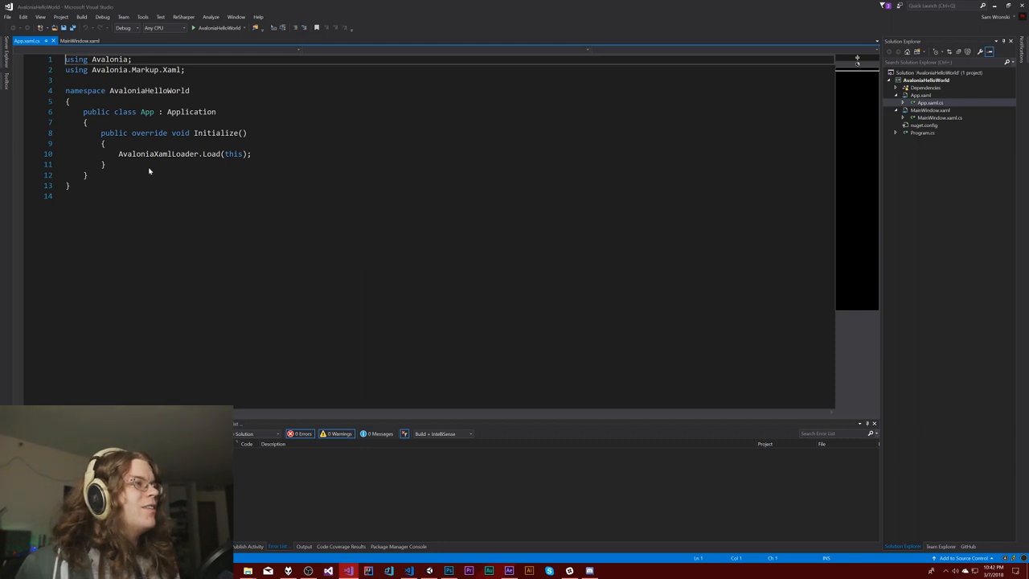
pyautogui.moveTo(314, 150)
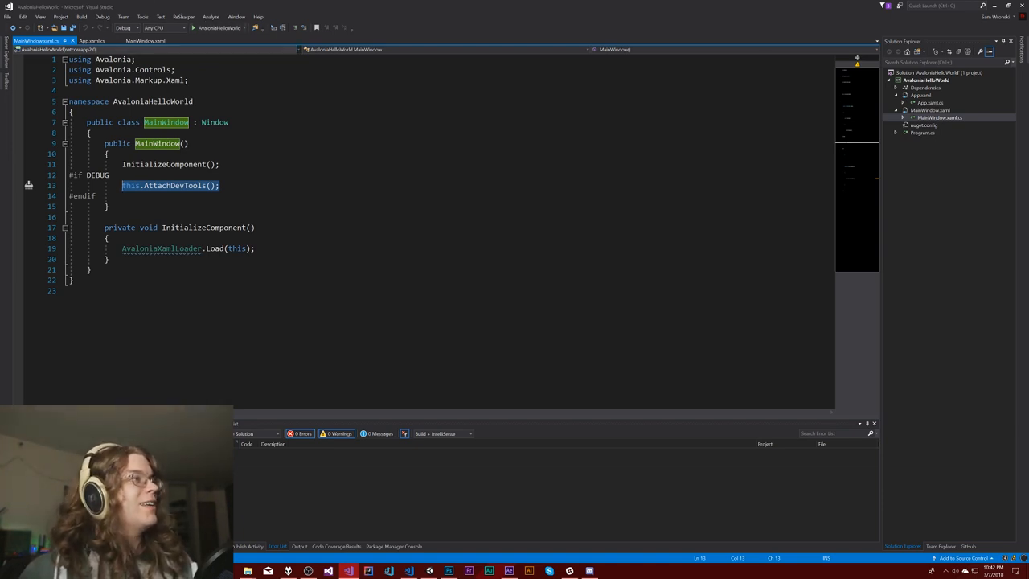
# - Check the target framework dropdown and start debugging AvaloniaHelloWorld
pyautogui.click(217, 27)
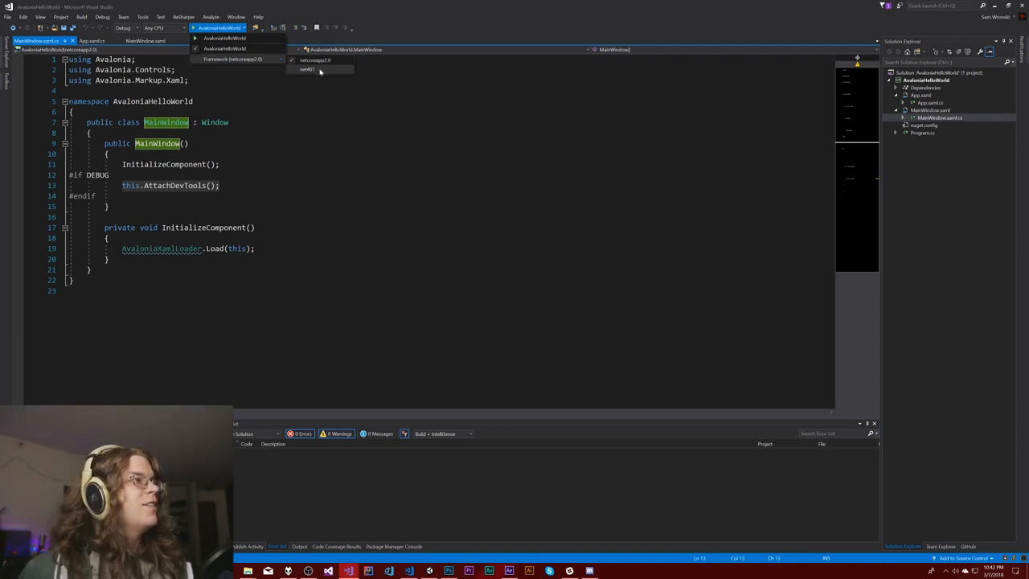
pyautogui.click(223, 37)
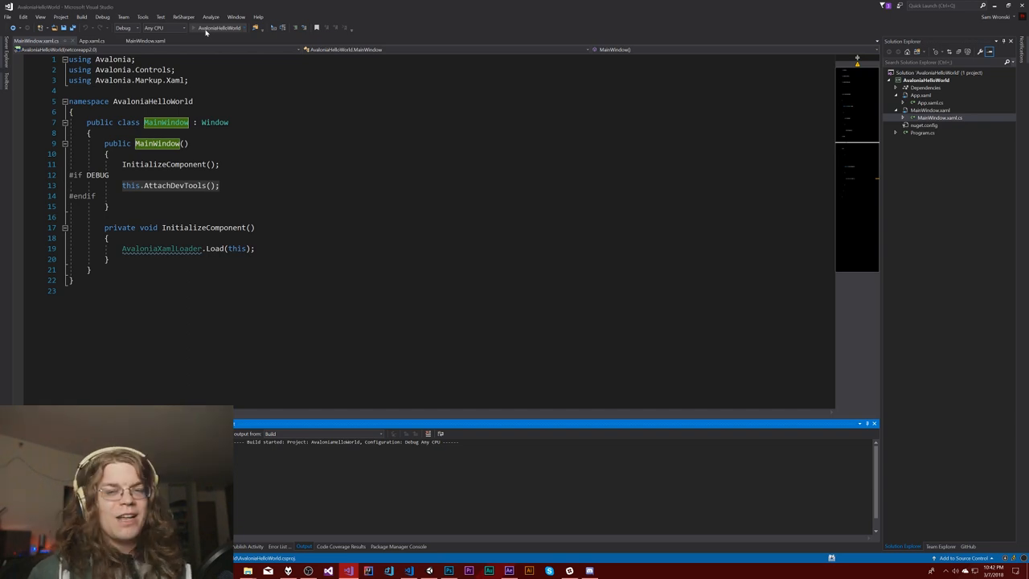
pyautogui.click(205, 27)
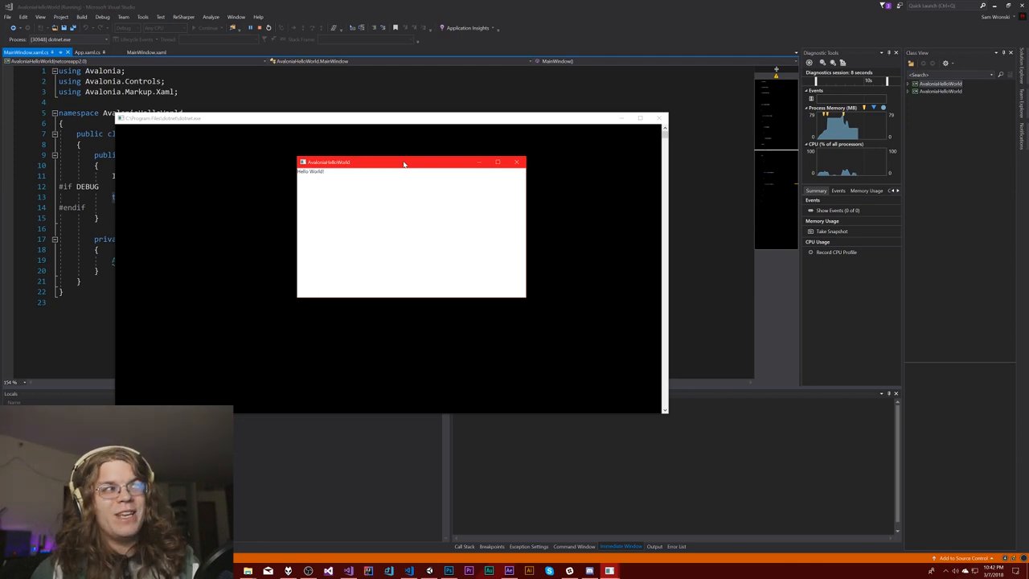
pyautogui.moveTo(324, 188)
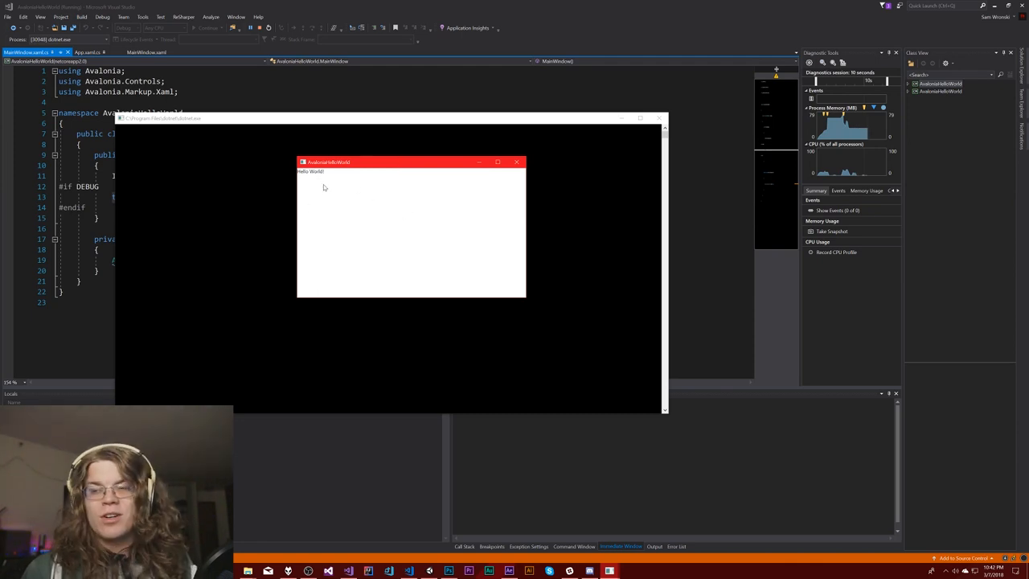
pyautogui.moveTo(414, 173)
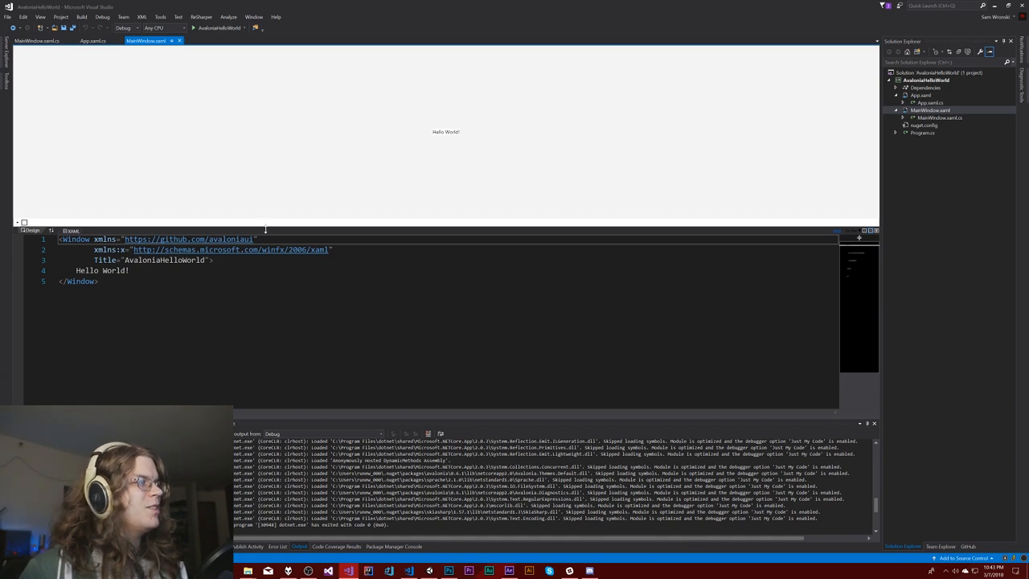
pyautogui.moveTo(231, 249)
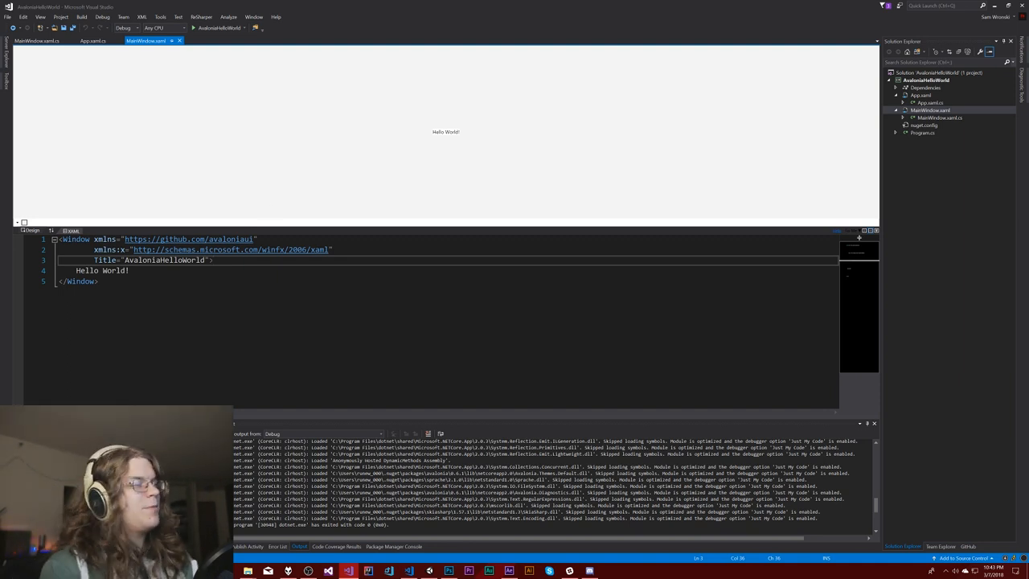
# - Replace Hello World! with a StackPanel containing a TextBlock with Text 'Greeting'
pyautogui.press('enter')
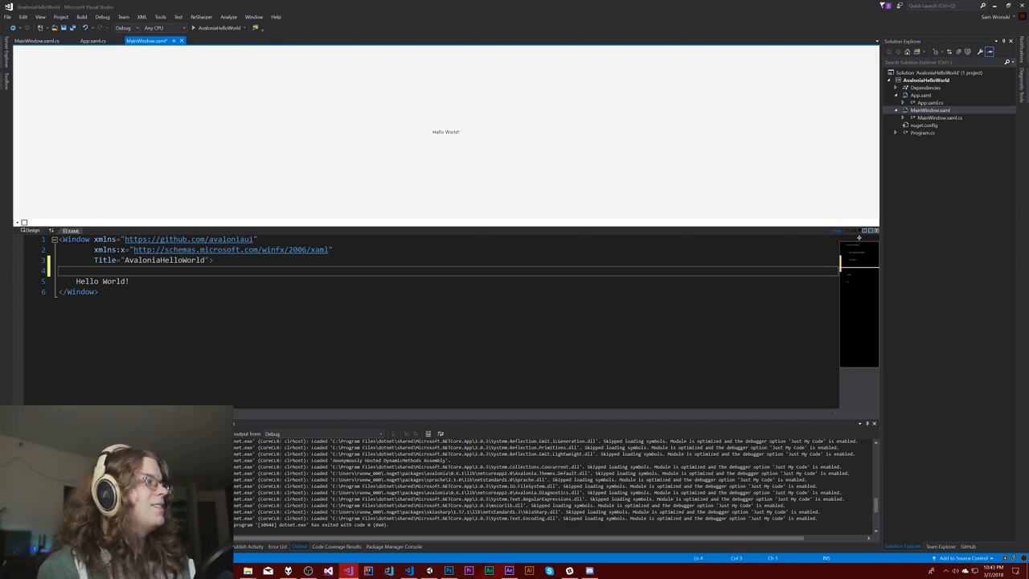
pyautogui.write('<StackPanel></StackPanel>')
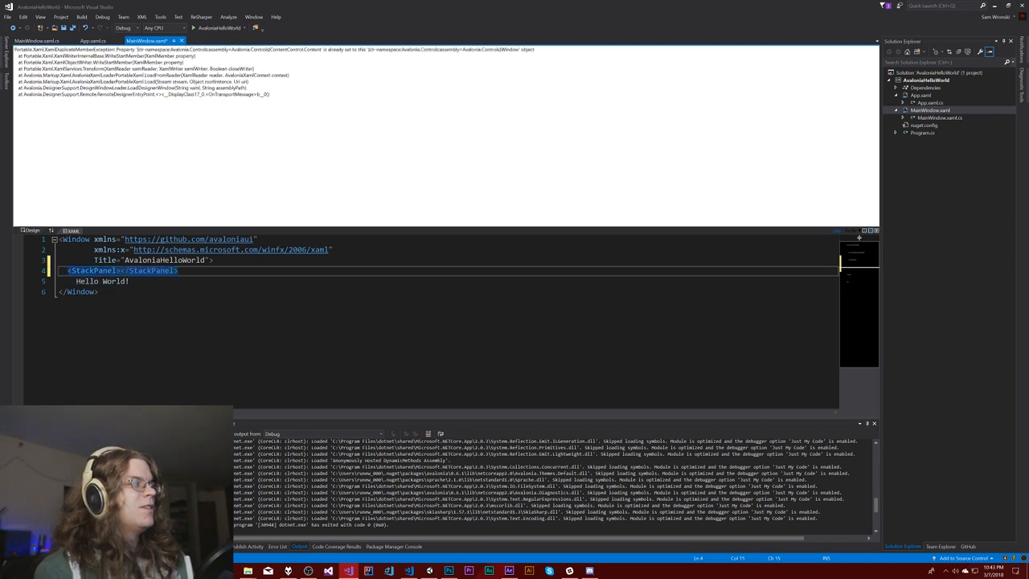
pyautogui.press('Enter')
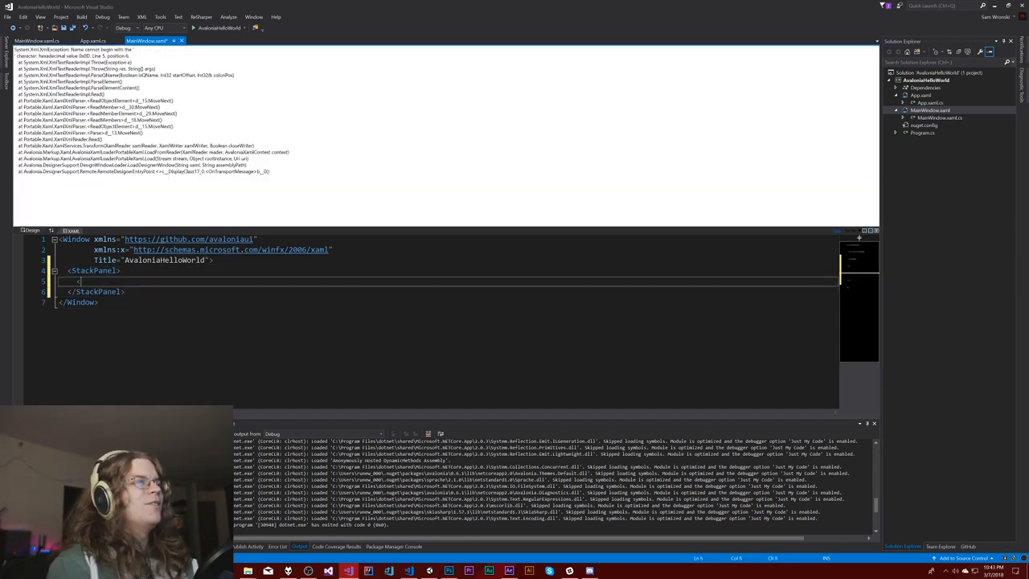
pyautogui.write('<')
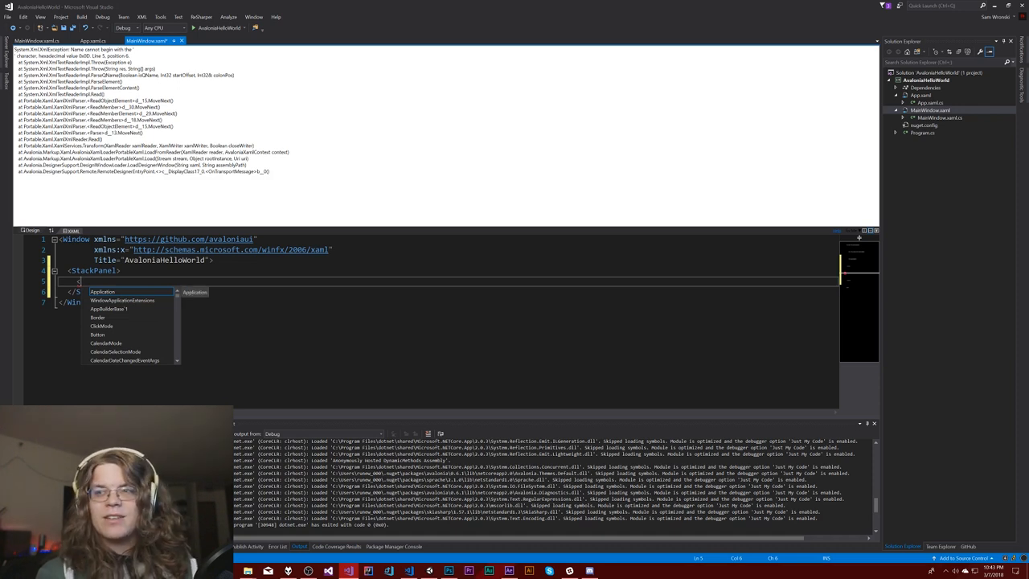
pyautogui.write('TextBlock')
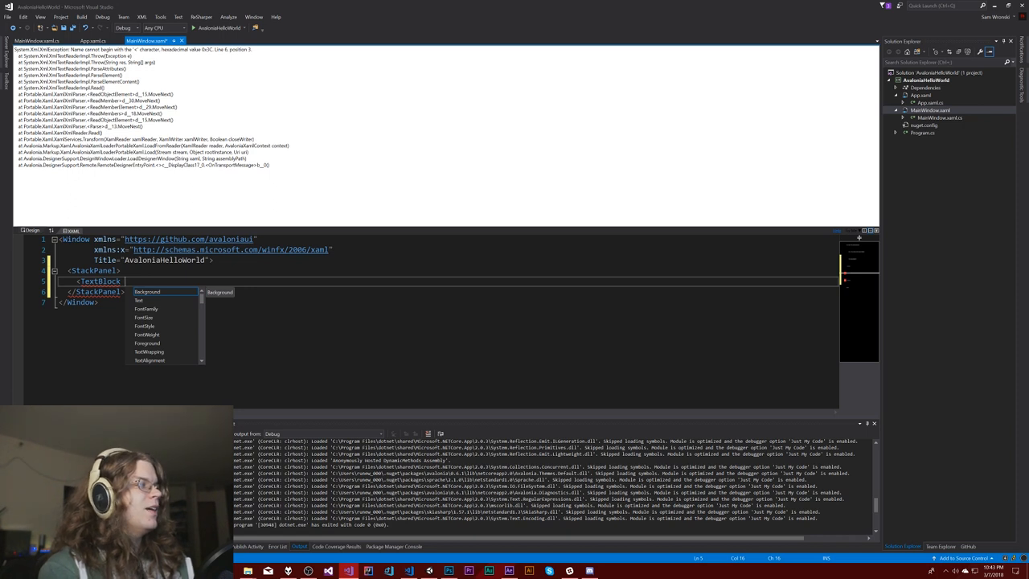
pyautogui.write('Text="Gre')
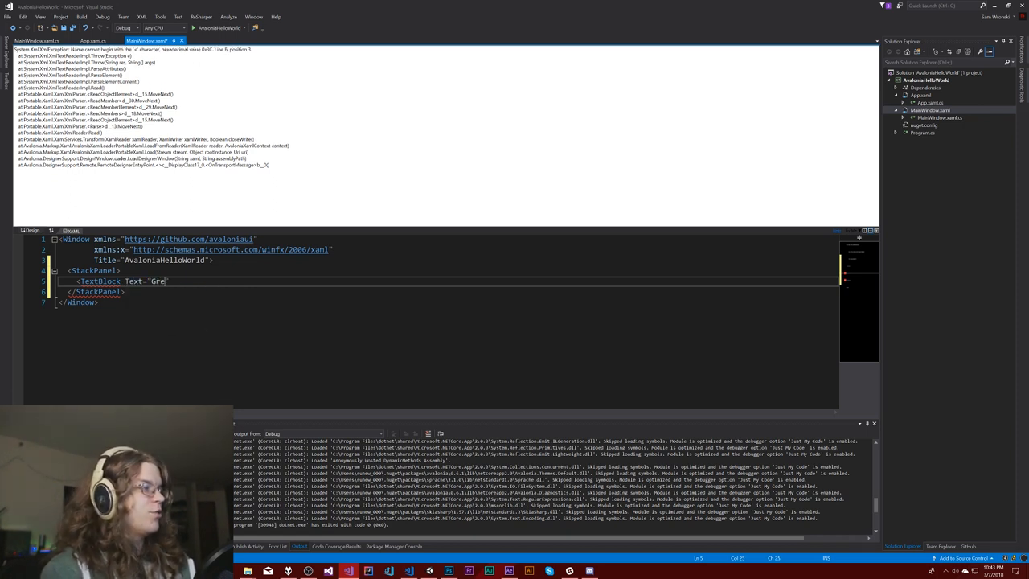
pyautogui.write('eting')
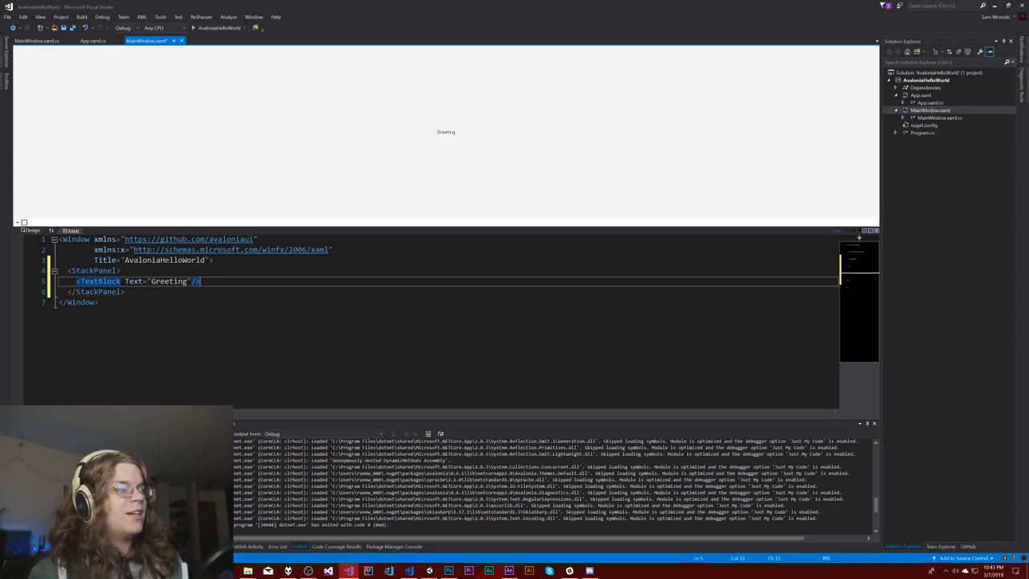
# - Set the StackPanel Orientation to Vertical and add a TextBox with Text 'Some Name'
pyautogui.write('Orientation=""')
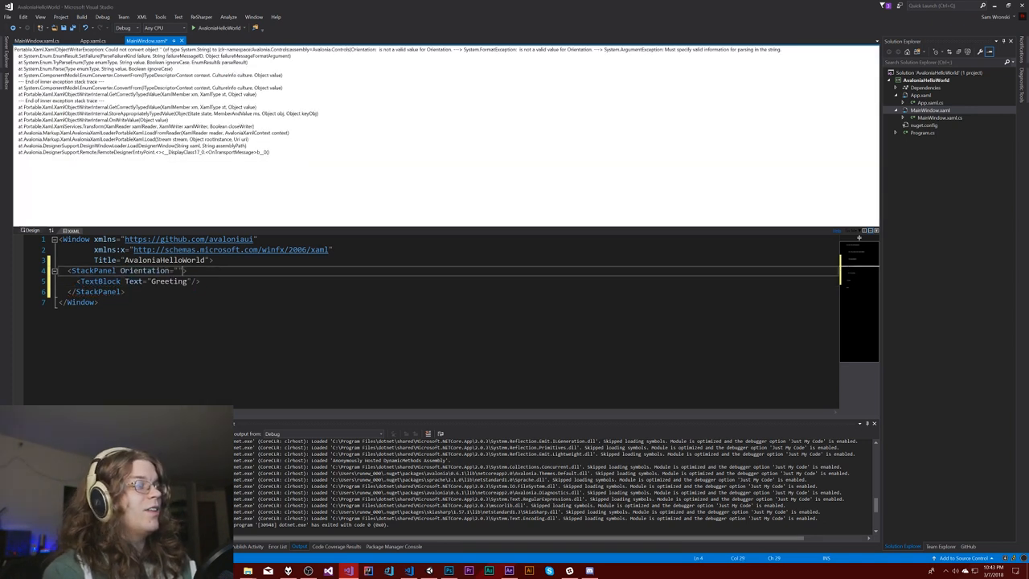
pyautogui.write('Valu')
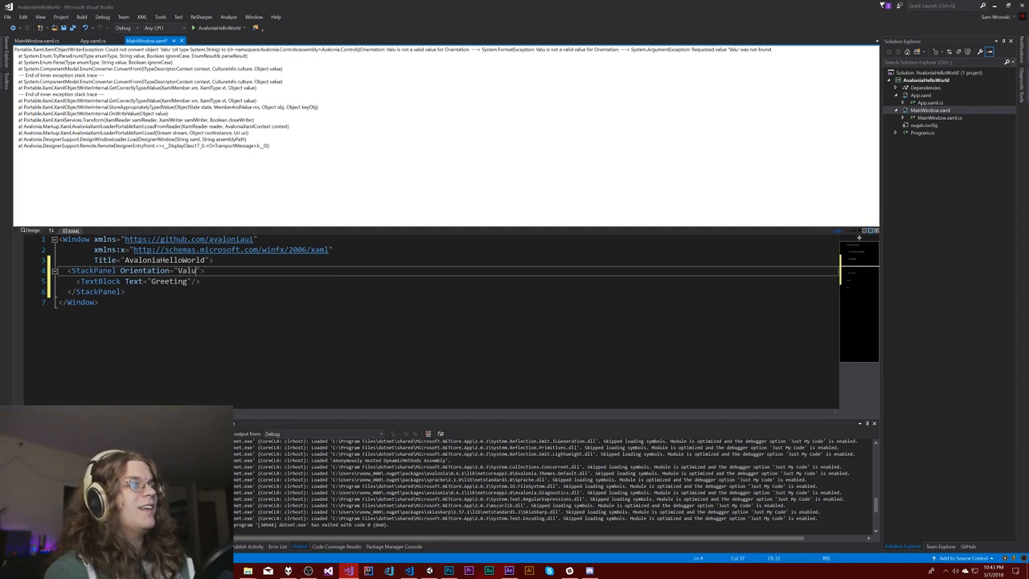
pyautogui.write('ertical')
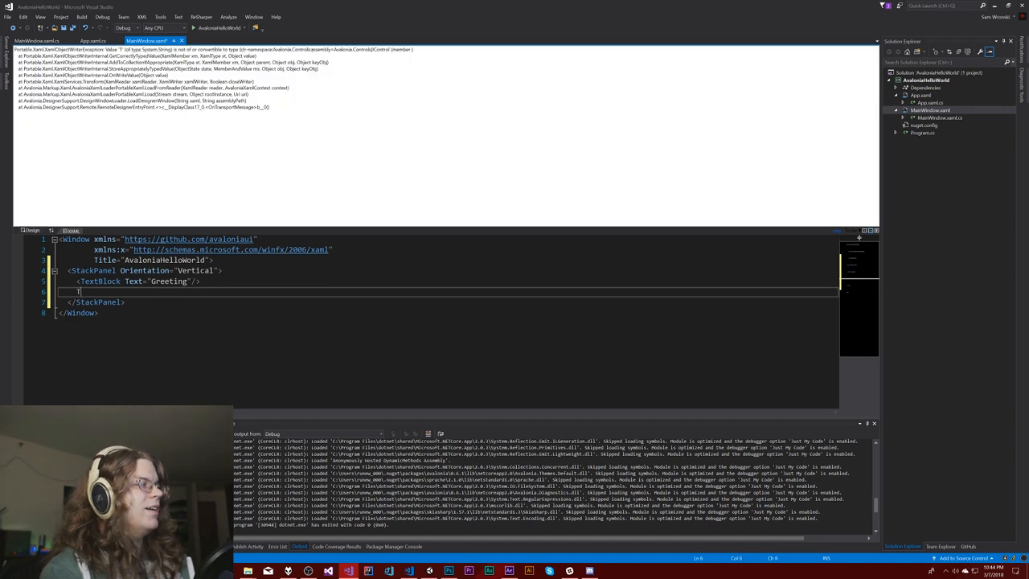
pyautogui.write('TextBox Text=""')
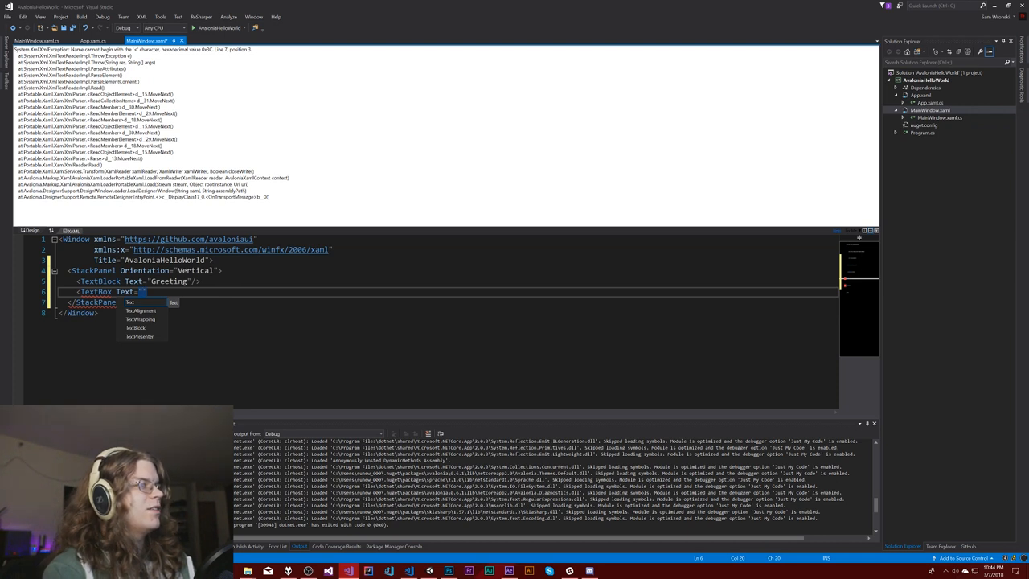
pyautogui.write('Some Name')
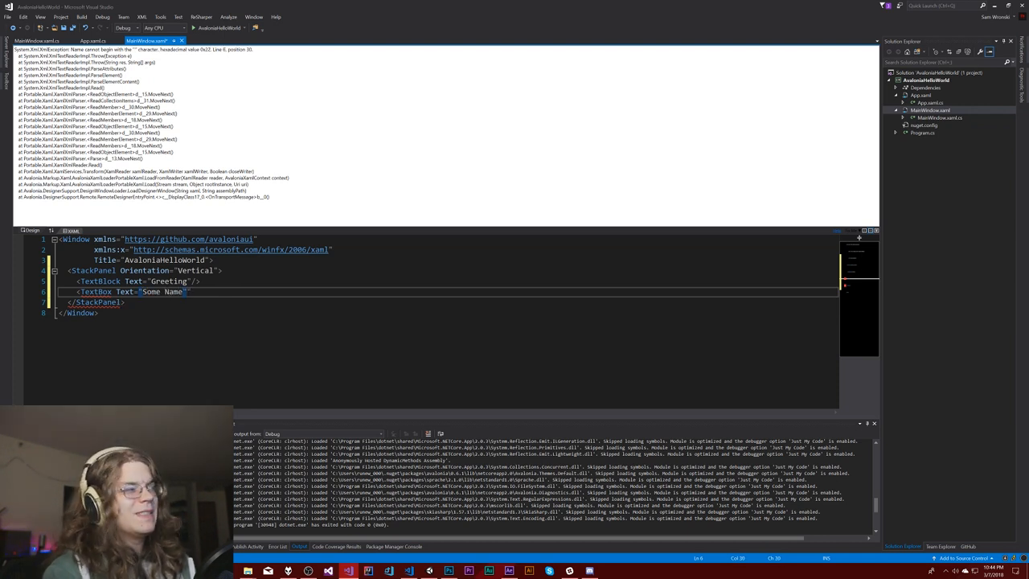
pyautogui.write('/>')
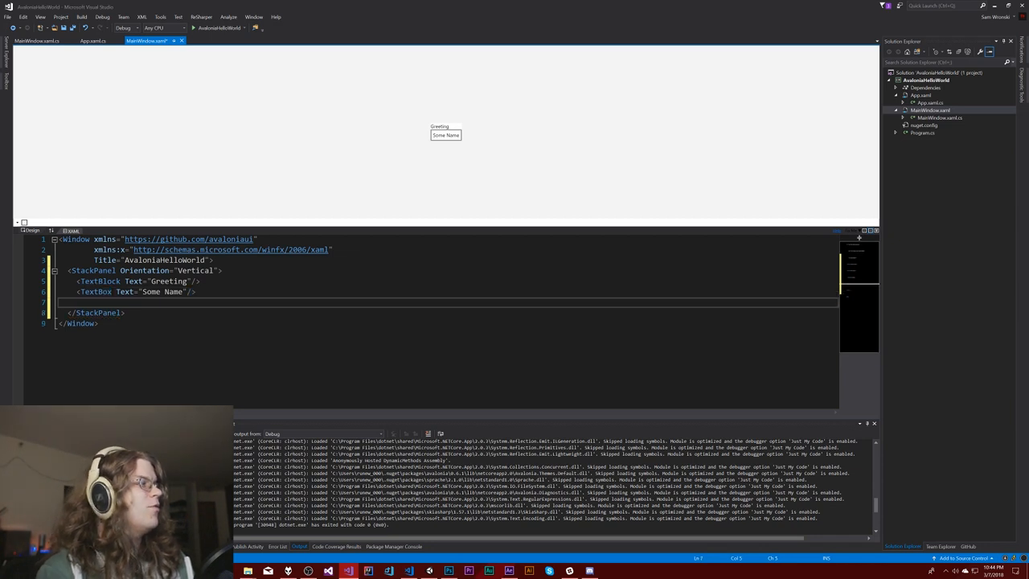
# - Add <Button Content="Say Hi!"/> after the TextBox inside the StackPanel
pyautogui.write('<')
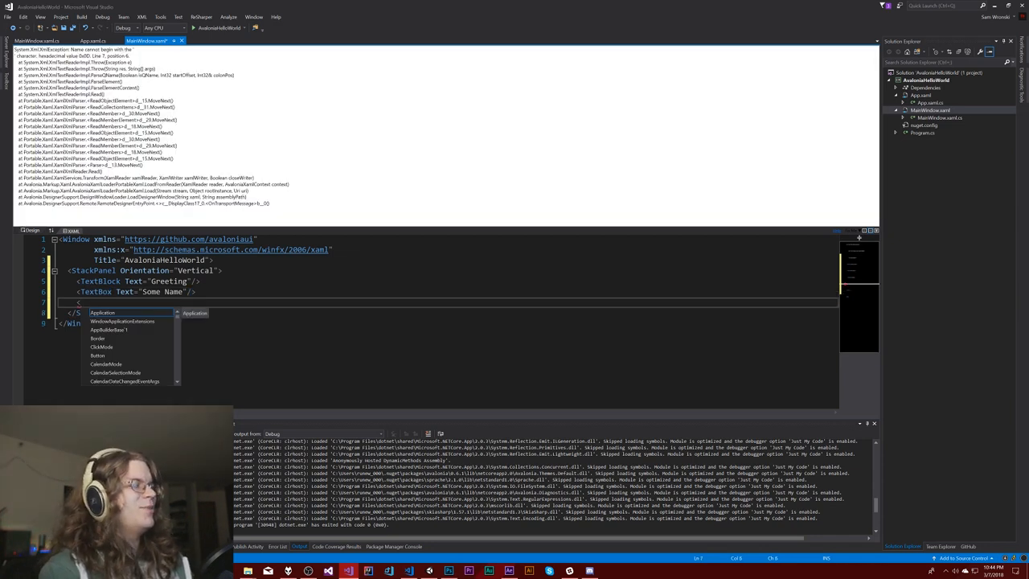
pyautogui.write('Button/>')
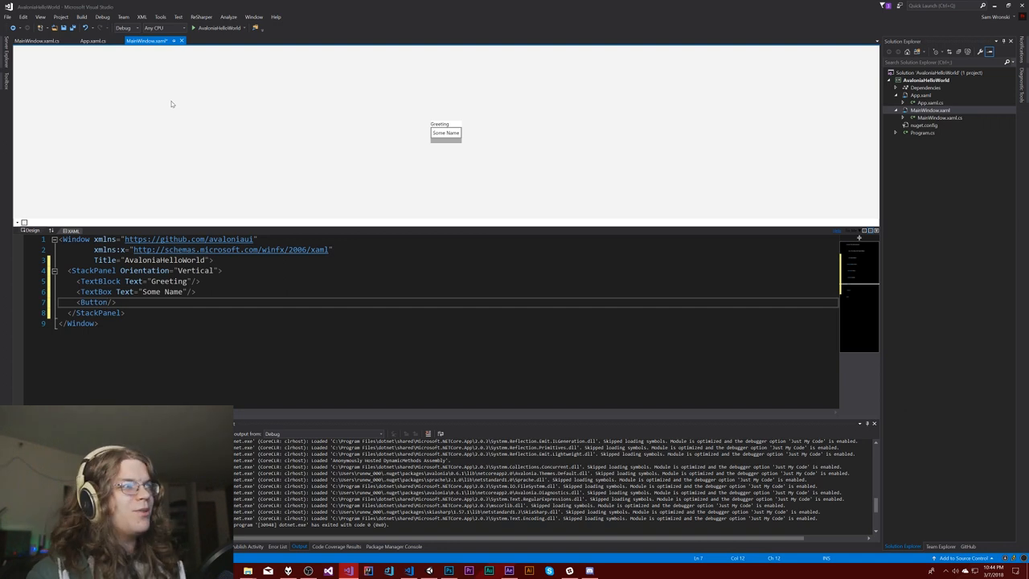
pyautogui.write('Content=""')
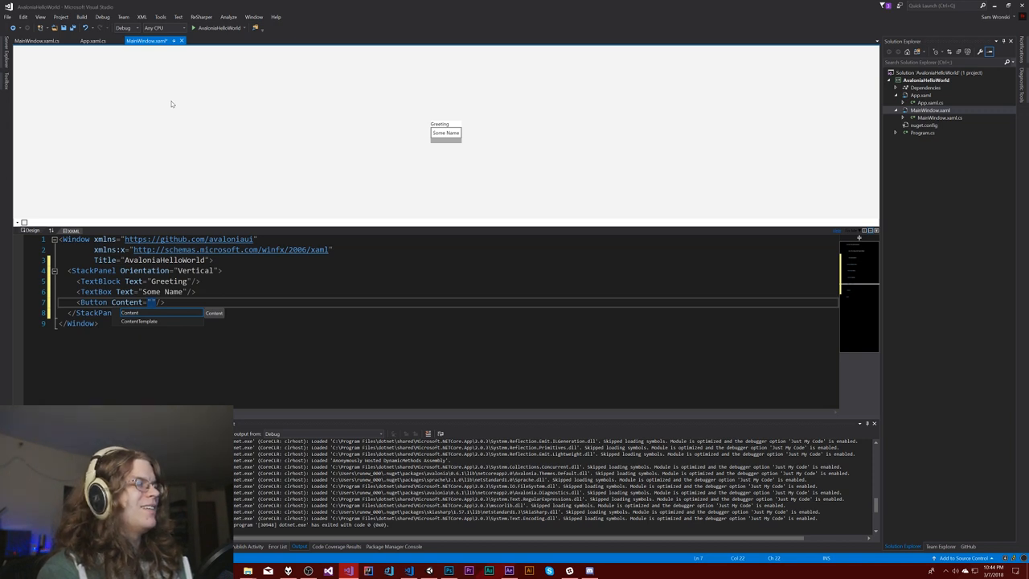
pyautogui.write('Say Hi!')
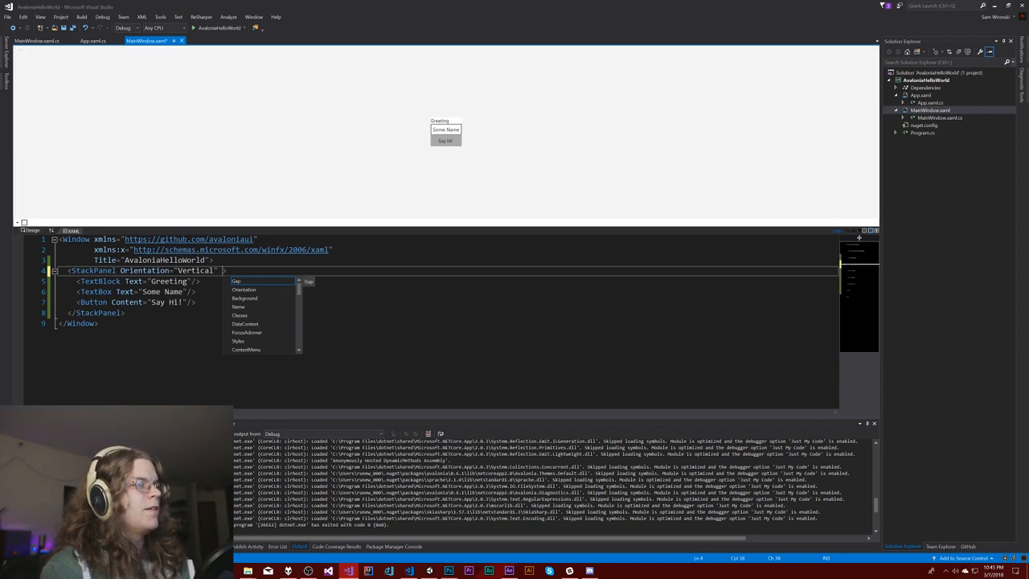
# - Give the StackPanel HorizontalAlignment="Center" and MaxWidth="300", then refresh the designer preview
pyautogui.write('HorizontalAlignment=""')
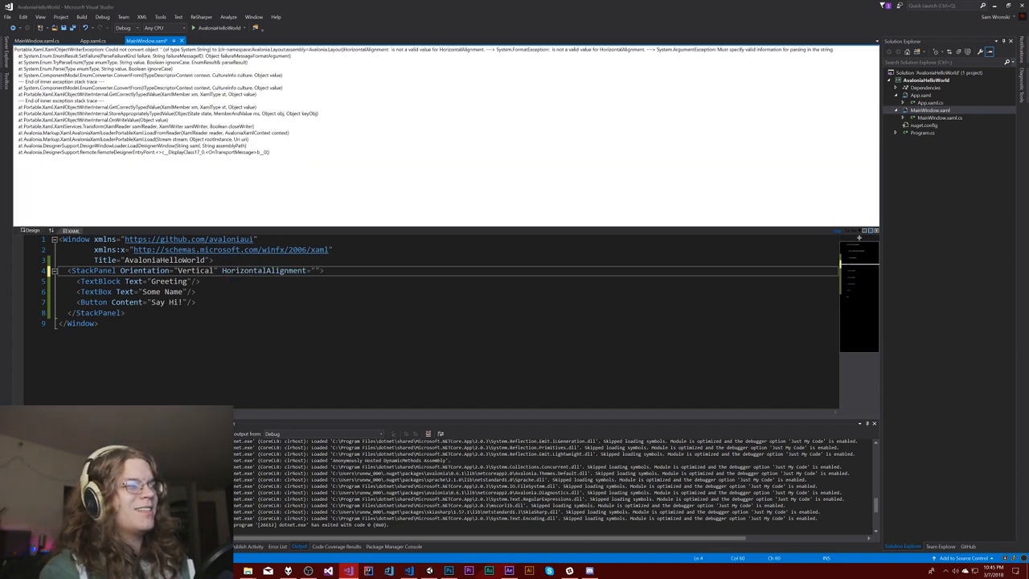
pyautogui.write('Center')
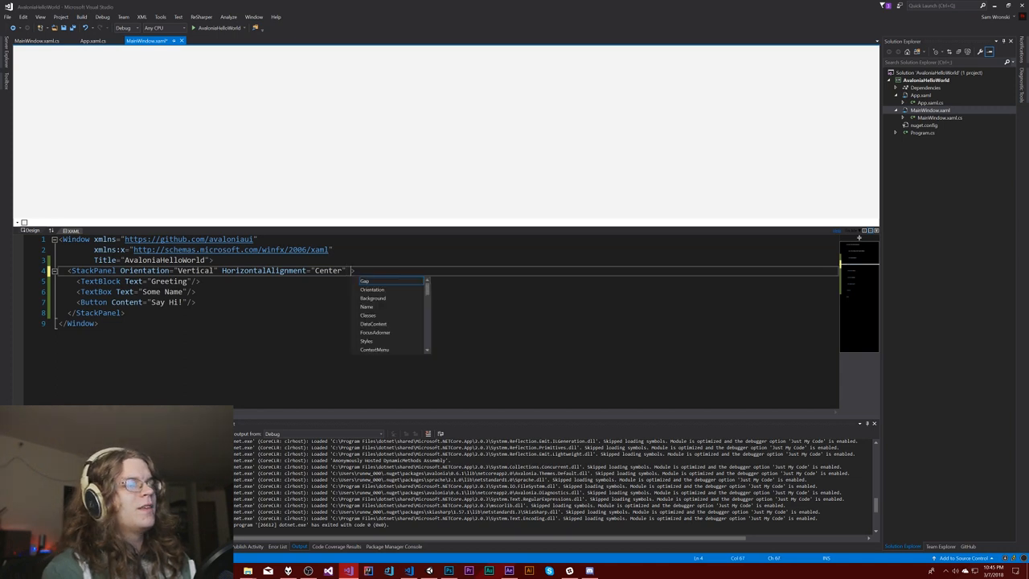
pyautogui.write('Width=""')
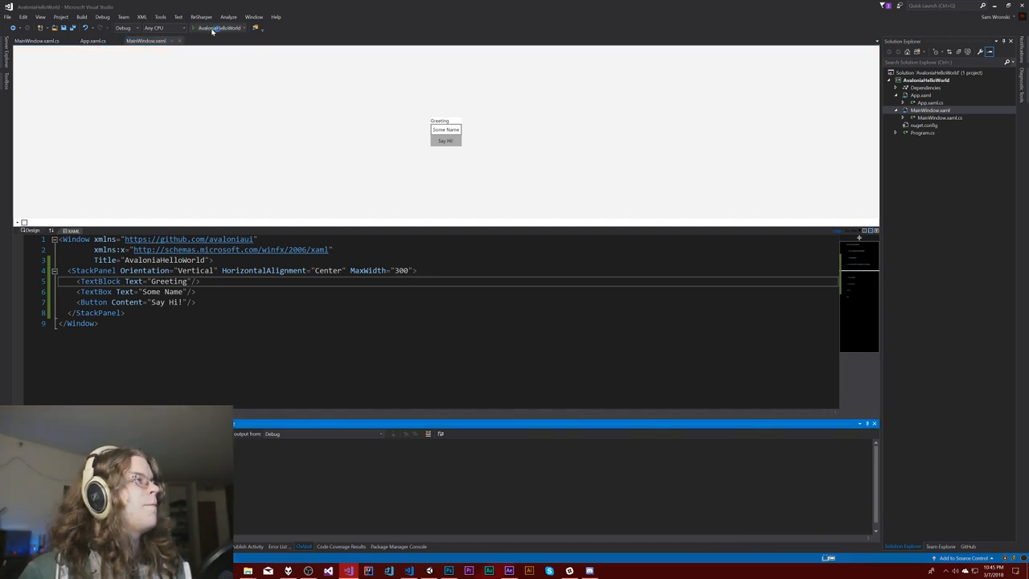
pyautogui.click(194, 28)
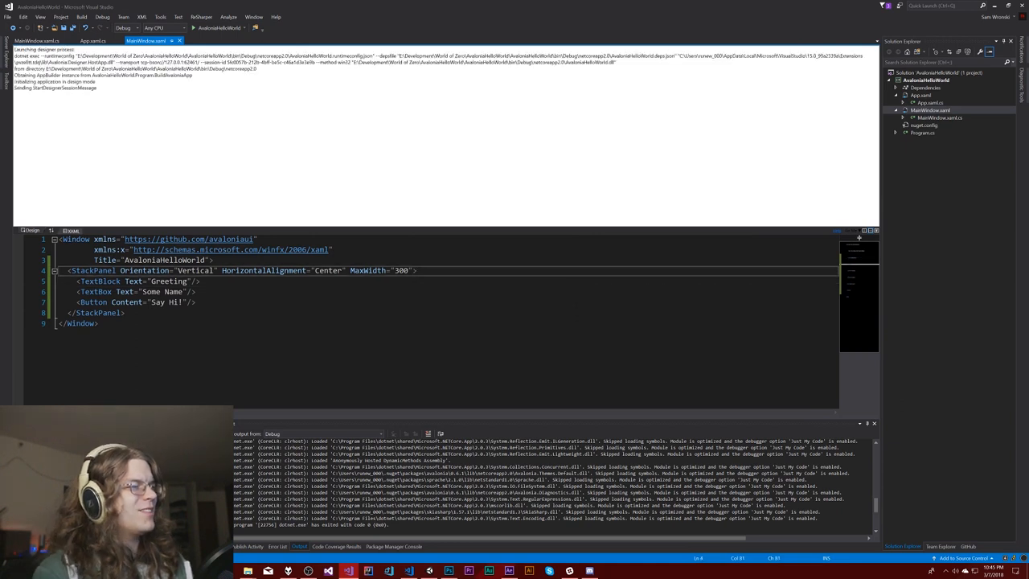
pyautogui.write('Hot')
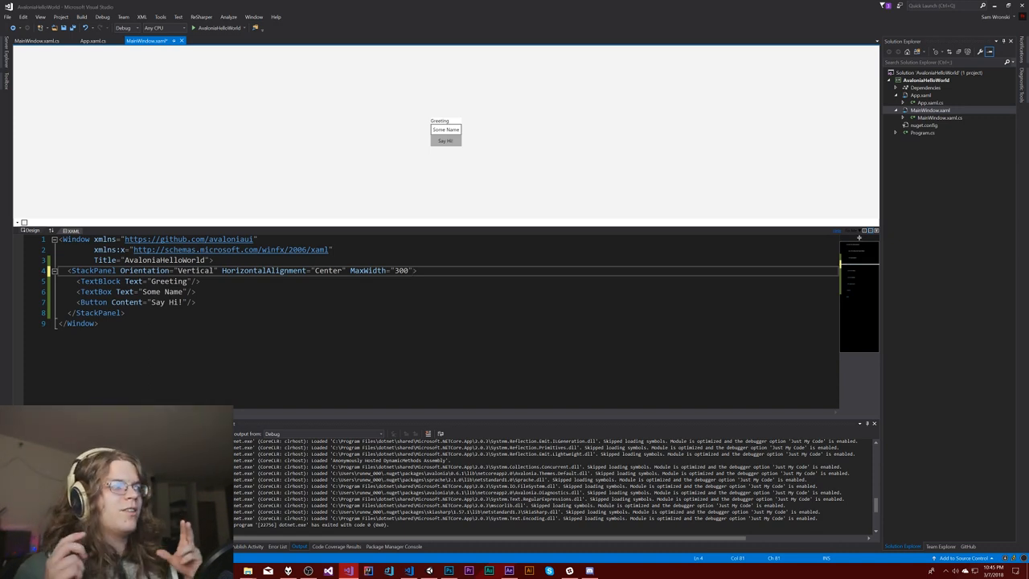
# - Add VerticalAlignment="Center", change MaxWidth to Width, and bind the TextBox to {Binding Name}
pyautogui.moveTo(120, 260); pyautogui.dragTo(125, 313)
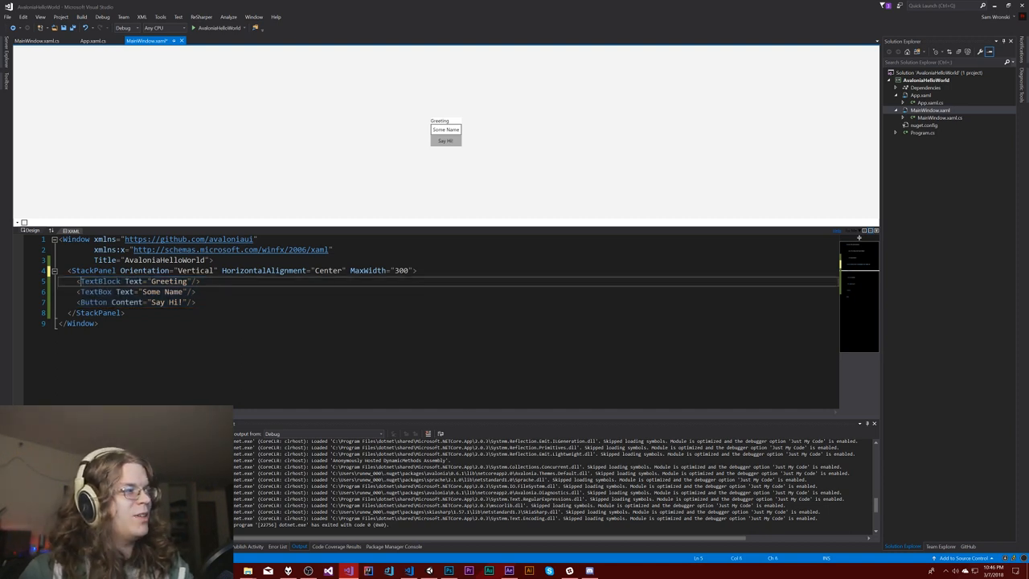
pyautogui.moveTo(78, 281); pyautogui.dragTo(124, 313)
pyautogui.write('VerticalAlignment="Center" ')
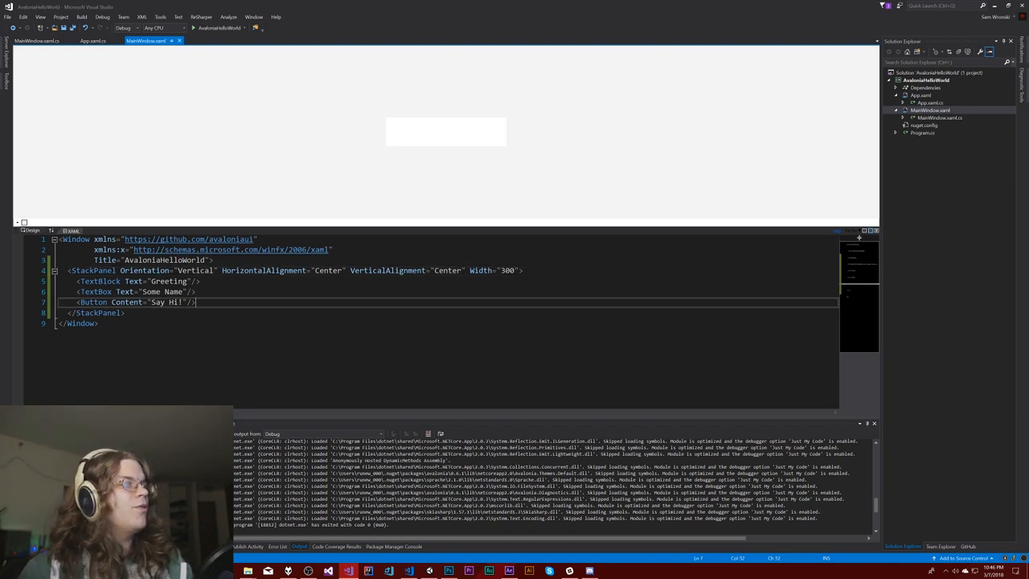
pyautogui.doubleClick(160, 292)
pyautogui.write('{')
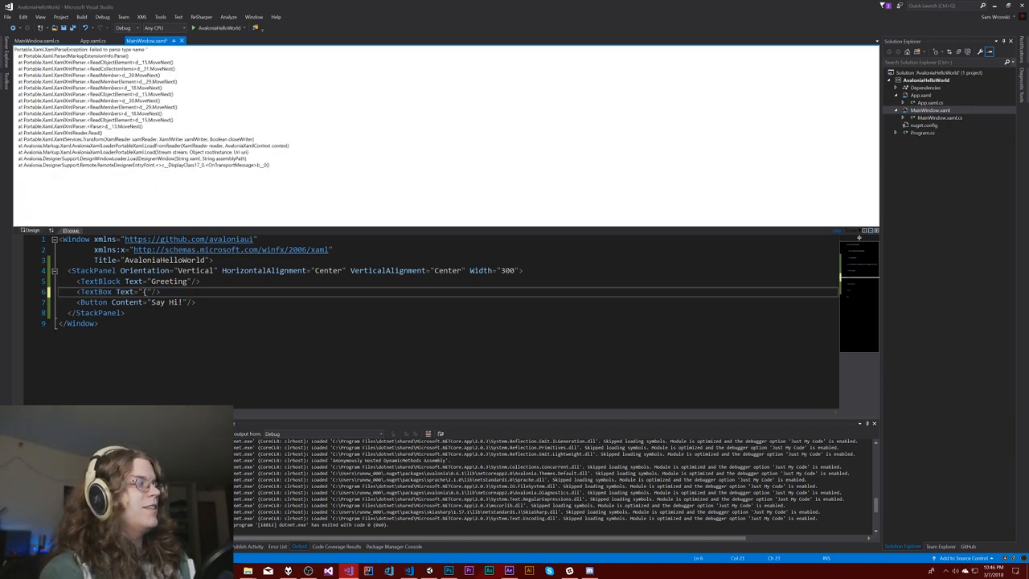
pyautogui.write('Binding Name}')
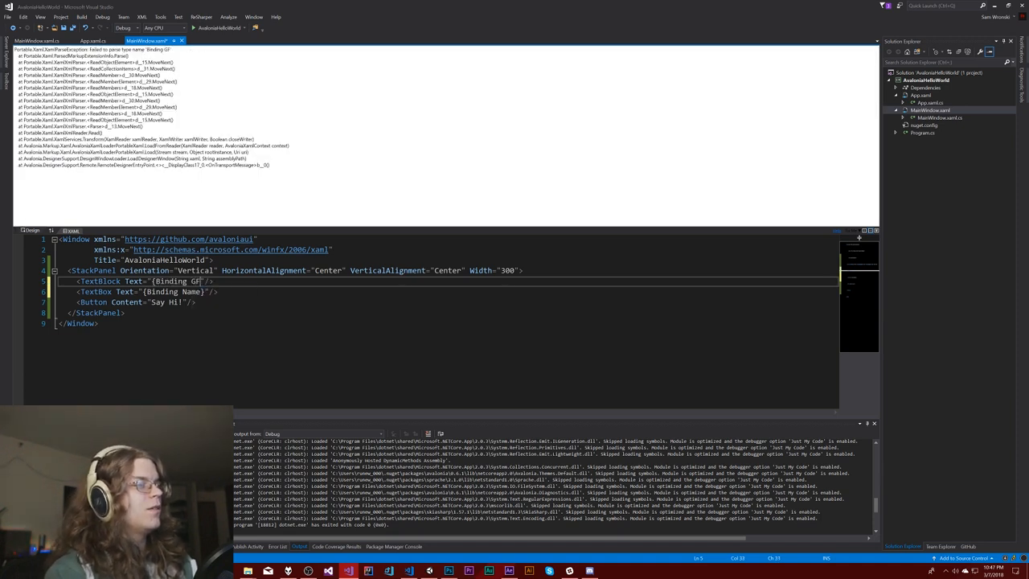
# - Bind the TextBlock Text to {Binding Greeting} and run the app with F5
pyautogui.write('Greeting')
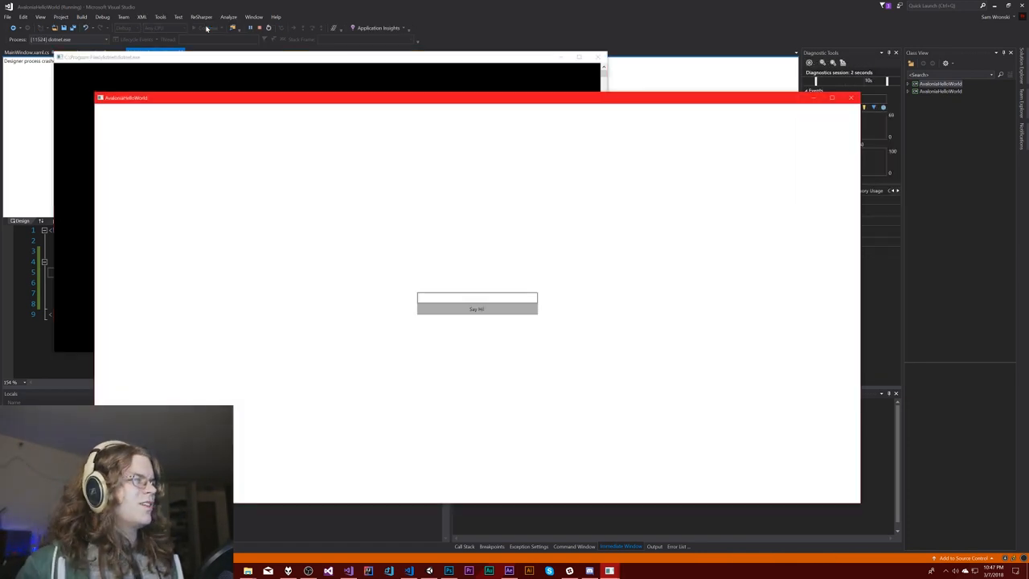
# - Stop the running app and go back to MainWindow.xaml.cs in the editor
pyautogui.click(477, 298)
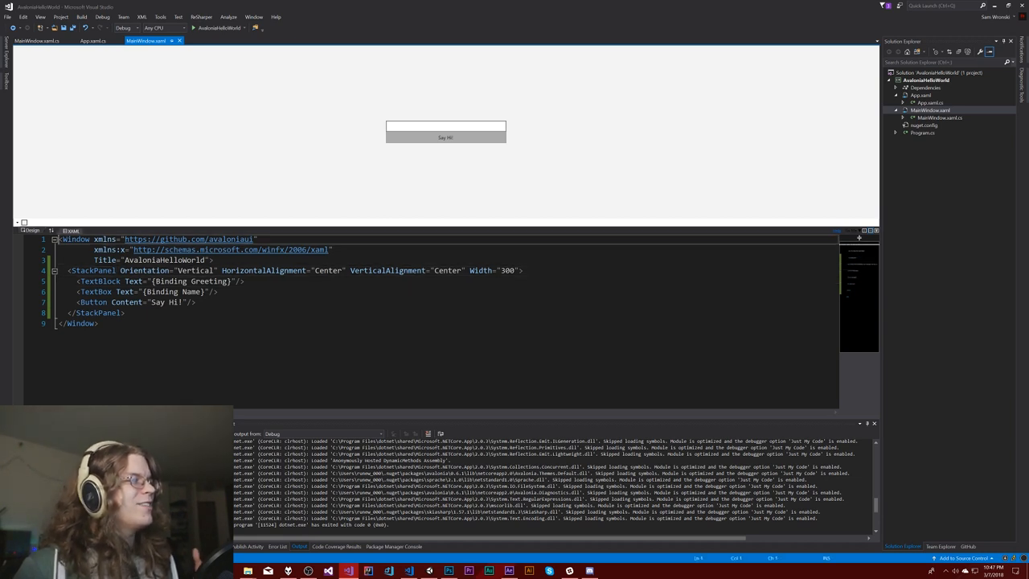
pyautogui.press('ctrl+a')
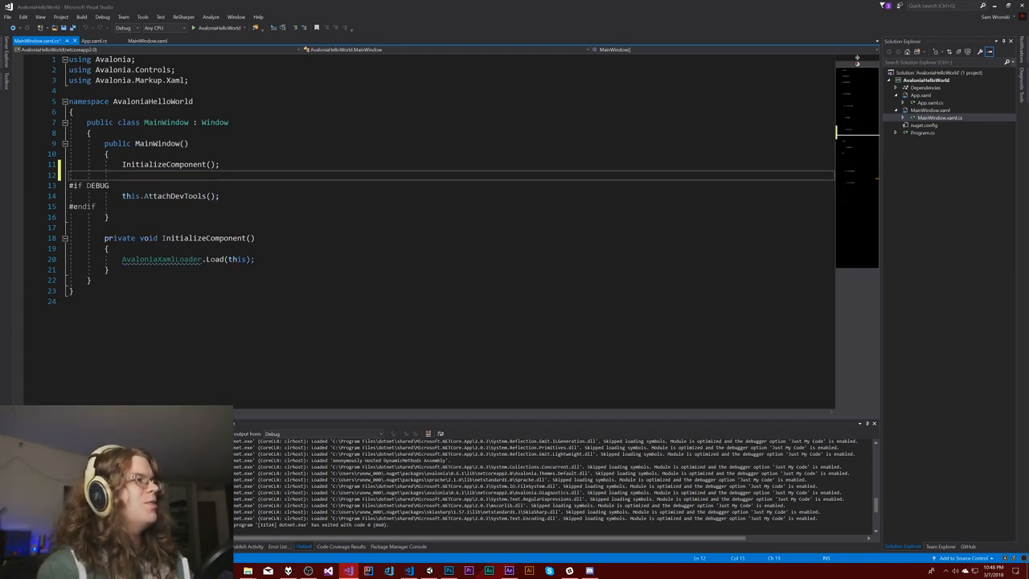
# - Type an unfinished this.DataContext = line after InitializeComponent(), then show MainWindow.xaml
pyautogui.write('this.data')
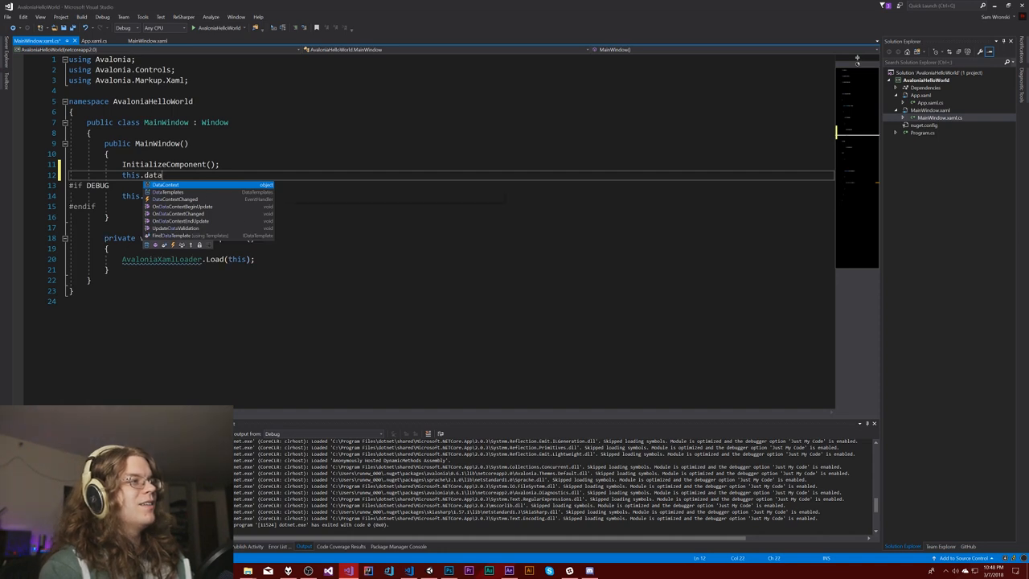
pyautogui.write('Context =')
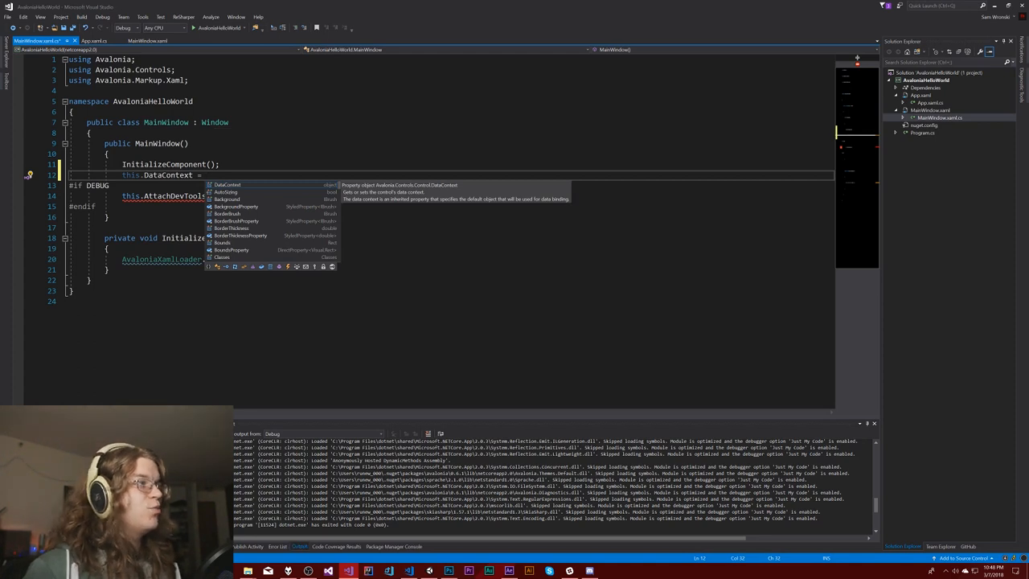
pyautogui.click(95, 41)
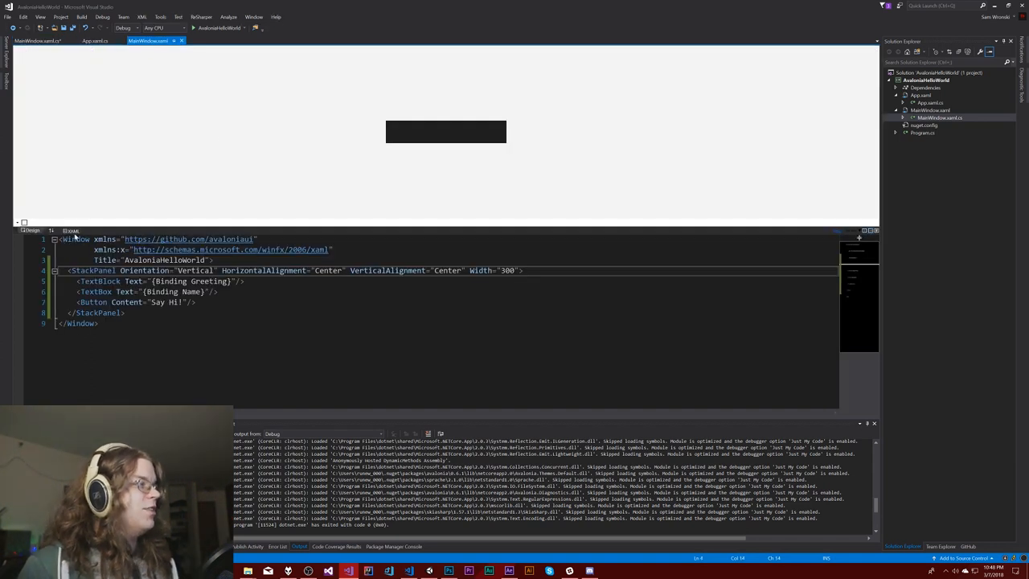
# - Change the window Title to 'Avalonia Hello World' and return to the code-behind
pyautogui.press('ctrl+a')
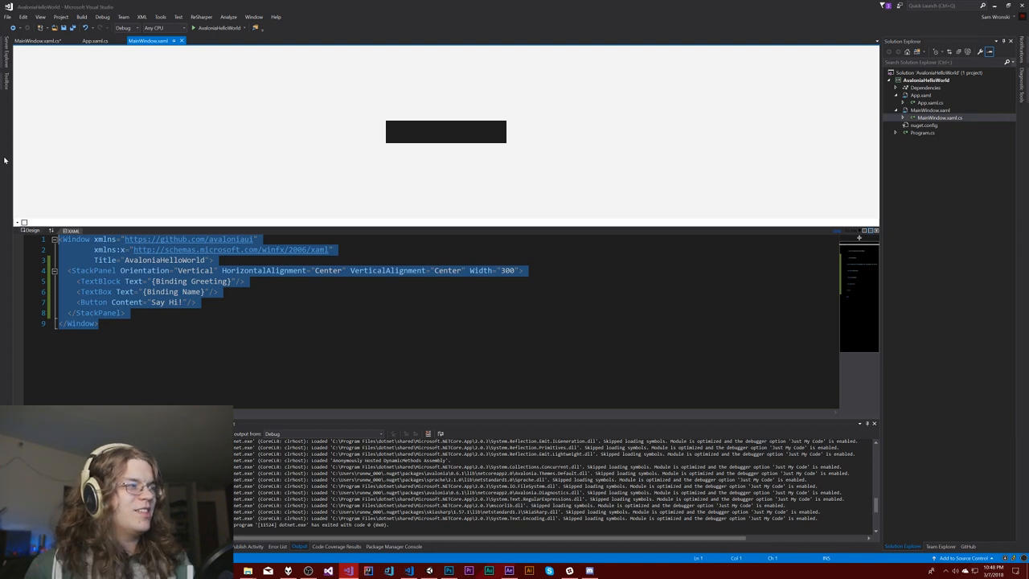
pyautogui.moveTo(161, 264)
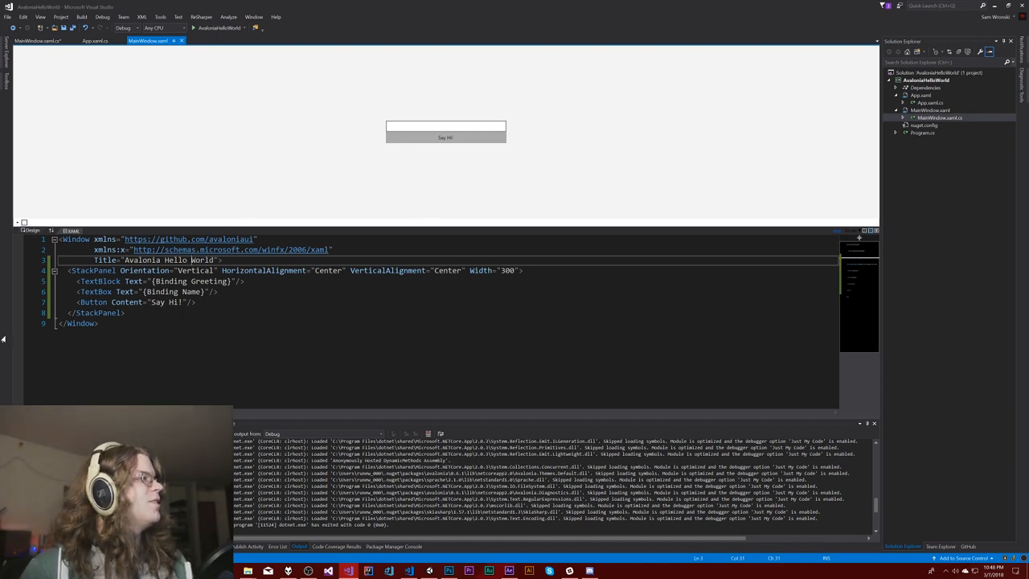
pyautogui.click(94, 40)
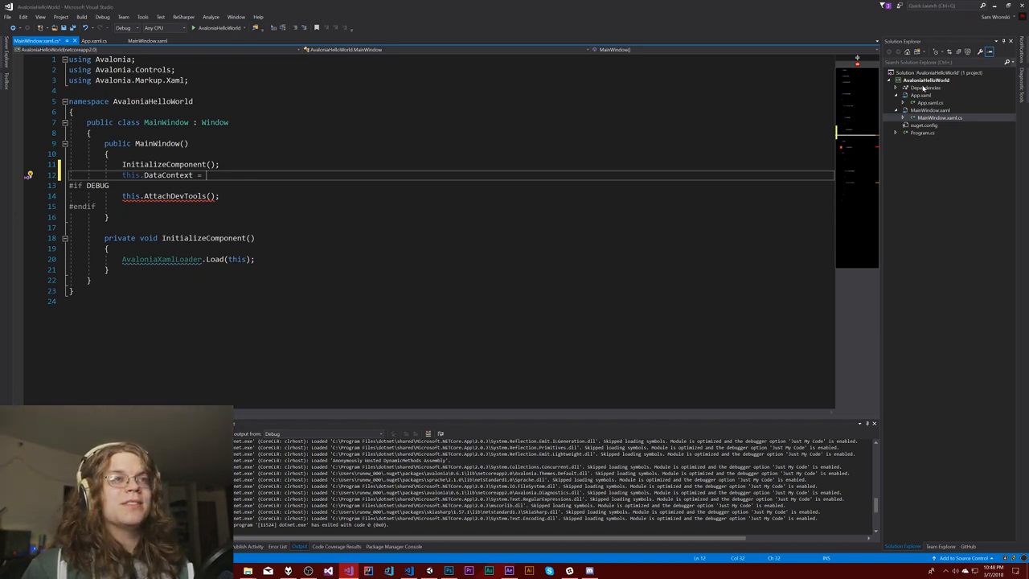
# - Add a Models folder to the project holding a new HelloViewModel class file
pyautogui.rightClick(927, 79)
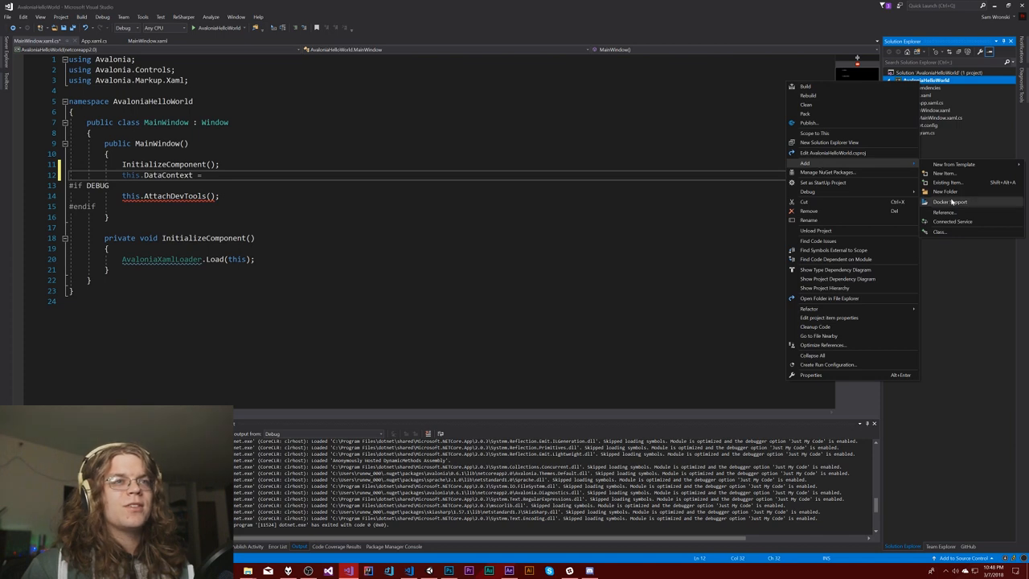
pyautogui.click(946, 191)
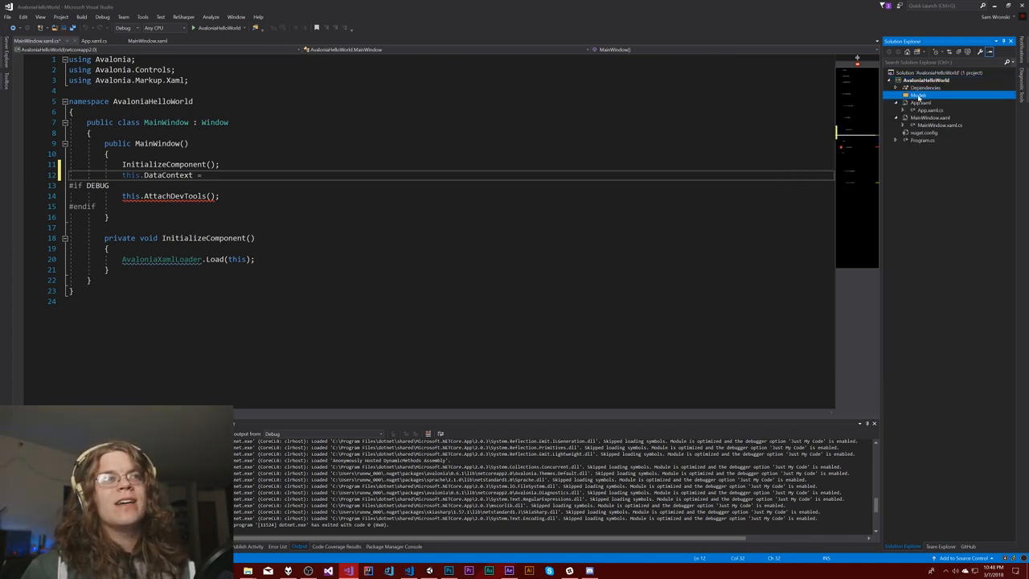
pyautogui.rightClick(925, 81)
pyautogui.write('Hello.cs')
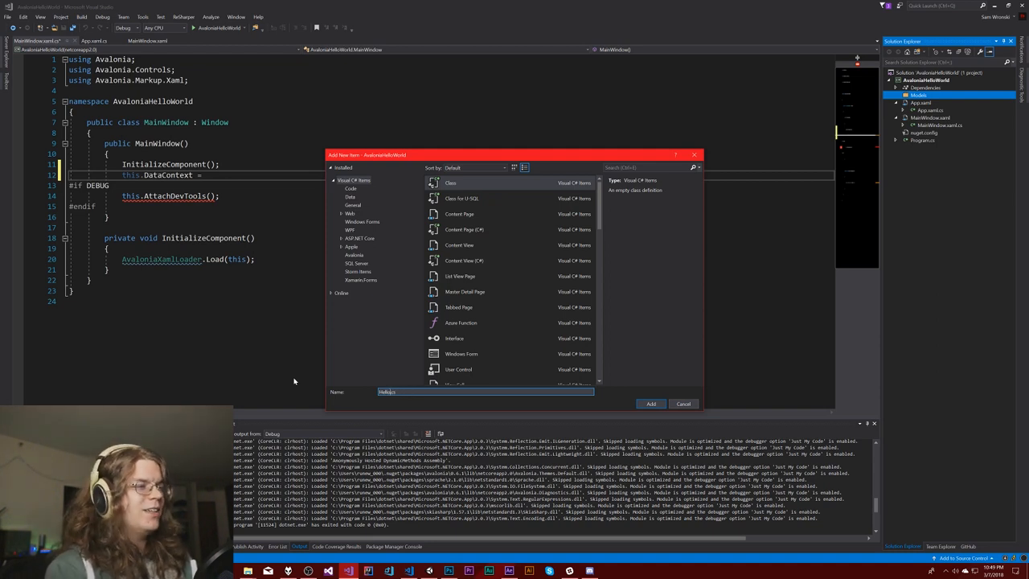
pyautogui.click(650, 403)
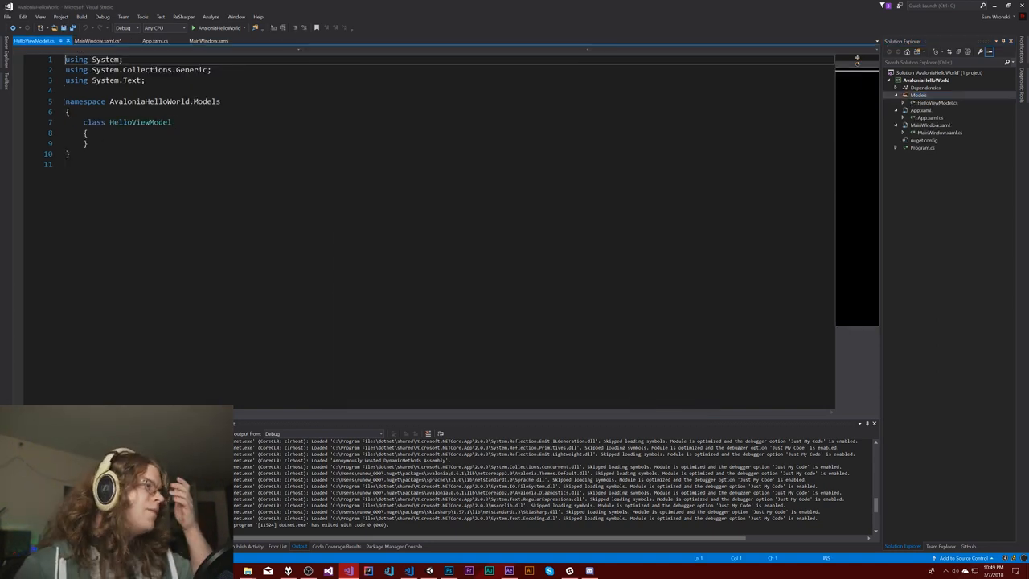
# - Make HelloViewModel implement INotifyPropertyChanged and generate its implementation through Quick Actions
pyautogui.doubleClick(142, 122)
pyautogui.write(' :')
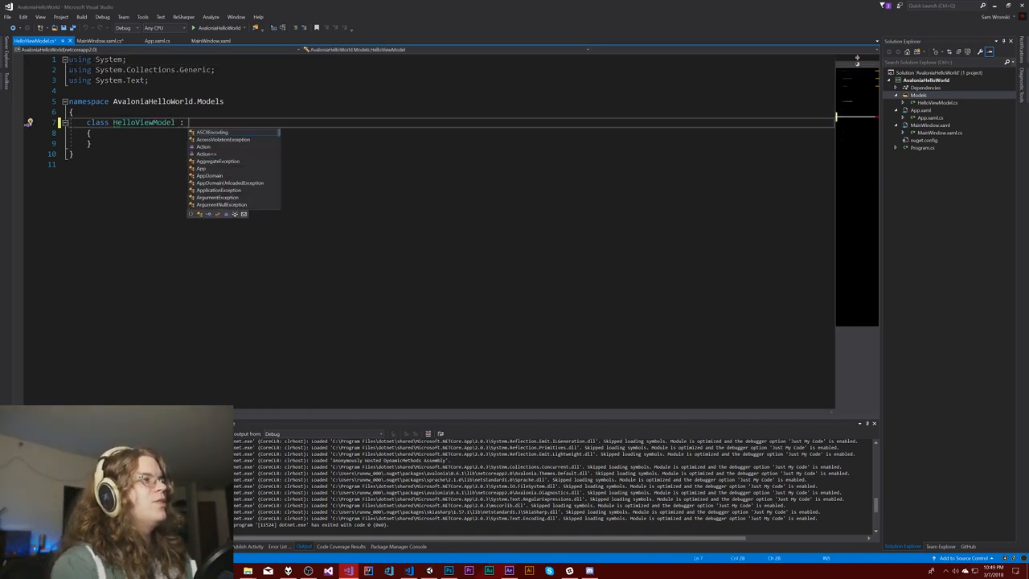
pyautogui.write('INotifyProp')
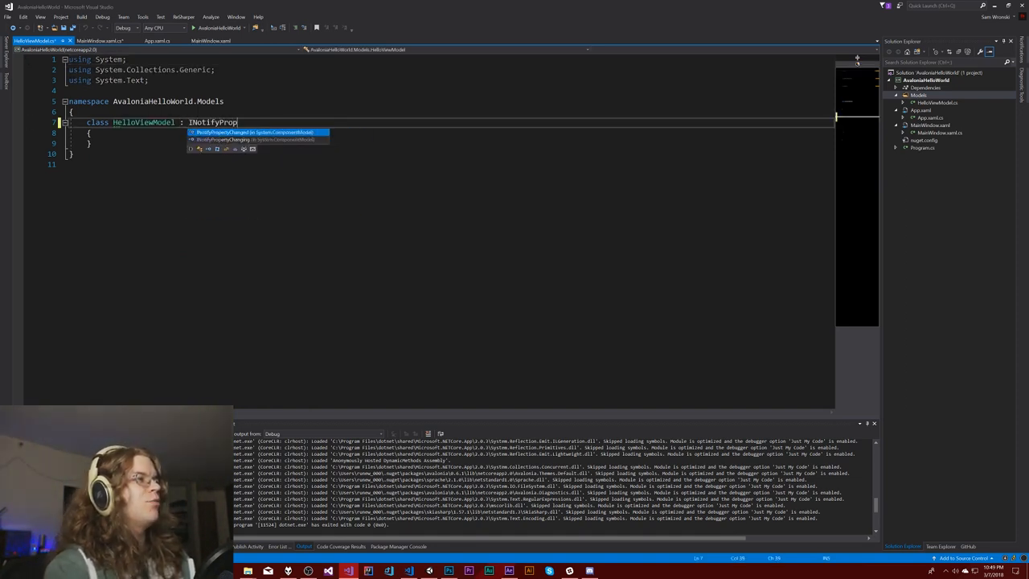
pyautogui.press('Tab')
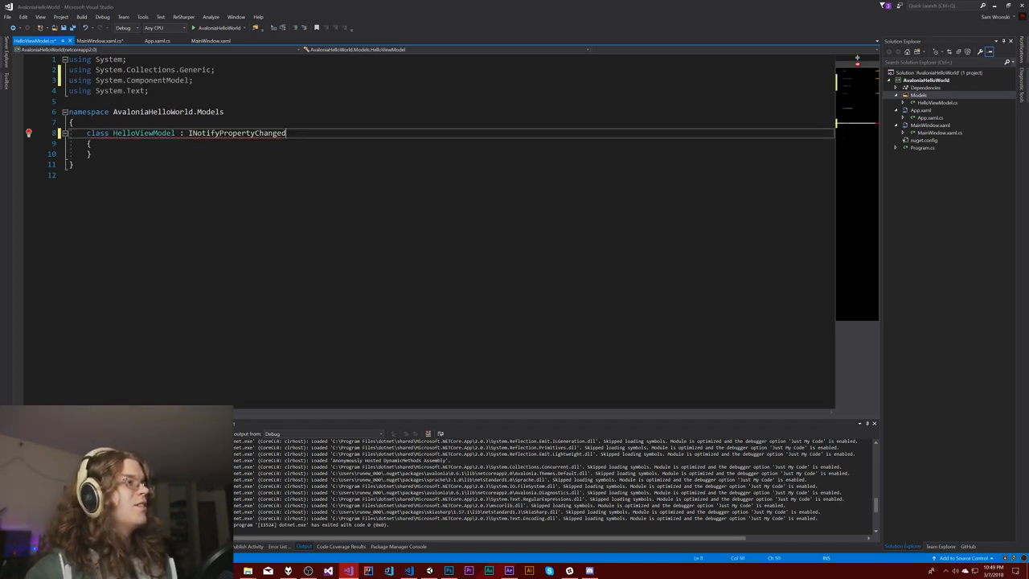
pyautogui.doubleClick(236, 133)
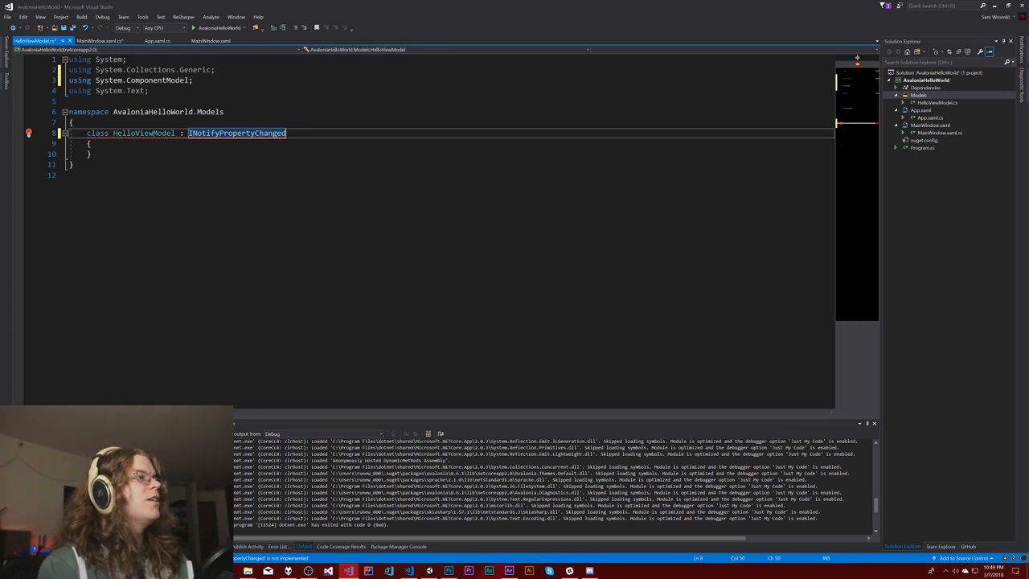
pyautogui.click(29, 132)
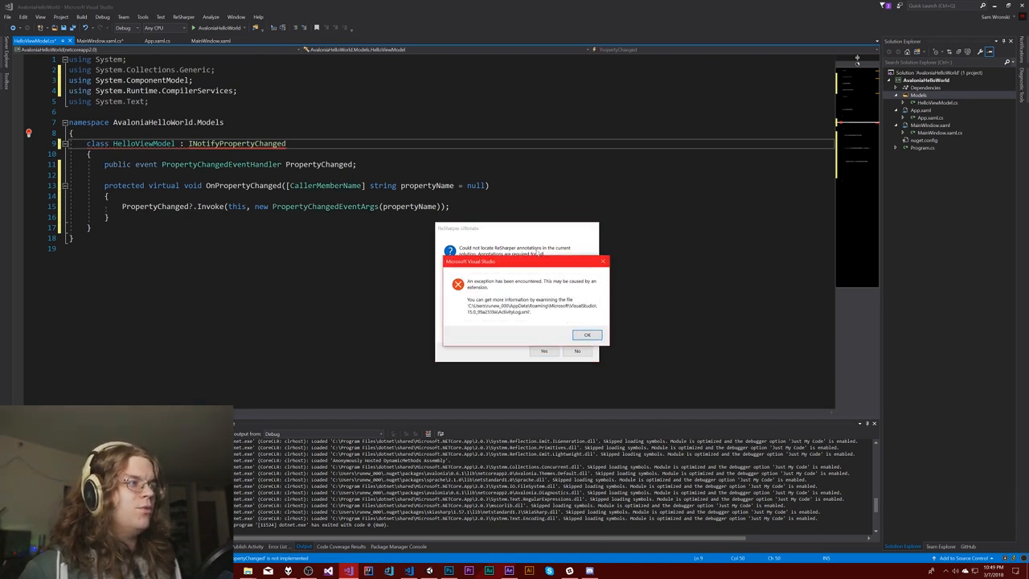
# - Dismiss the extension exception message and accept adding the ReSharper annotations file
pyautogui.click(587, 335)
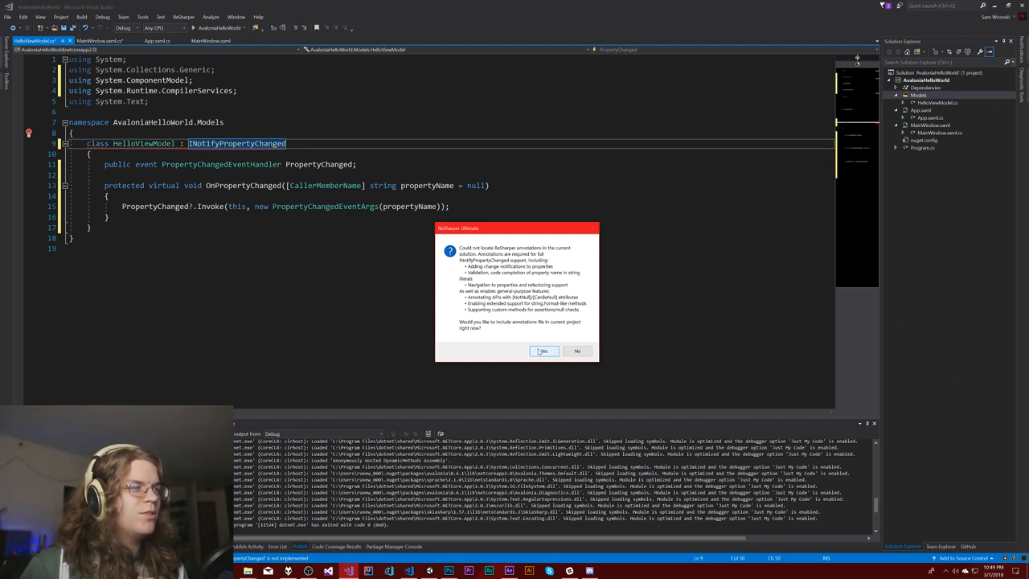
pyautogui.click(543, 351)
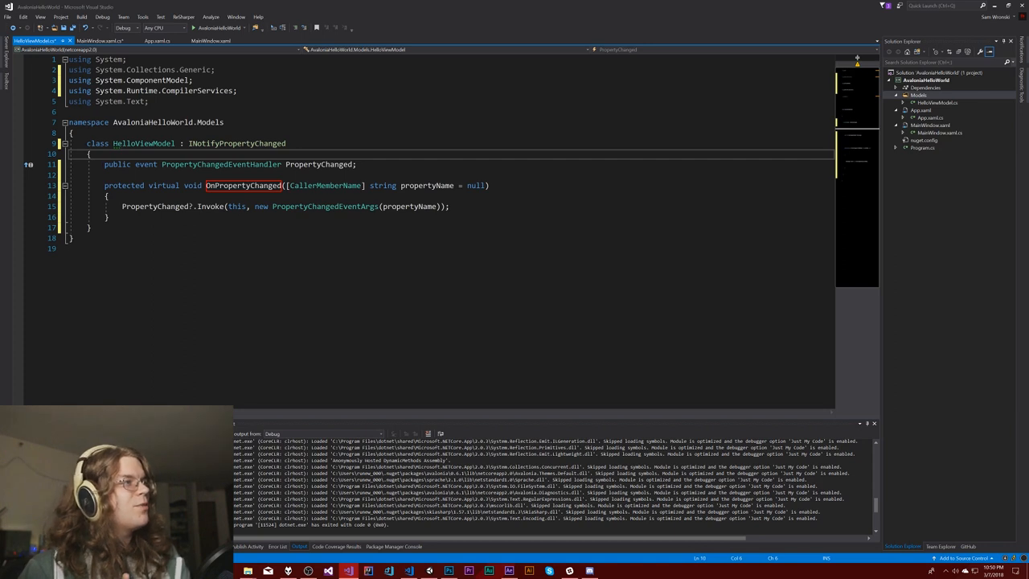
pyautogui.moveTo(193, 164)
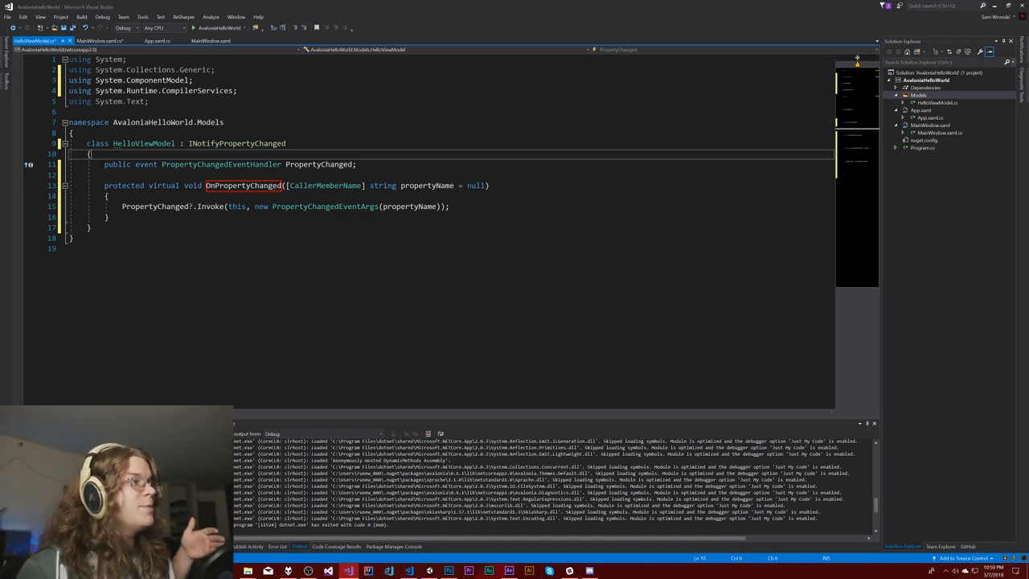
# - Insert a blank line at the top of HelloViewModel's class body, above PropertyChanged
pyautogui.doubleClick(236, 144)
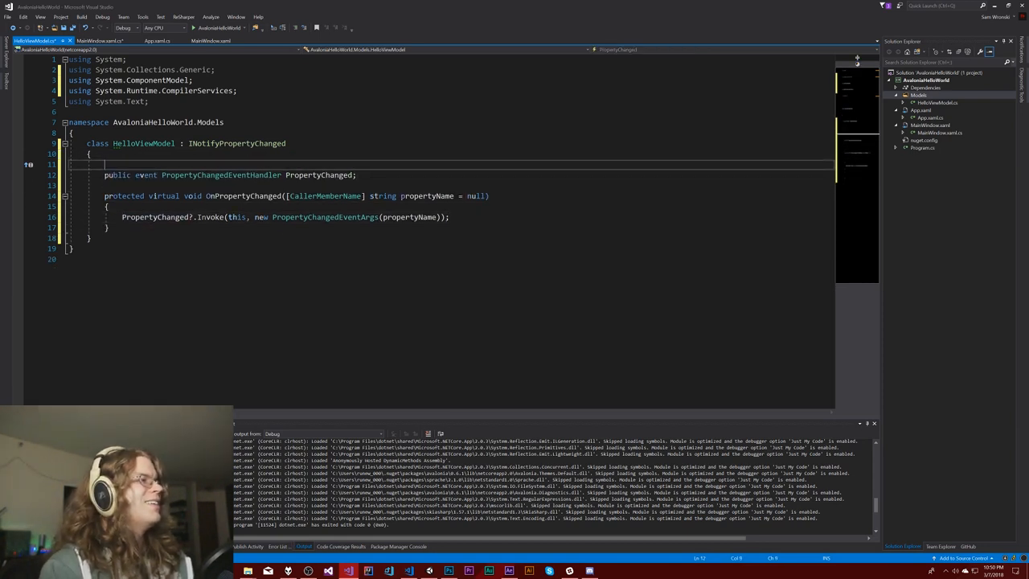
# - Declare private string fields _greeting and _name, then begin a public string property below them
pyautogui.write('private')
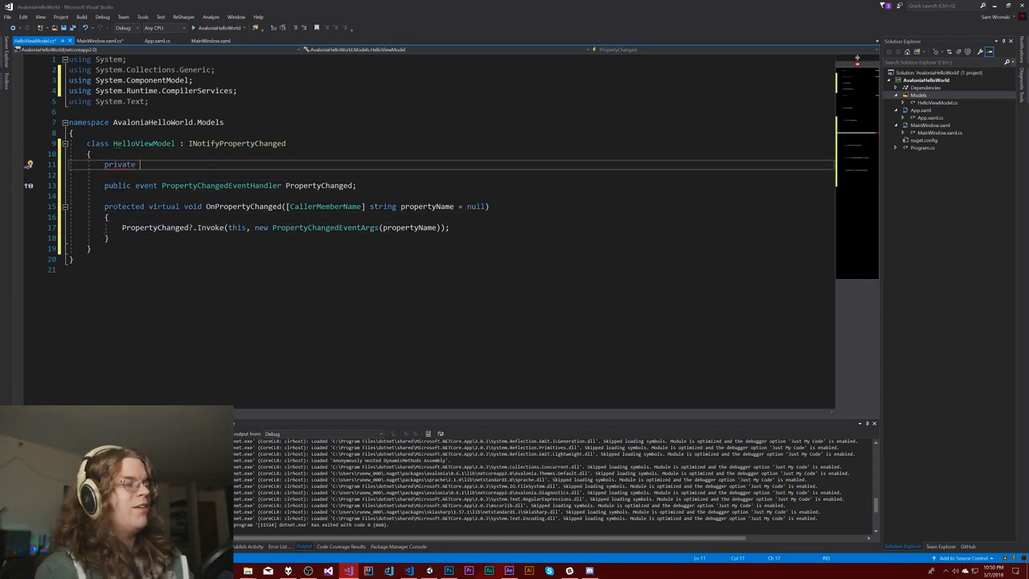
pyautogui.write('string')
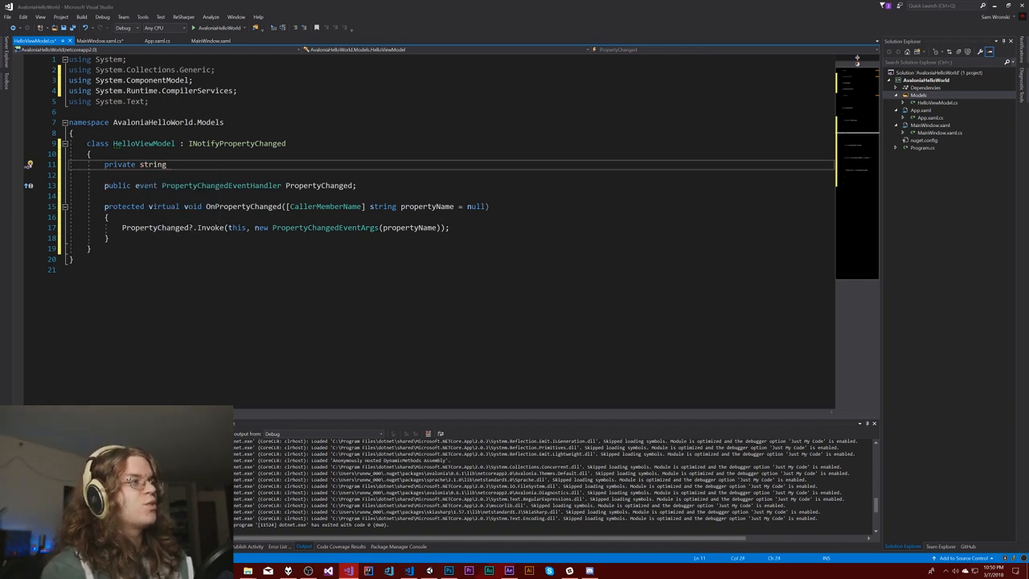
pyautogui.write('_gre')
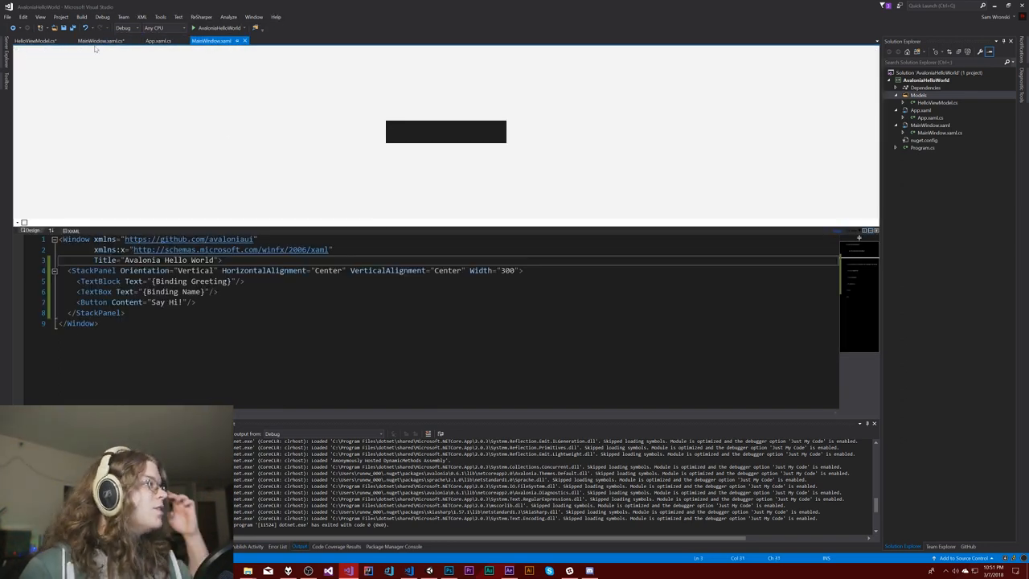
pyautogui.click(100, 40)
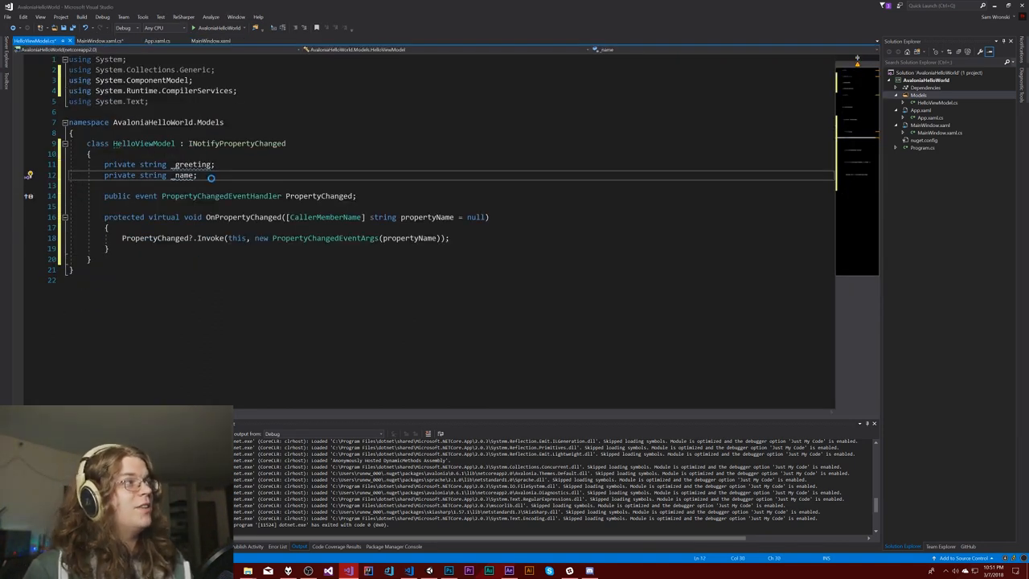
pyautogui.press('enter')
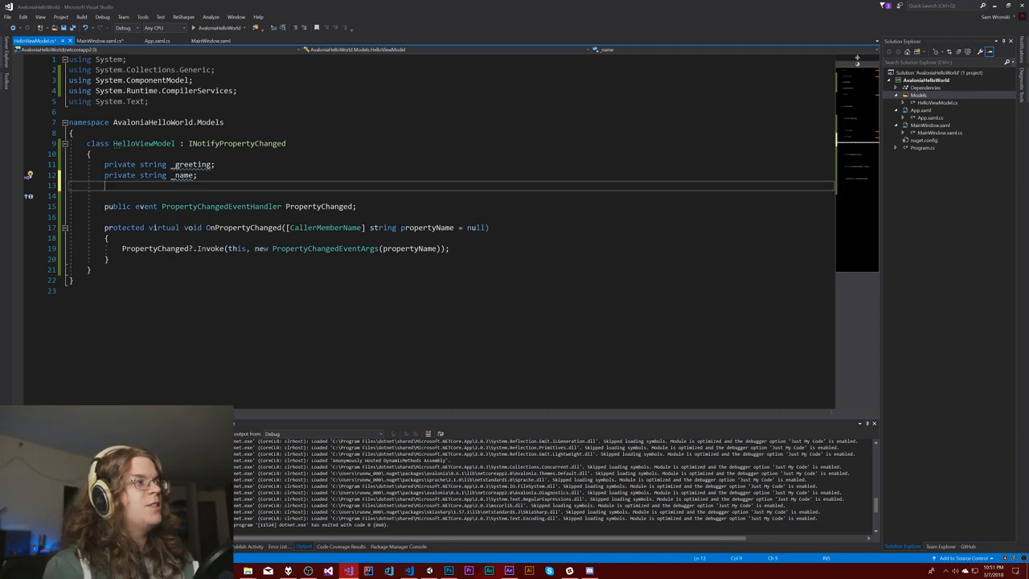
pyautogui.write('public')
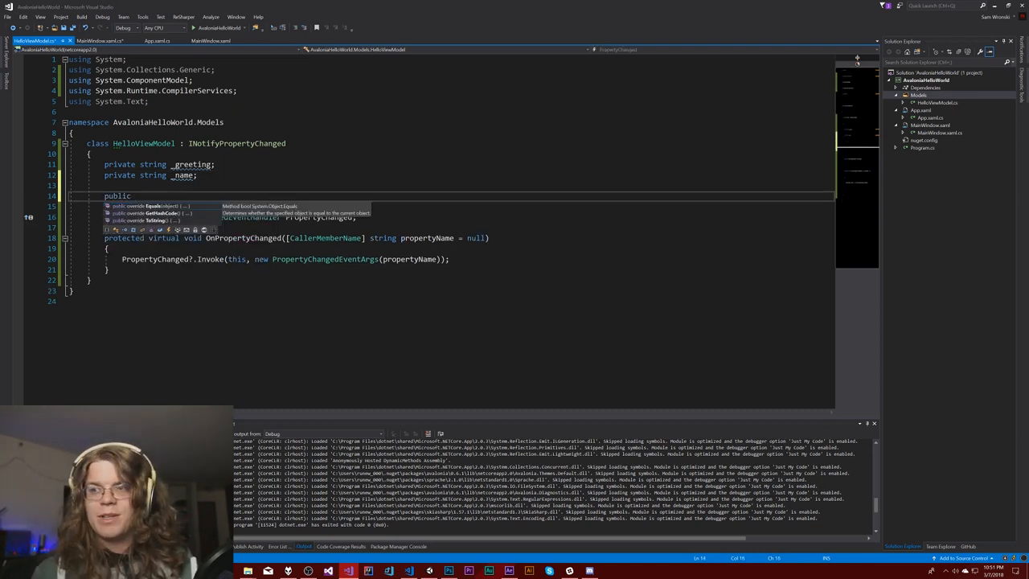
pyautogui.write('string')
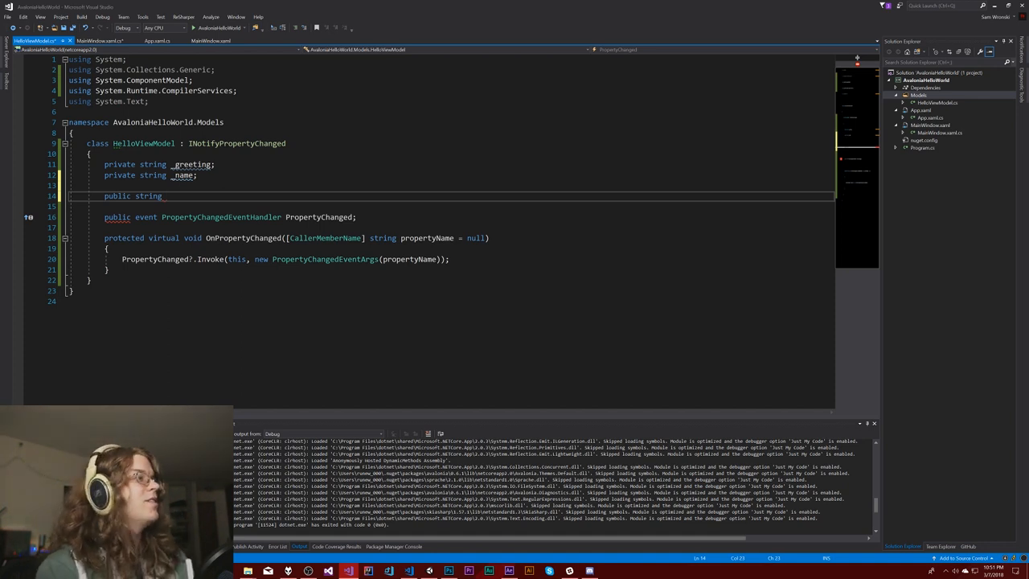
# - Start the Greeting property with a getter returning _greeting and a value-change check in the setter
pyautogui.write('Greeting')
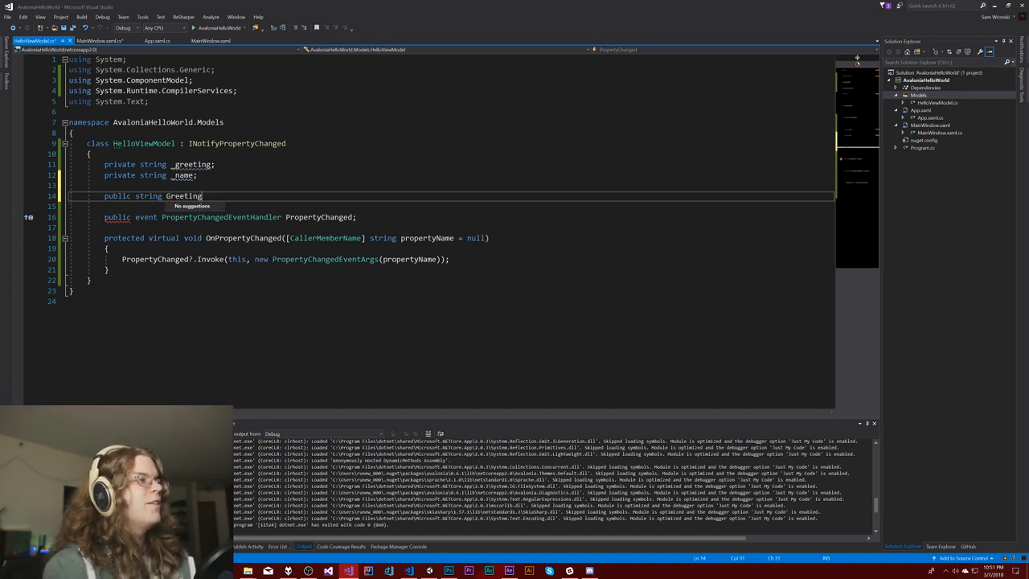
pyautogui.write('{ }')
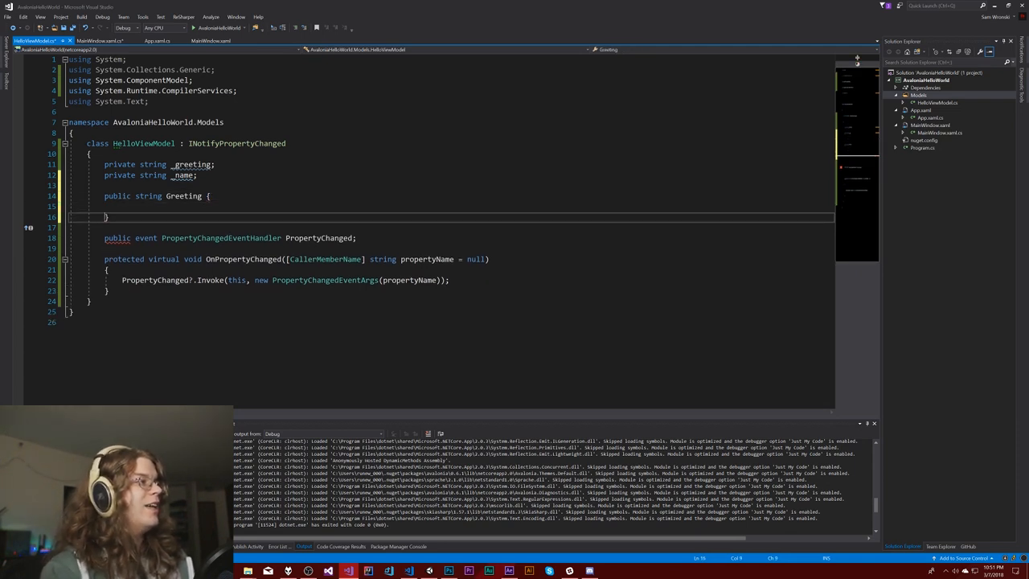
pyautogui.write('get {')
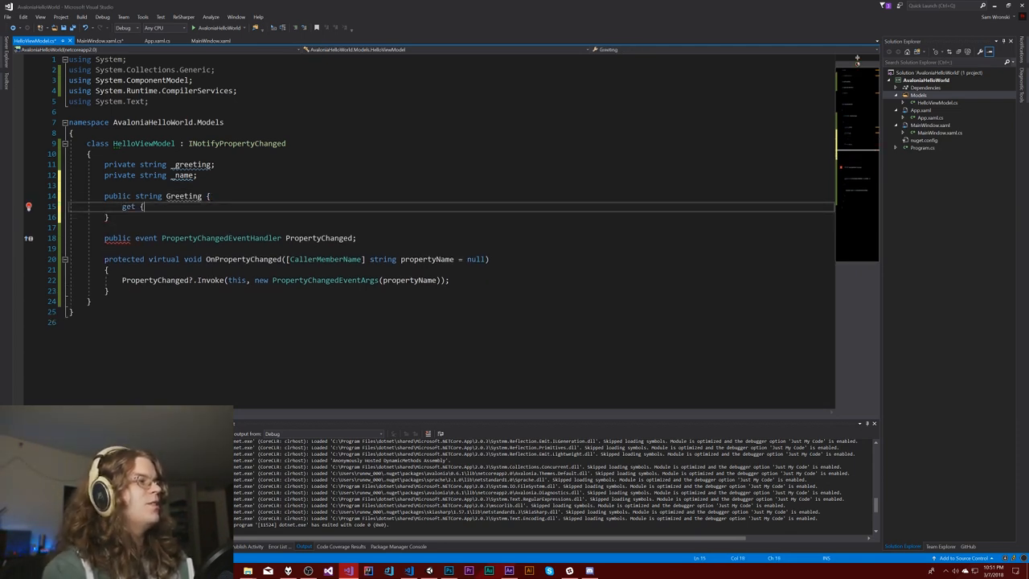
pyautogui.write('return _greeting;')
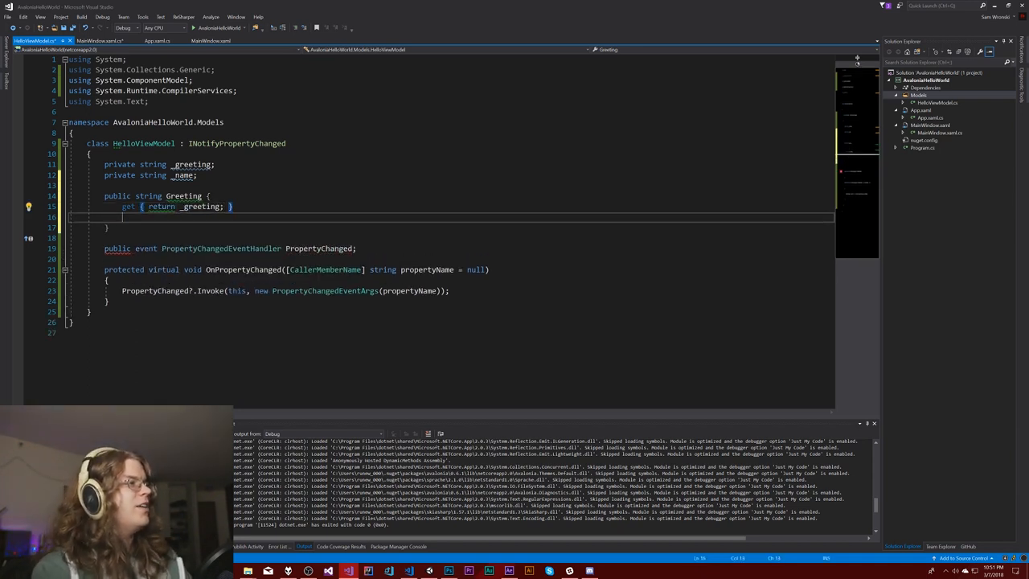
pyautogui.write('set { }')
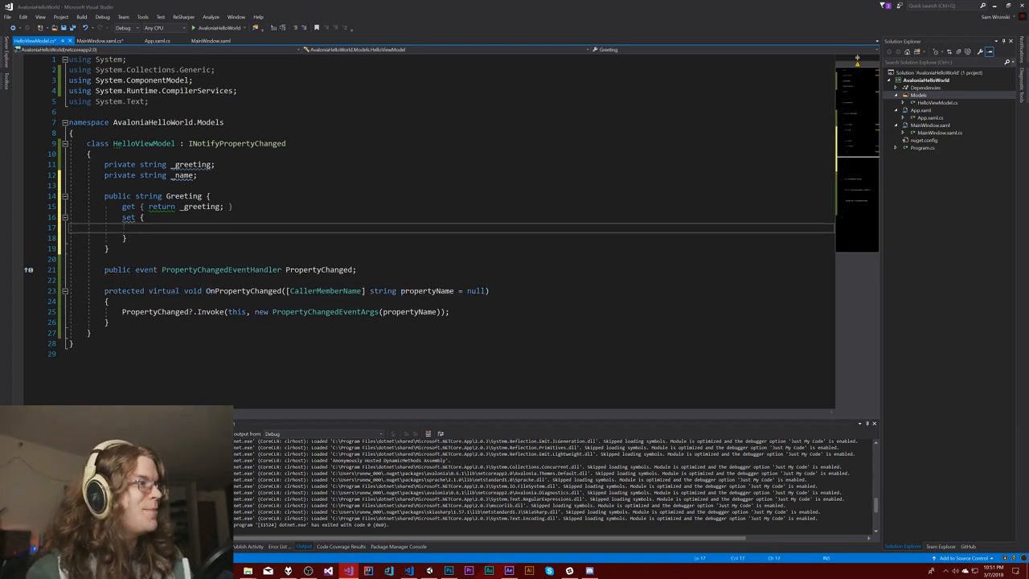
pyautogui.write('if (')
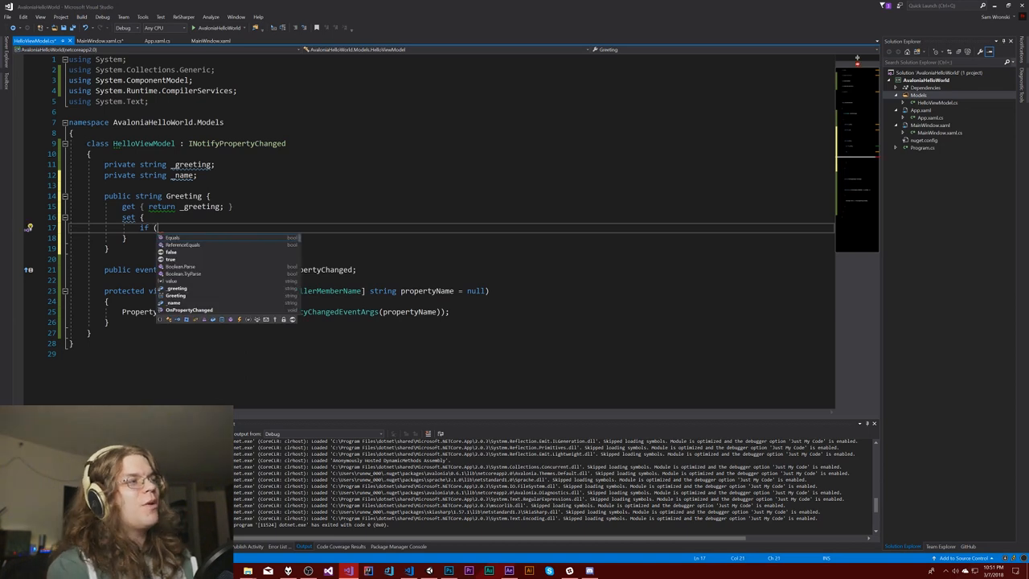
pyautogui.write('value')
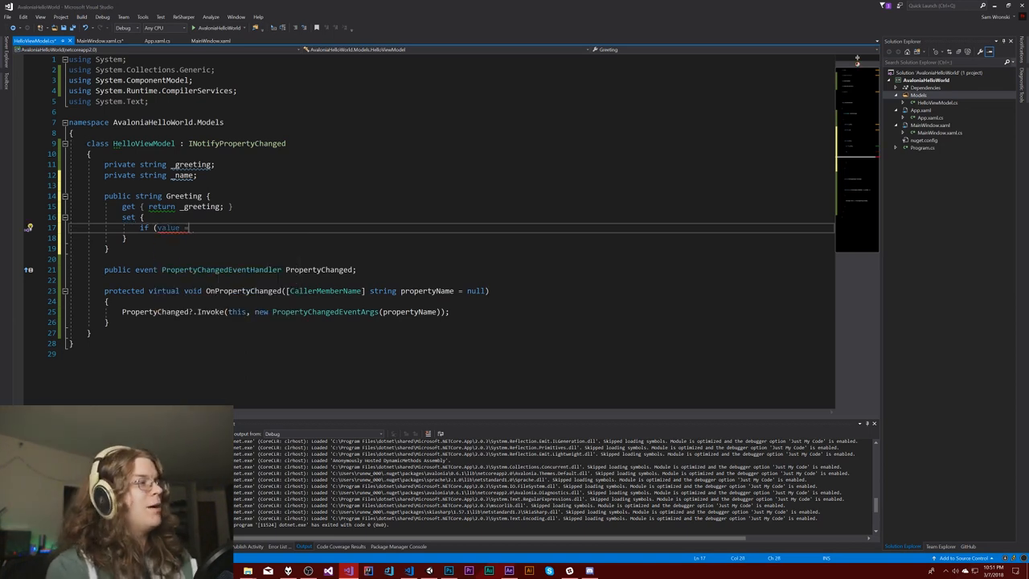
pyautogui.write('= _greeting')
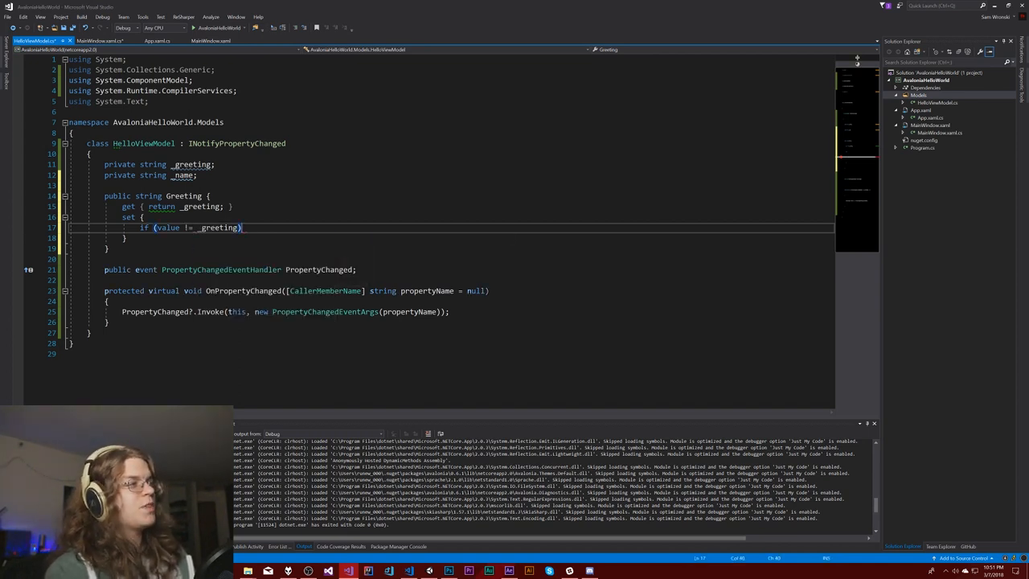
pyautogui.press('Enter')
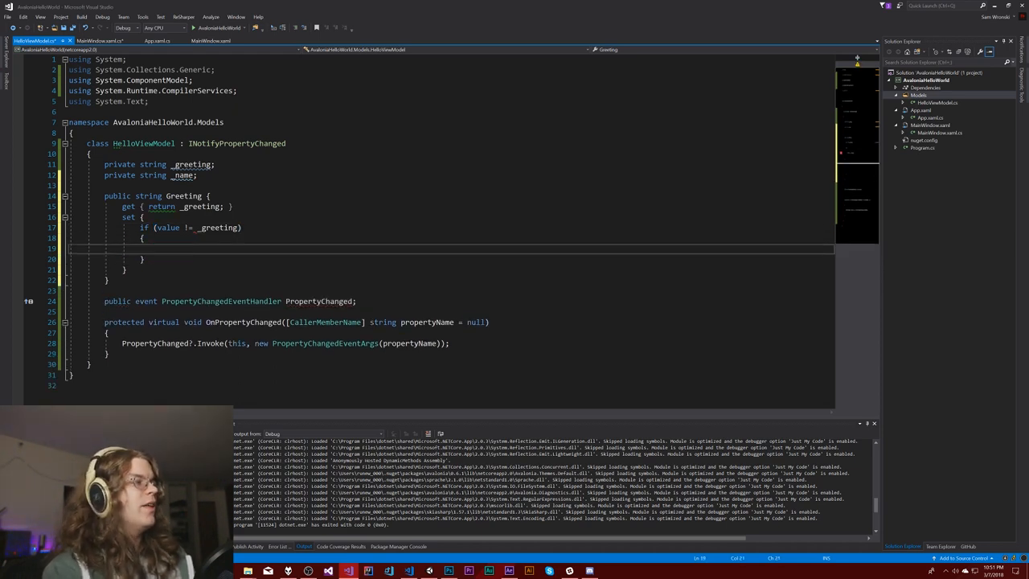
# - Make the setter assign _greeting and call OnPropertyChanged(nameof(Greeting))
pyautogui.write('_gr')
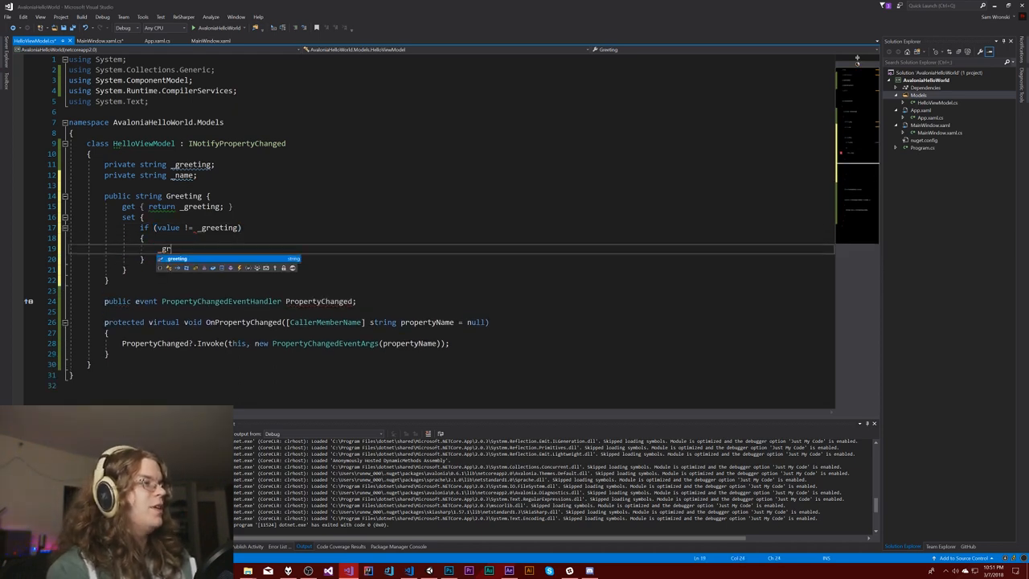
pyautogui.write('_greeting ==')
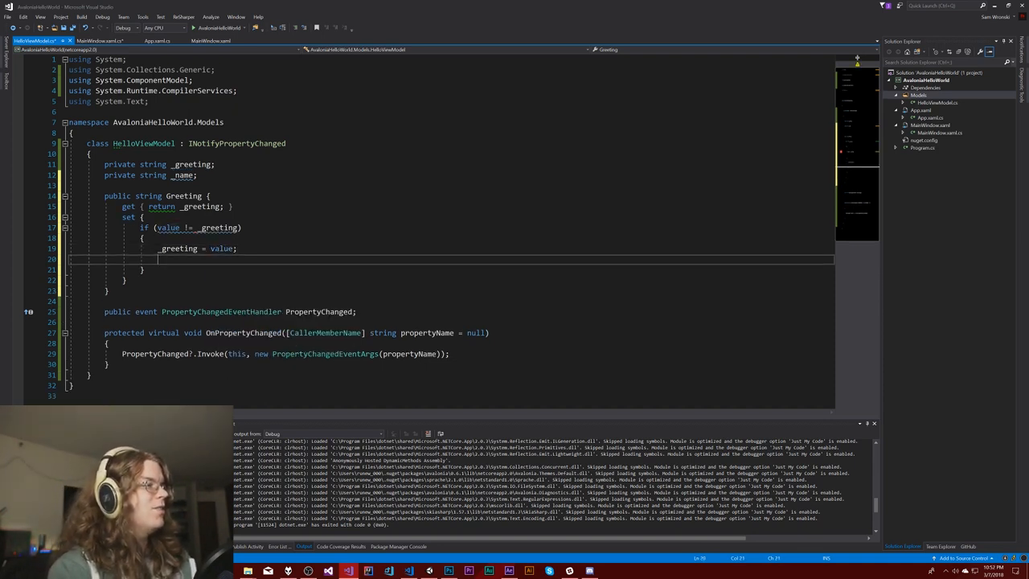
pyautogui.write('OnPropertyChanged();')
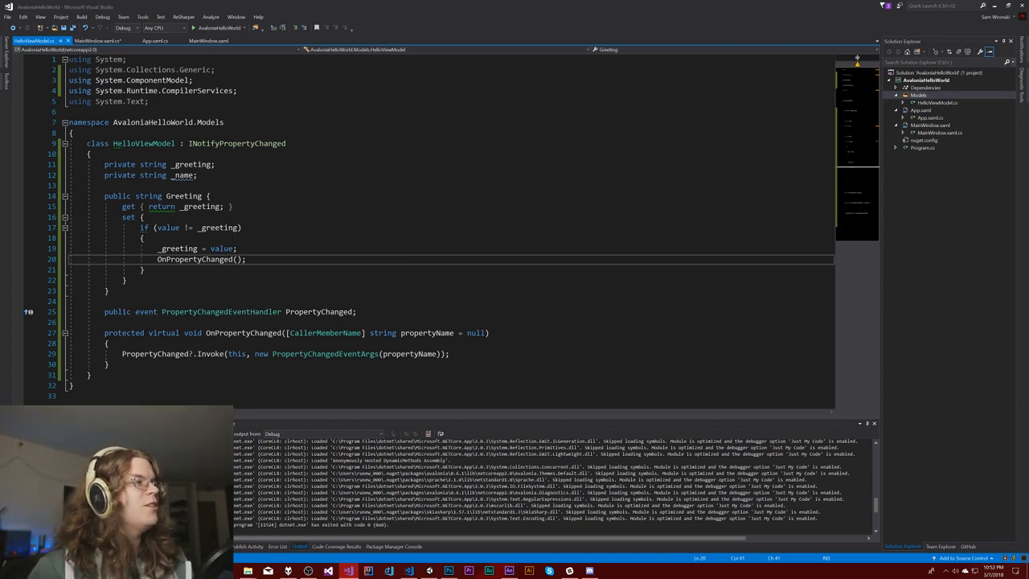
pyautogui.doubleClick(183, 195)
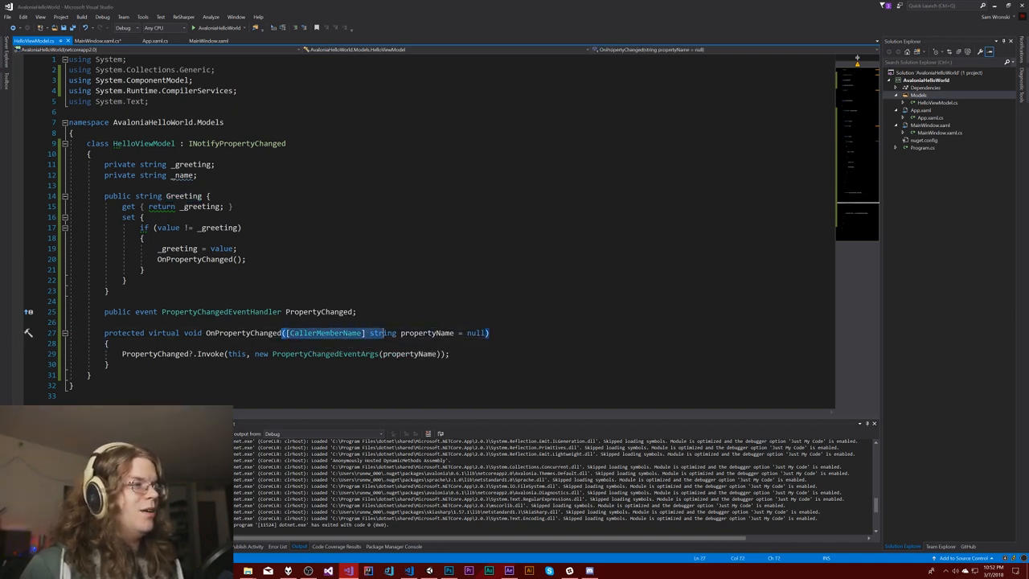
pyautogui.doubleClick(383, 332)
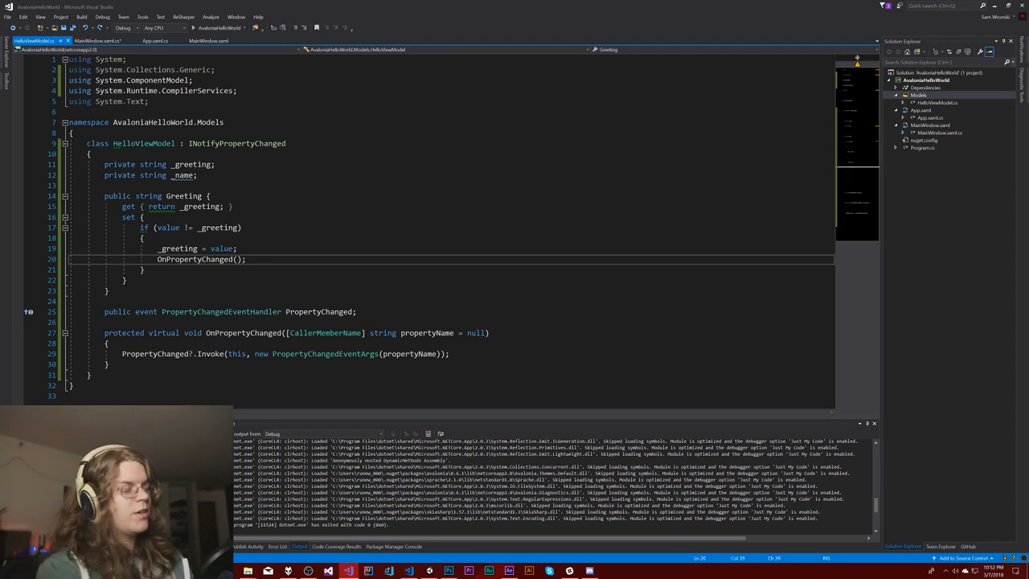
pyautogui.write('nameo')
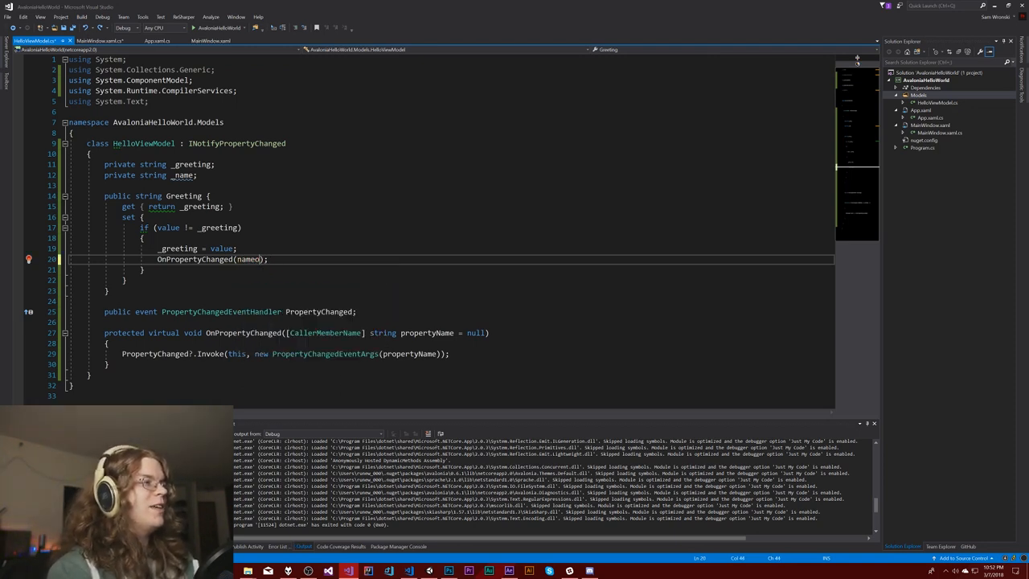
pyautogui.write('nameof(')
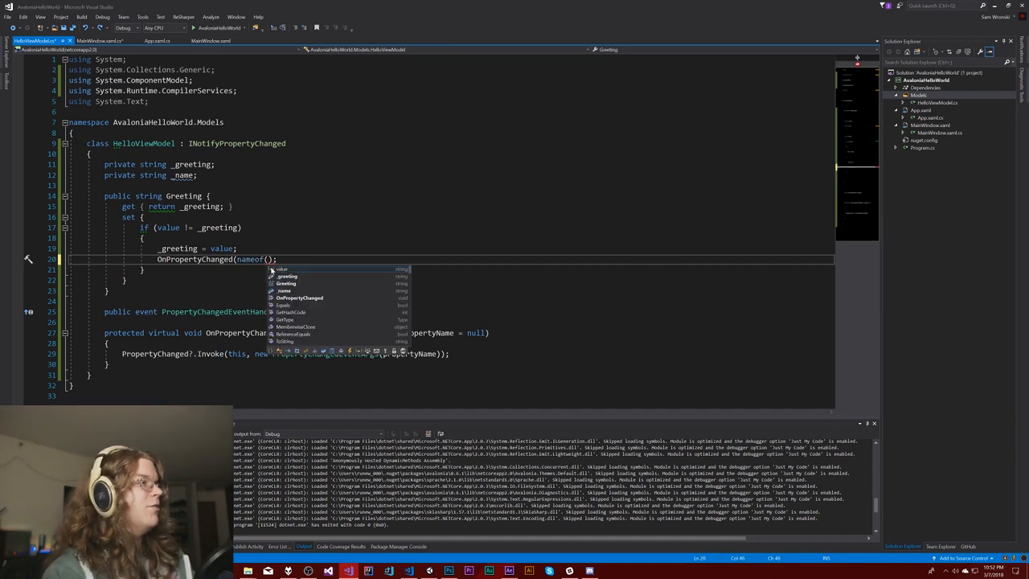
pyautogui.write('Greeting"')
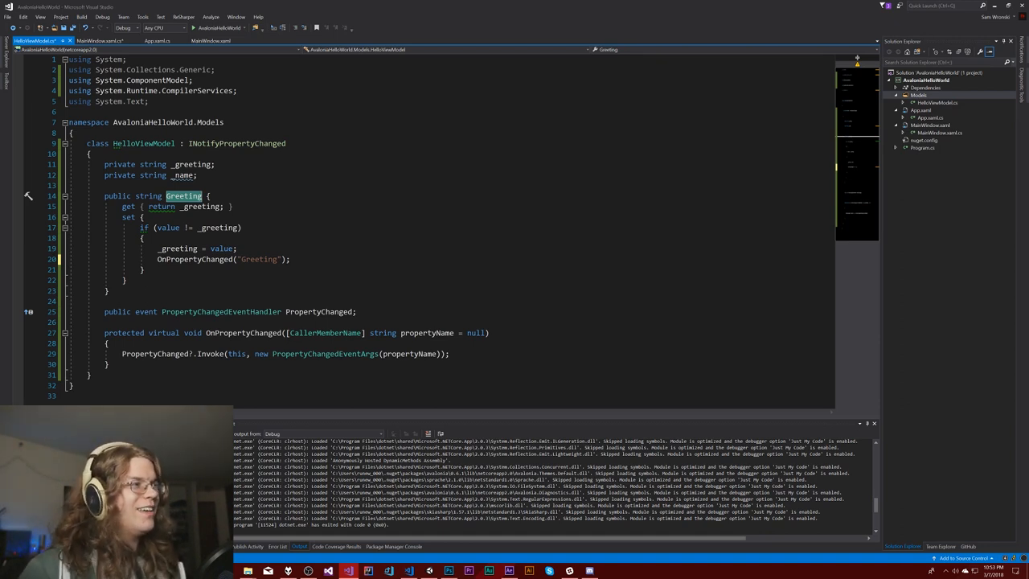
pyautogui.doubleClick(258, 259)
pyautogui.write('p')
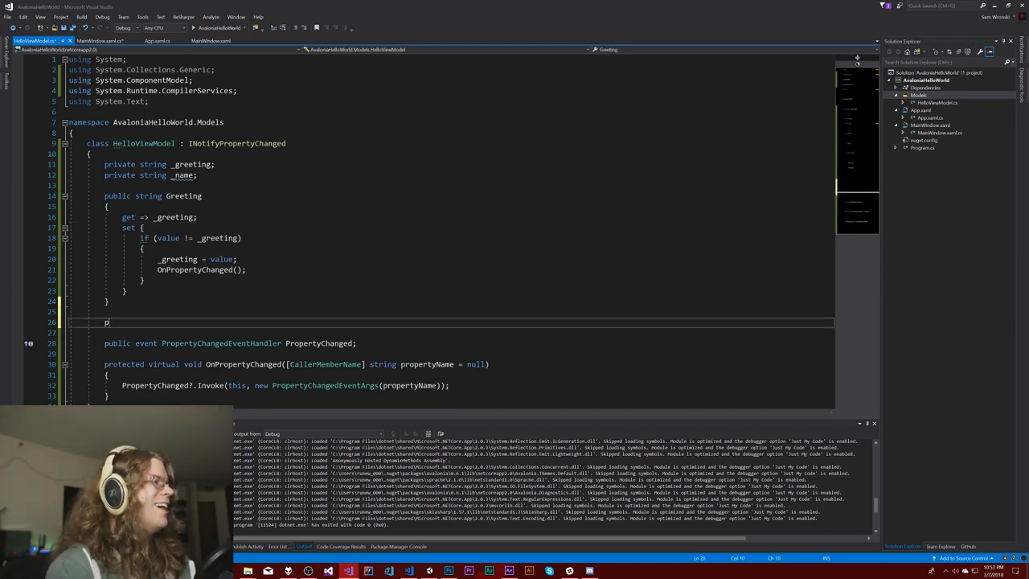
# - Add a Name property with get => _name and a notifying setter, shortening Greeting's getter
pyautogui.write('ublic string _')
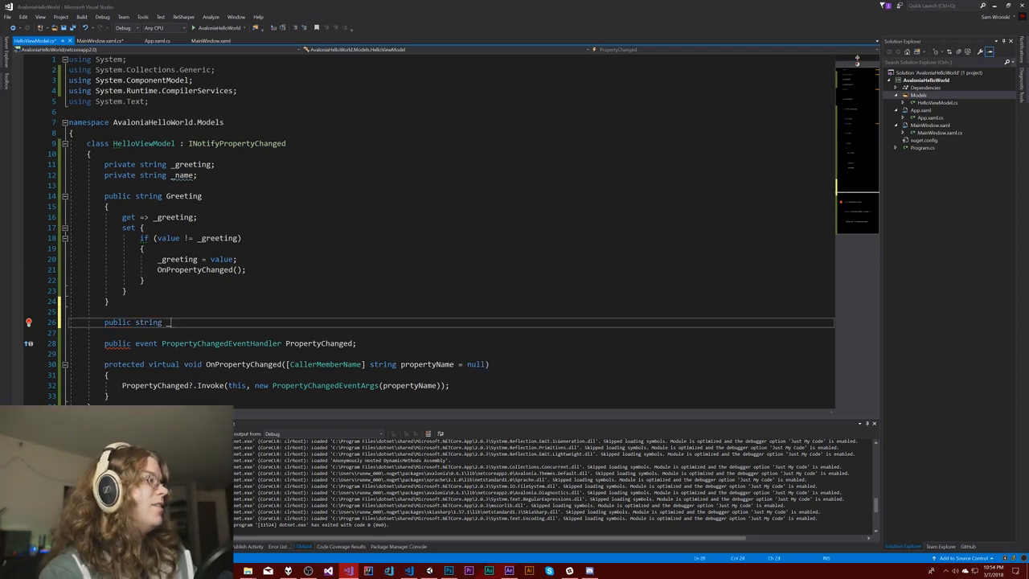
pyautogui.write('N')
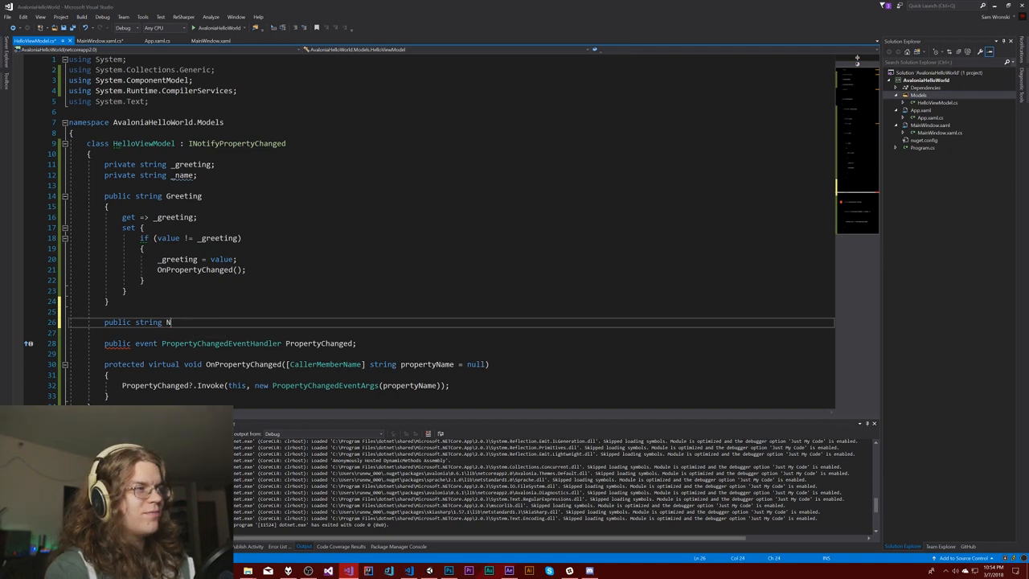
pyautogui.write('ame { }')
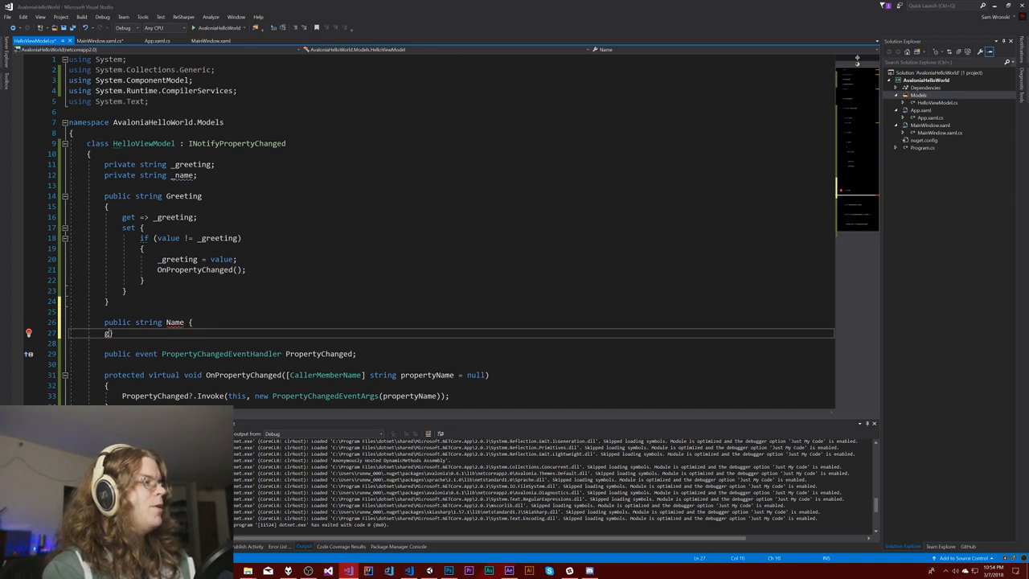
pyautogui.write('get =>')
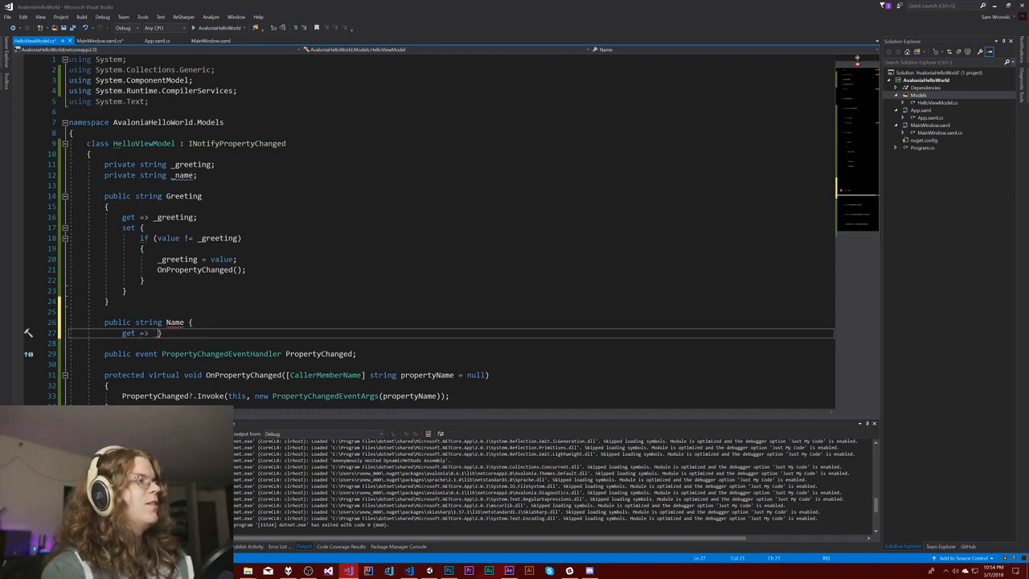
pyautogui.write('_name, e;')
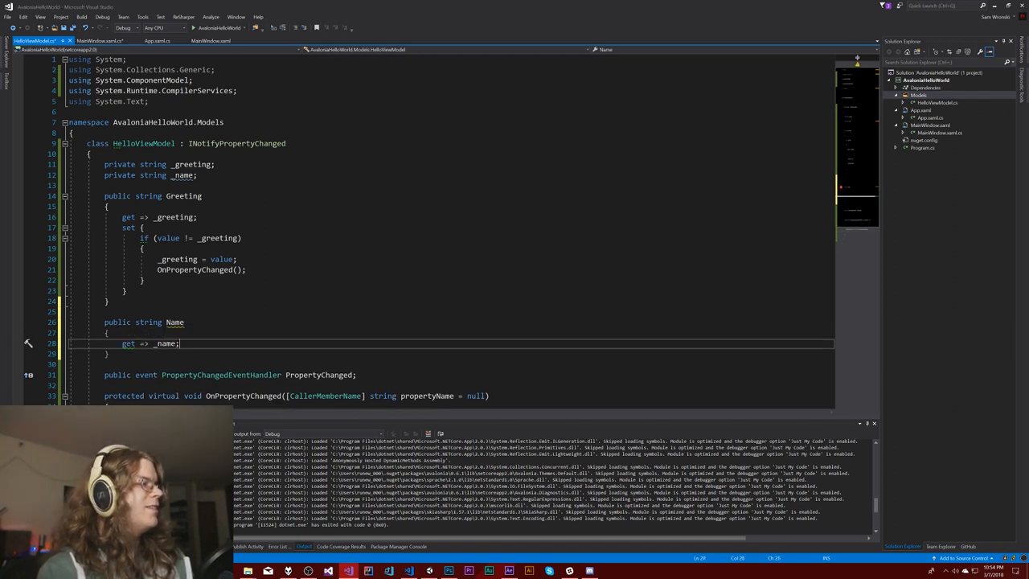
pyautogui.write('set {')
pyautogui.write('OnPropertyChanged(')
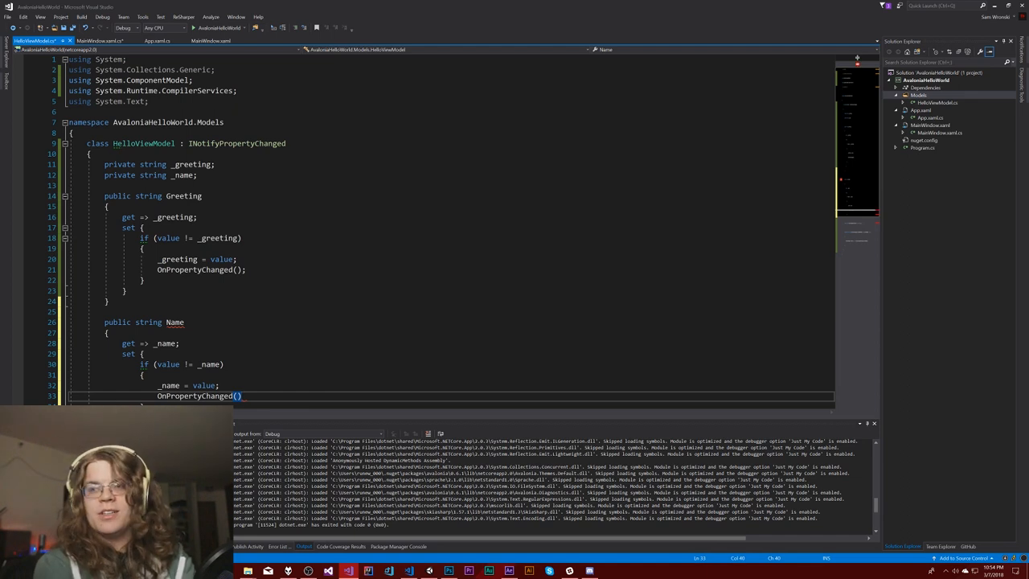
pyautogui.write(';')
pyautogui.write('this.DataContext =')
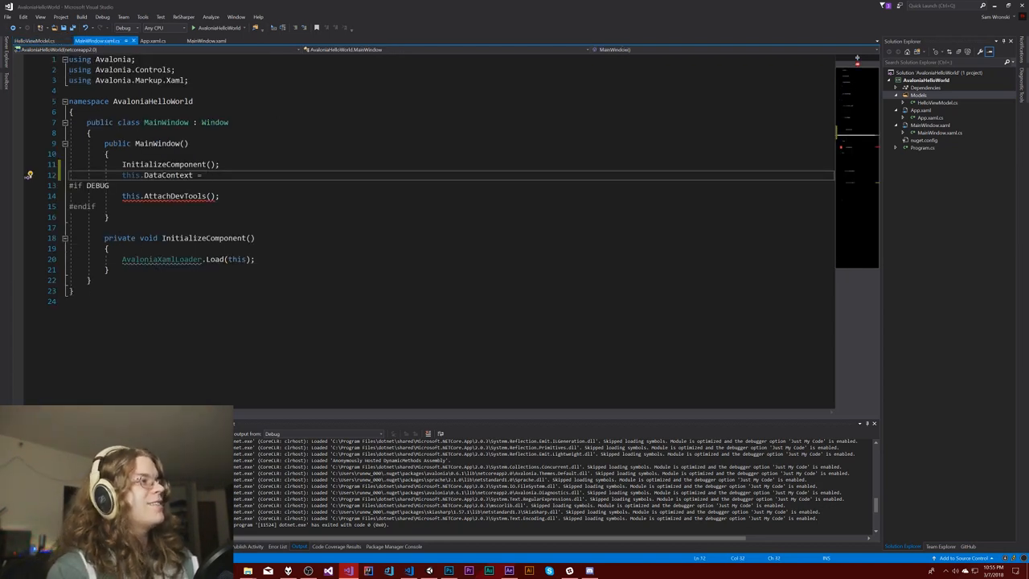
# - Assign a new HelloViewModel() to DataContext and import the Models namespace
pyautogui.write('new')
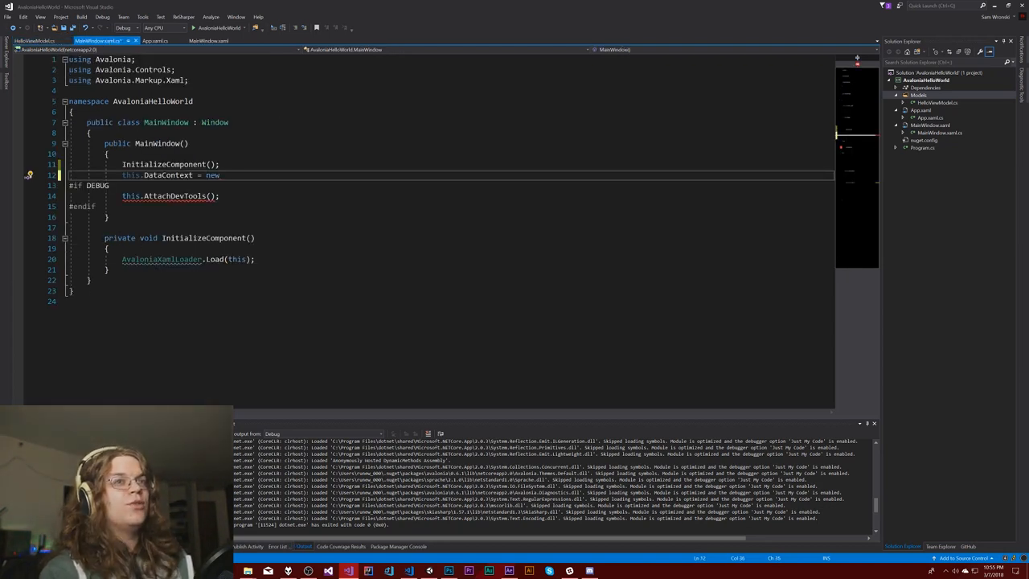
pyautogui.write('HelloView')
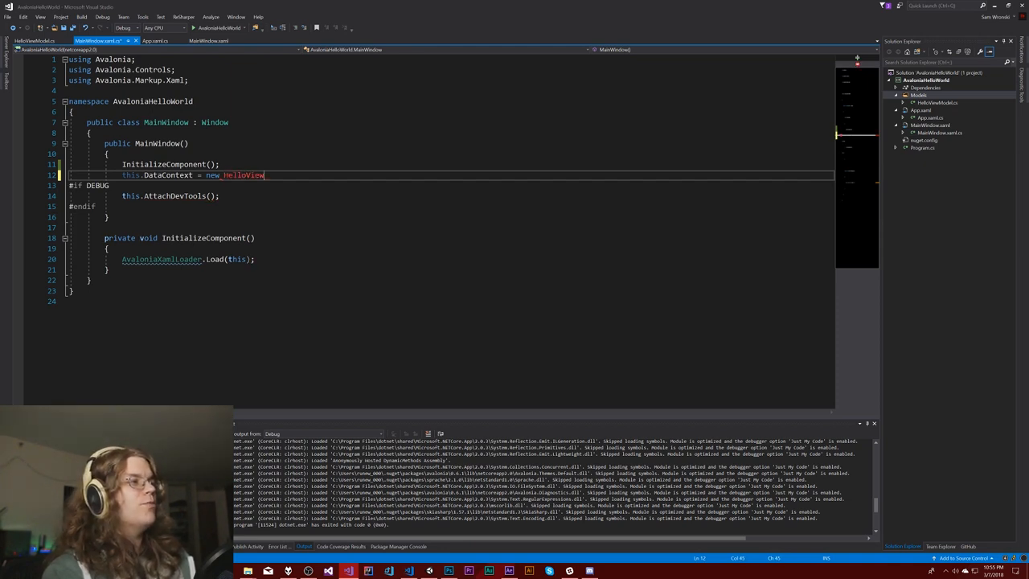
pyautogui.write('Model();')
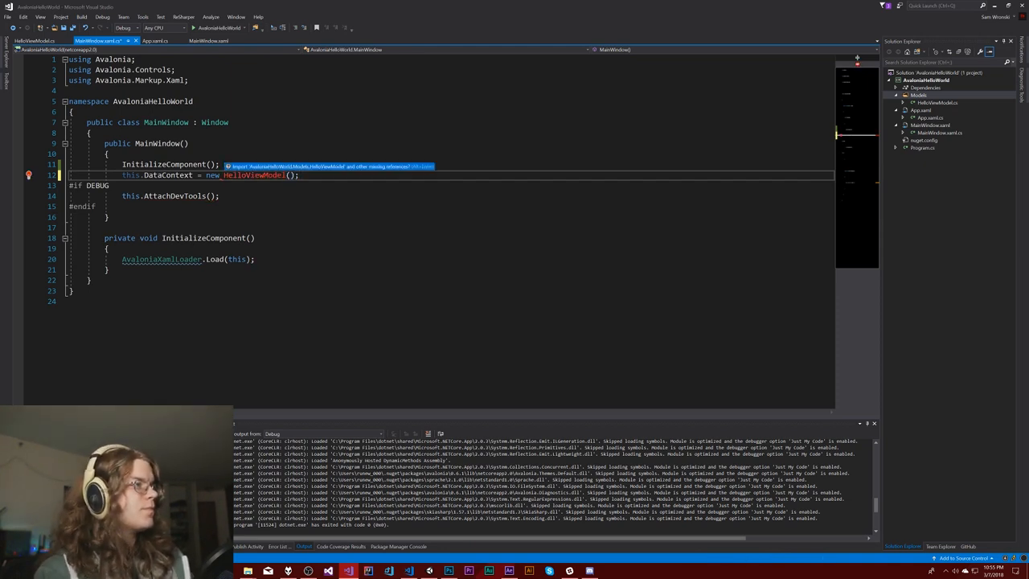
pyautogui.click(28, 175)
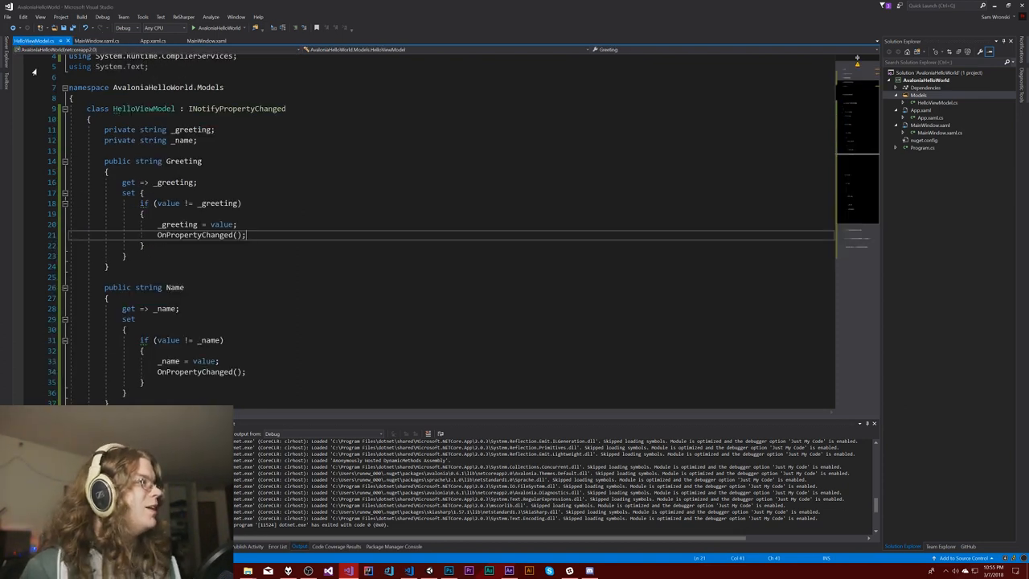
# - Initialize the view model's Greeting to "Enter a Name and click the button"
pyautogui.click(209, 41)
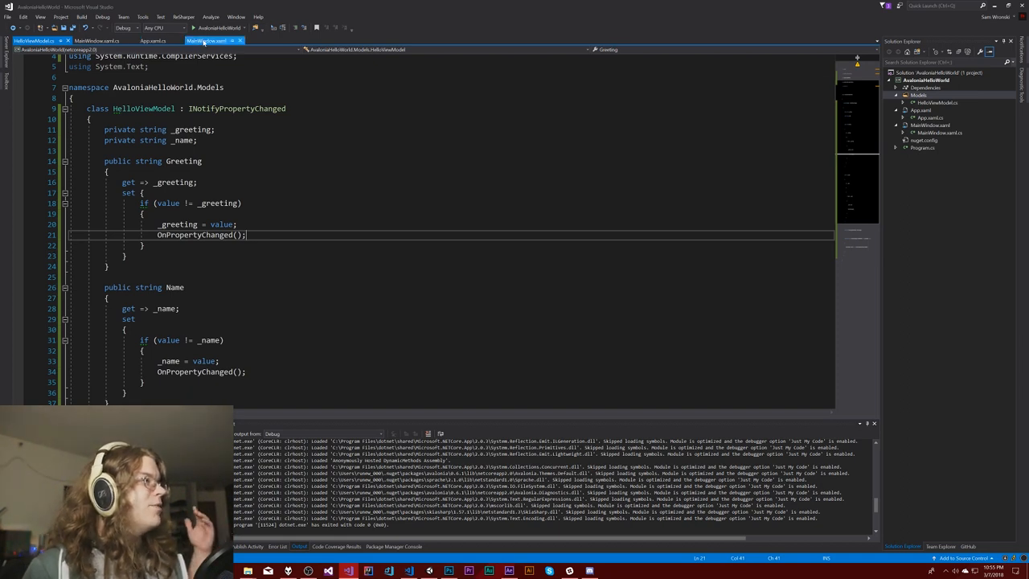
pyautogui.click(208, 40)
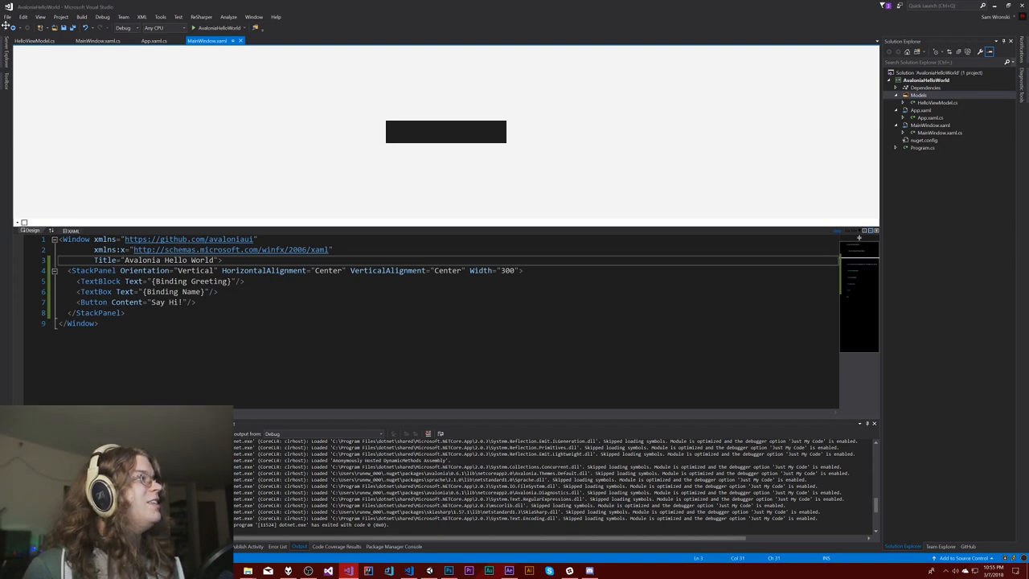
pyautogui.click(96, 41)
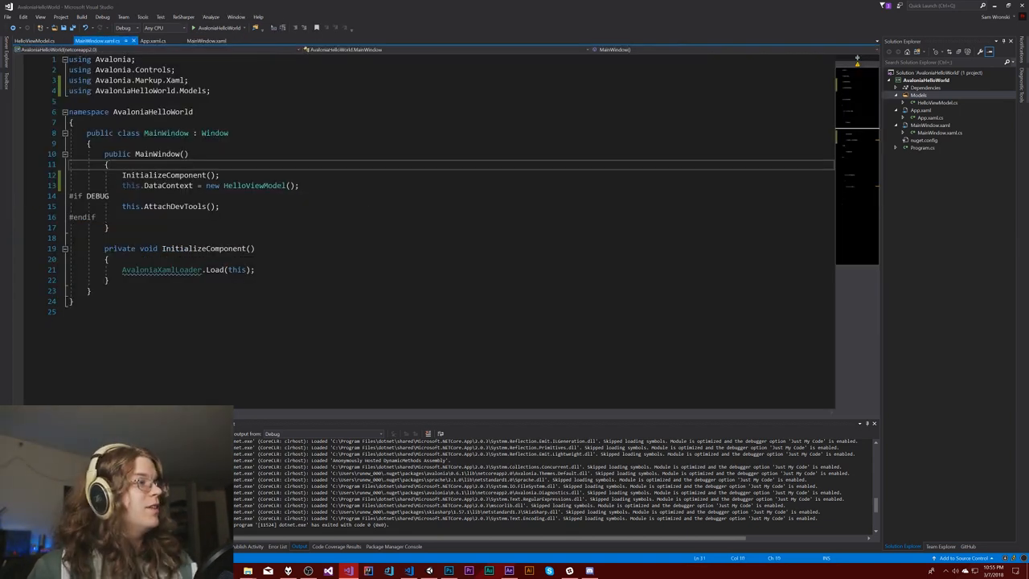
pyautogui.write('{ Greeting = "')
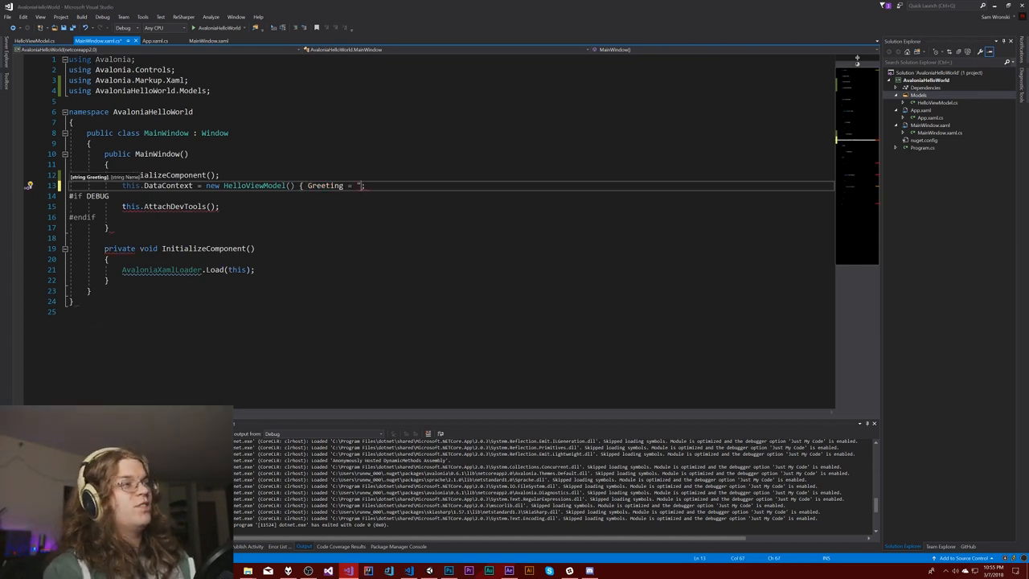
pyautogui.write('Enter a')
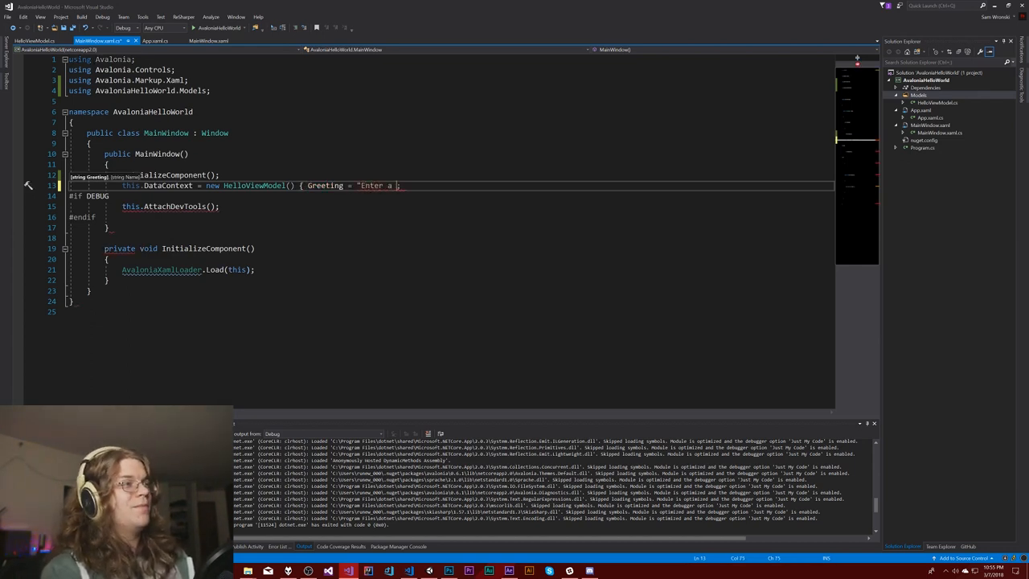
pyautogui.write('Name and click teh')
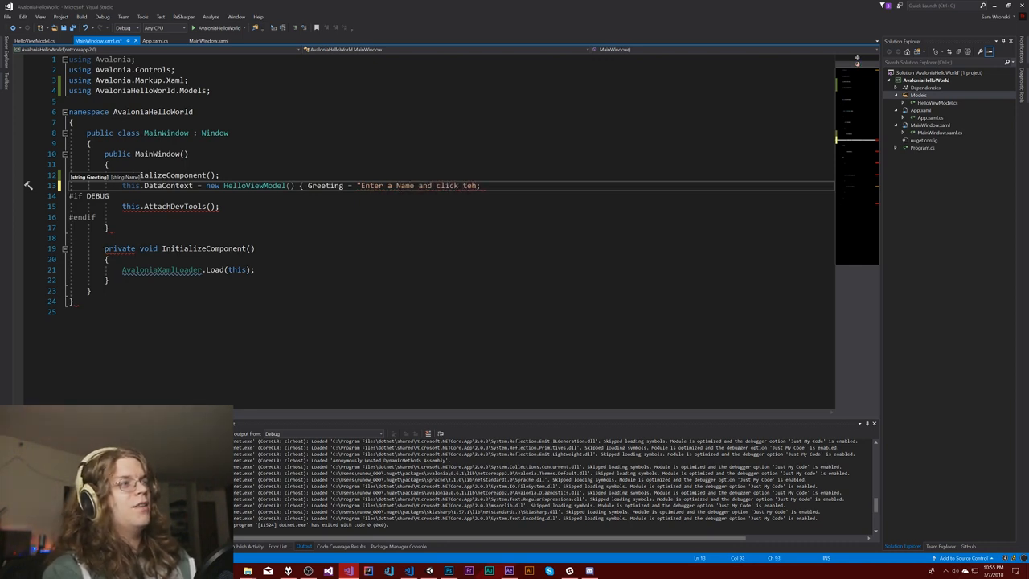
pyautogui.write('the')
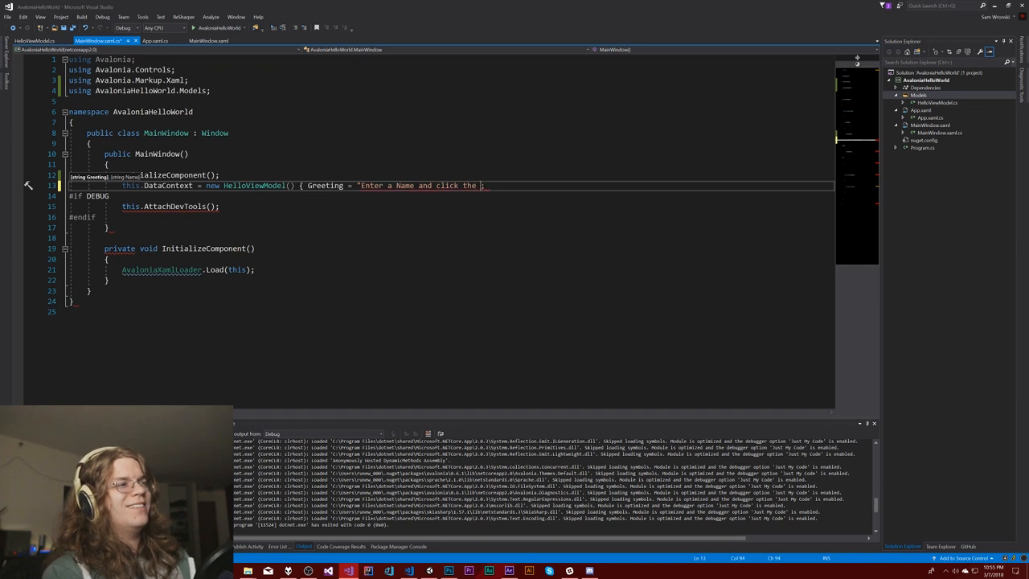
pyautogui.write('button"')
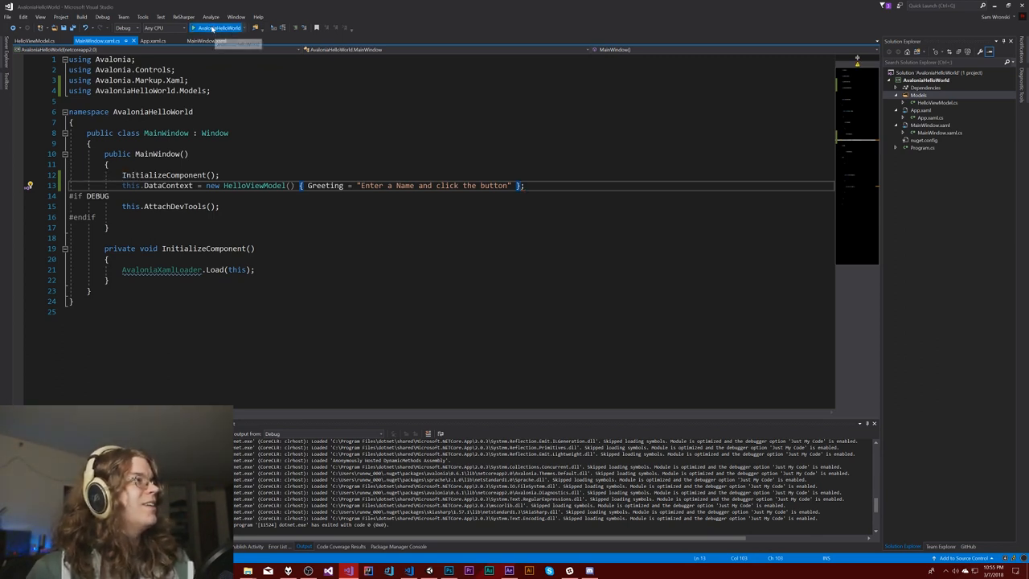
pyautogui.click(216, 27)
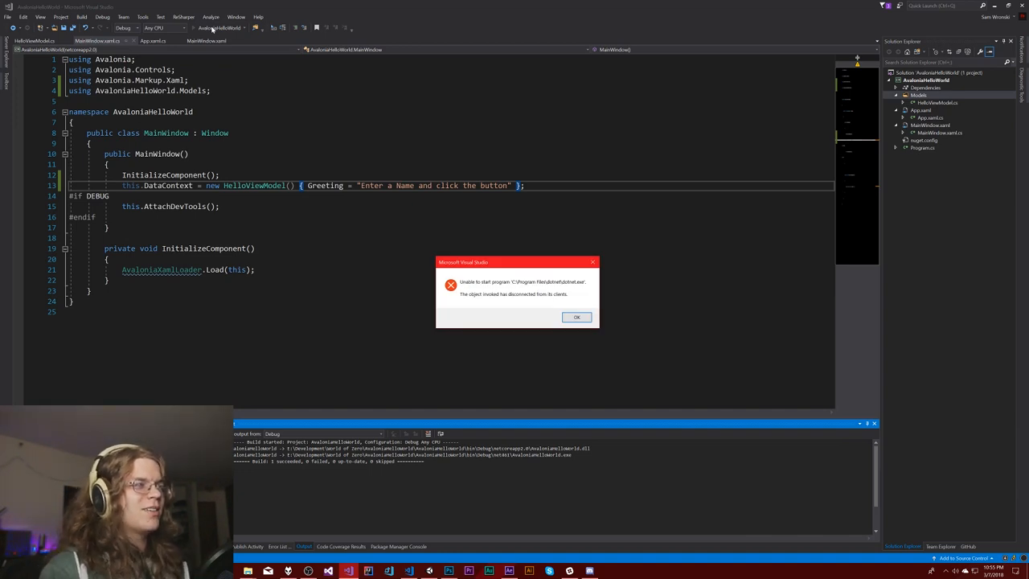
pyautogui.click(577, 316)
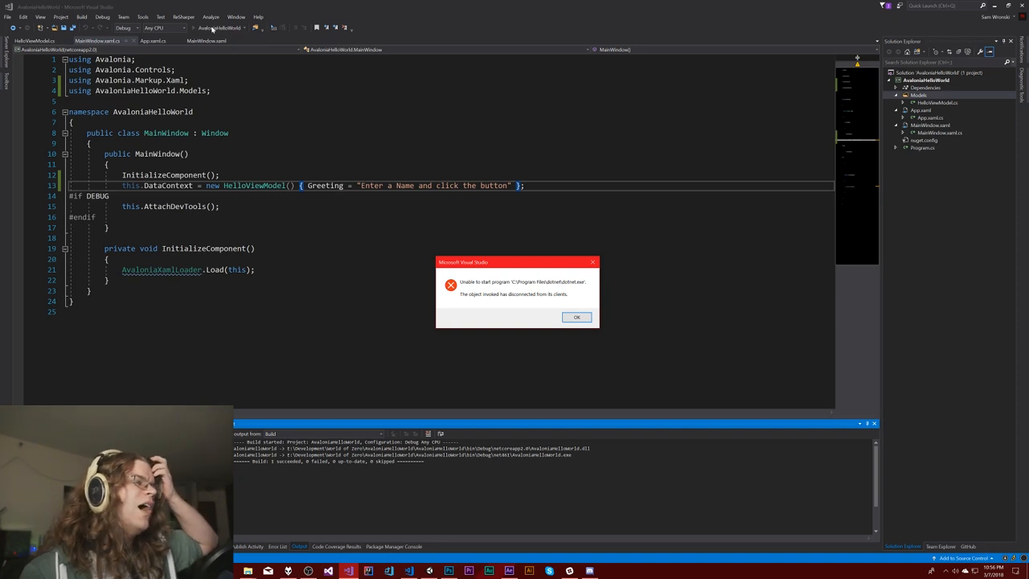
pyautogui.moveTo(501, 308)
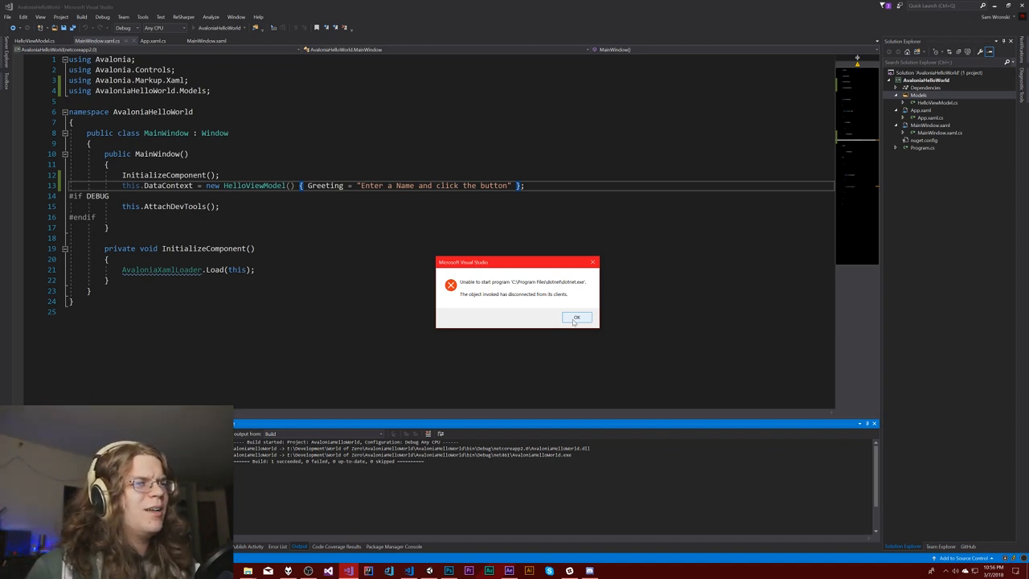
pyautogui.click(577, 317)
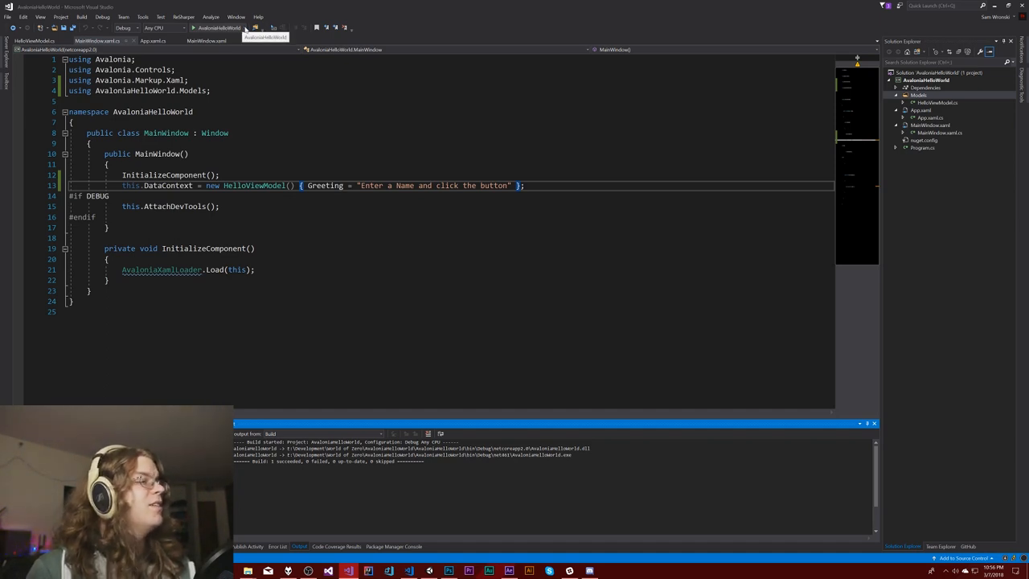
pyautogui.click(219, 28)
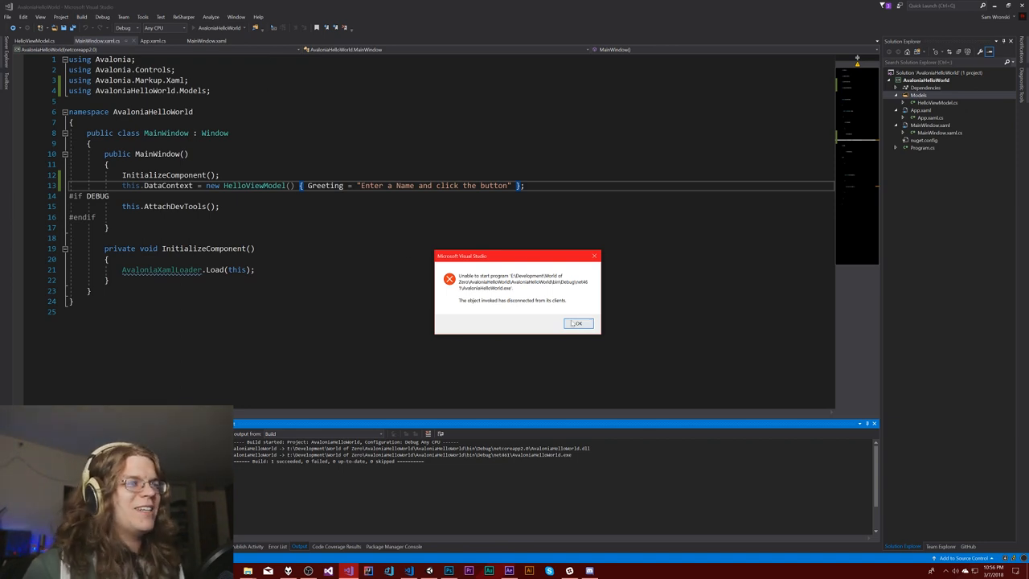
pyautogui.click(578, 323)
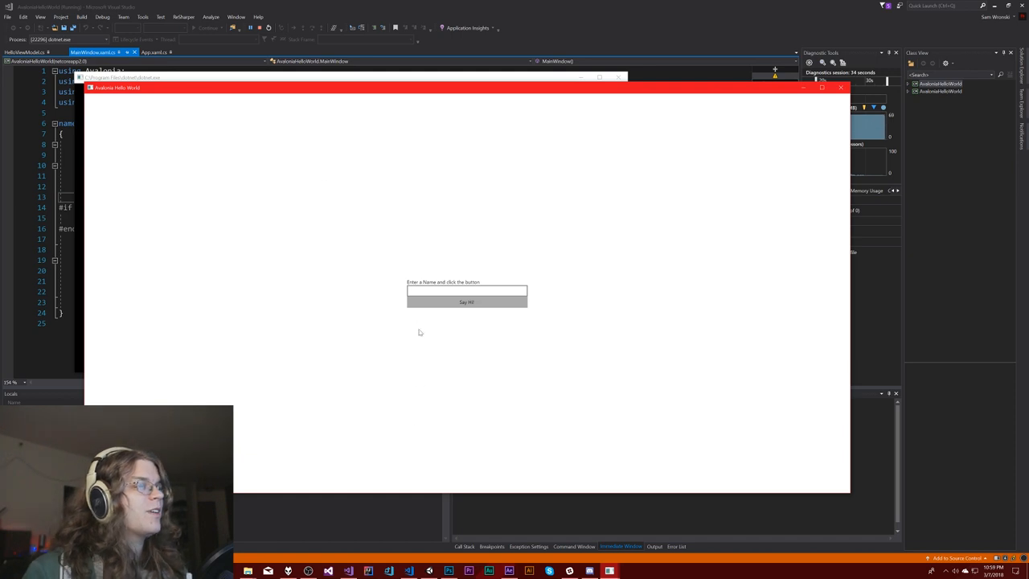
# - Type 'Name' into the running app's name box, then stop debugging
pyautogui.click(467, 291)
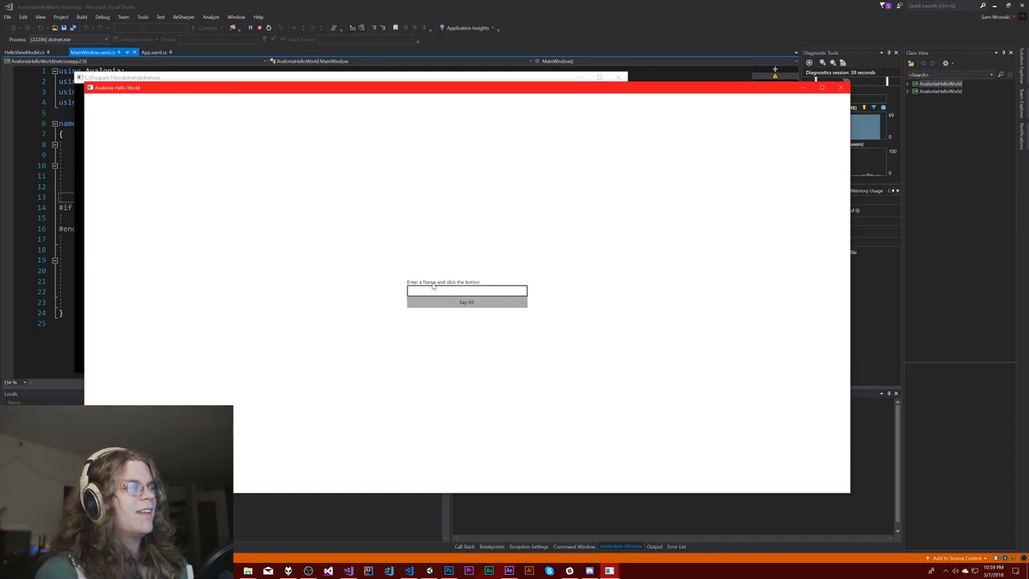
pyautogui.write('Name')
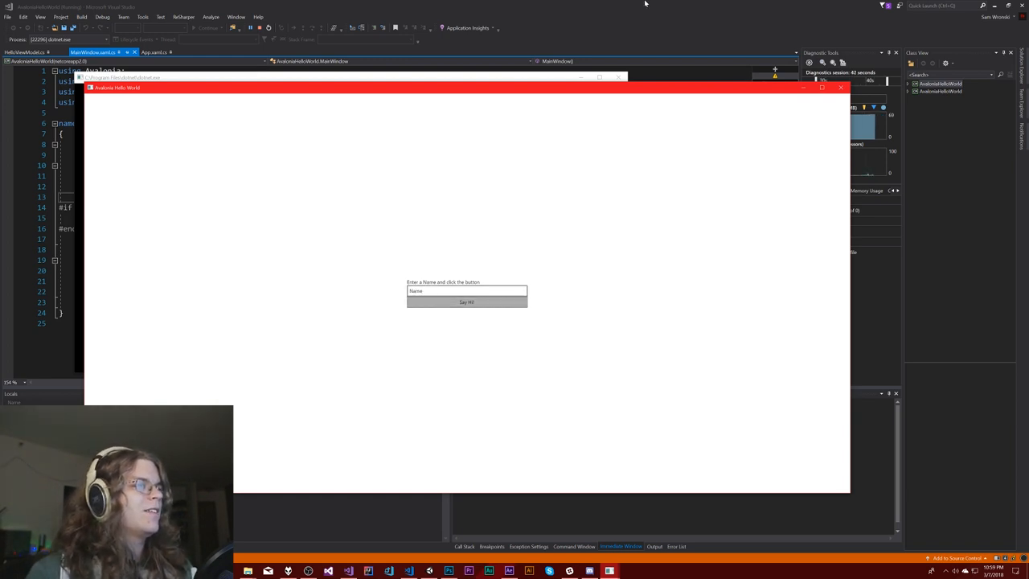
pyautogui.moveTo(817, 467)
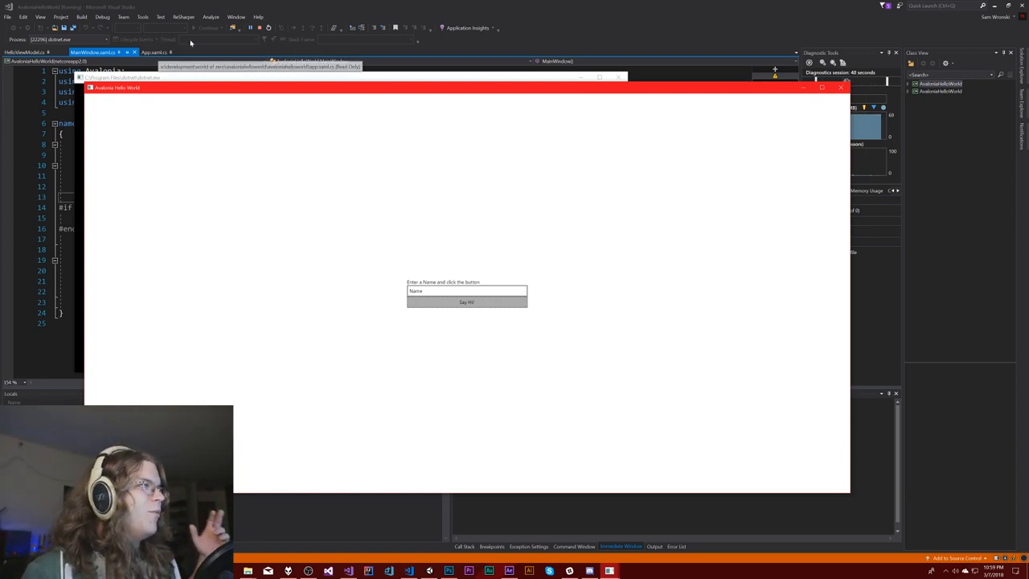
pyautogui.click(155, 52)
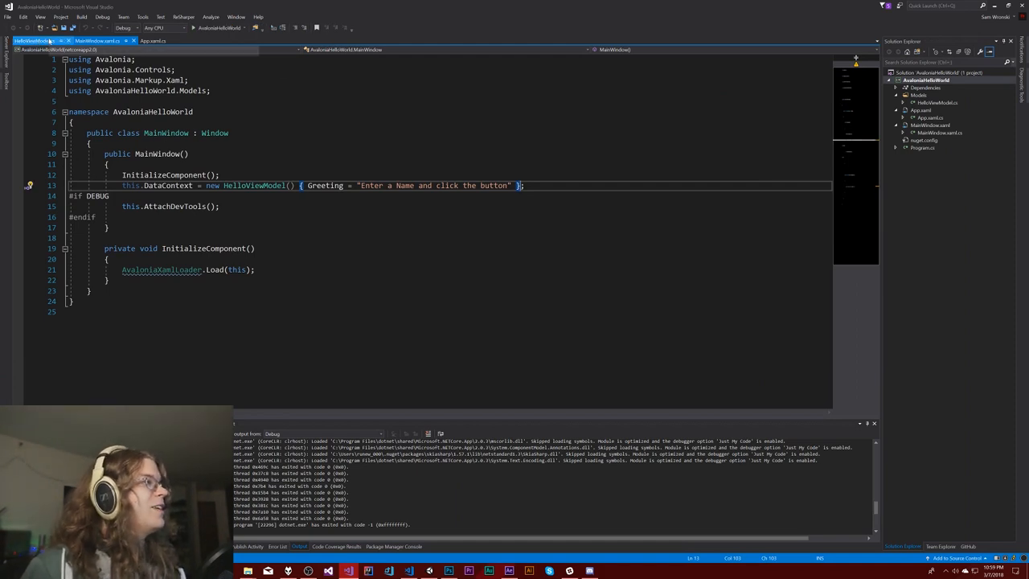
# - Give the Say Hi! button an empty OnClick attribute in MainWindow.xaml, then return to the code-behind
pyautogui.click(97, 40)
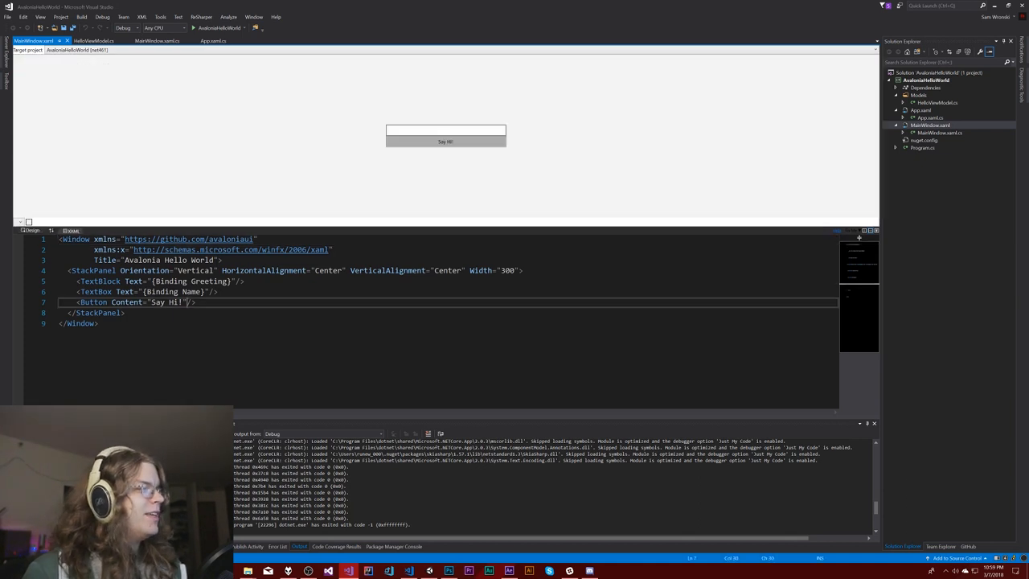
pyautogui.write('OnCl')
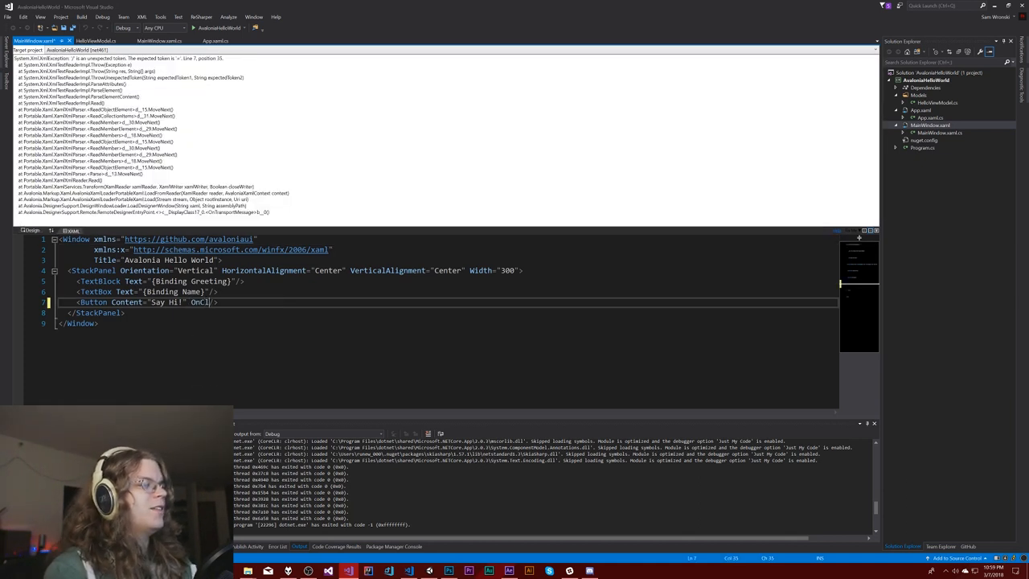
pyautogui.write('ick="')
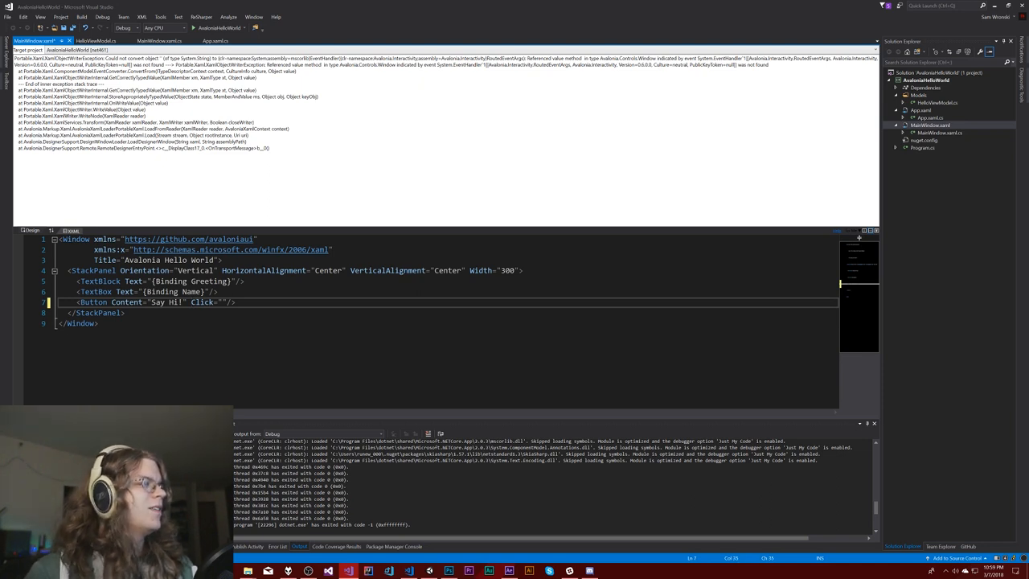
pyautogui.doubleClick(202, 301)
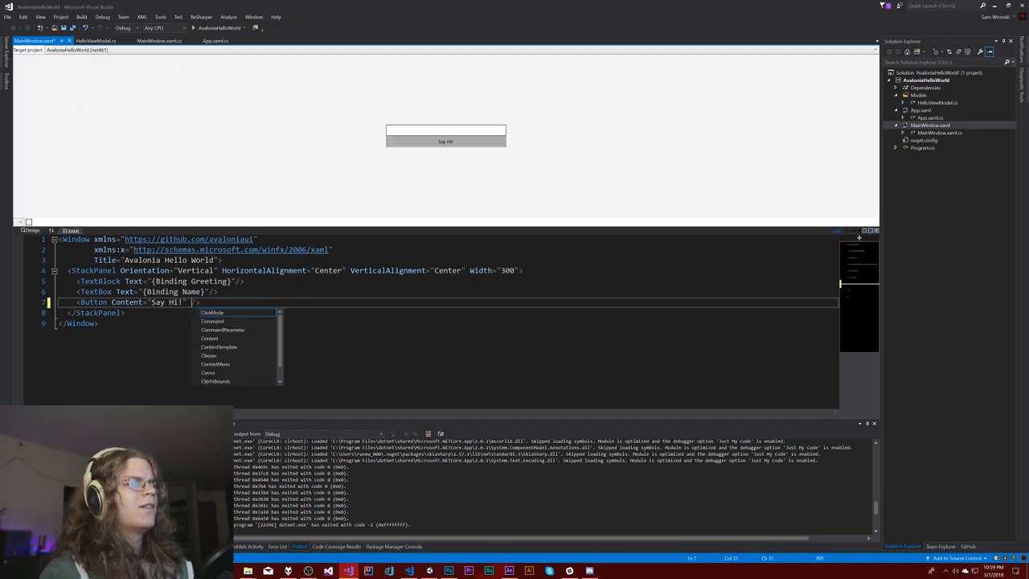
pyautogui.write('OnClick')
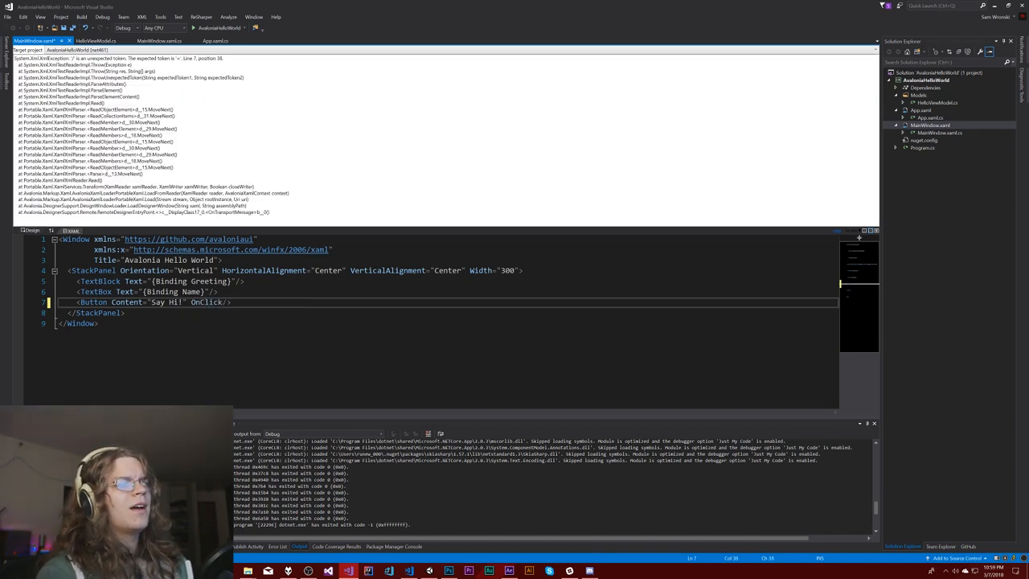
pyautogui.write('="')
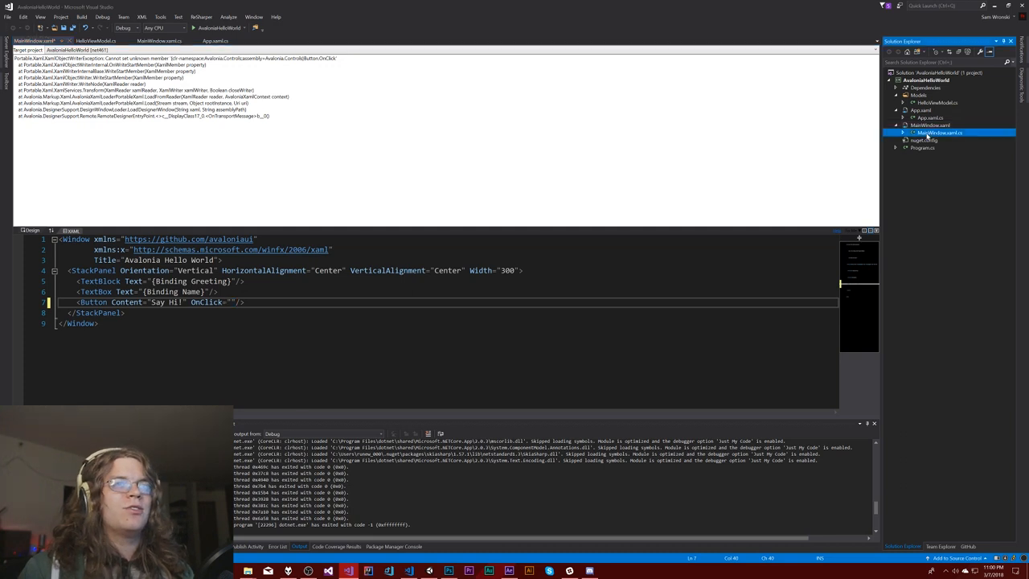
pyautogui.click(159, 41)
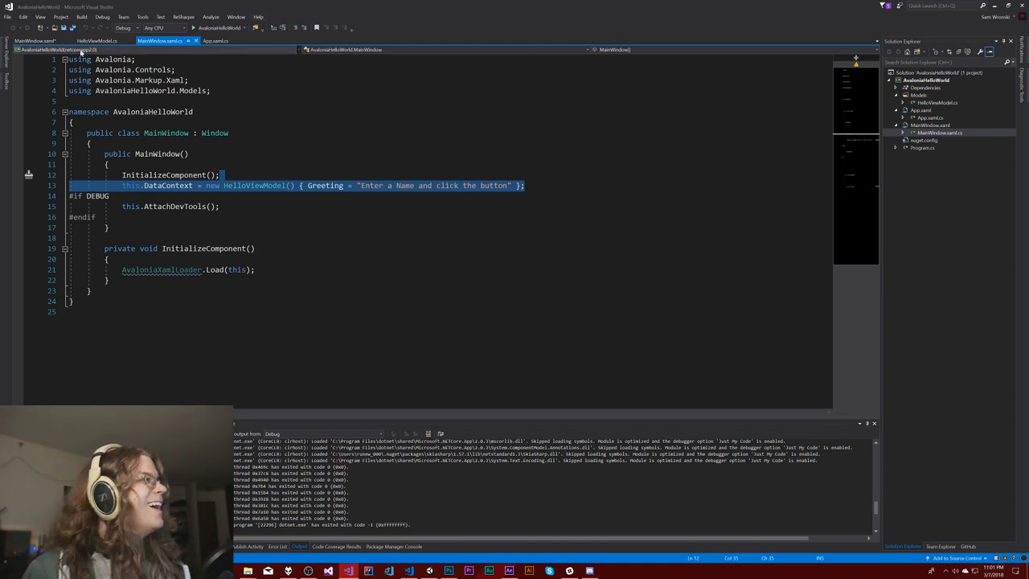
# - In MainWindow.xaml, enter OnButtonClicked as the Say Hi! button's OnClick value and select it
pyautogui.click(36, 41)
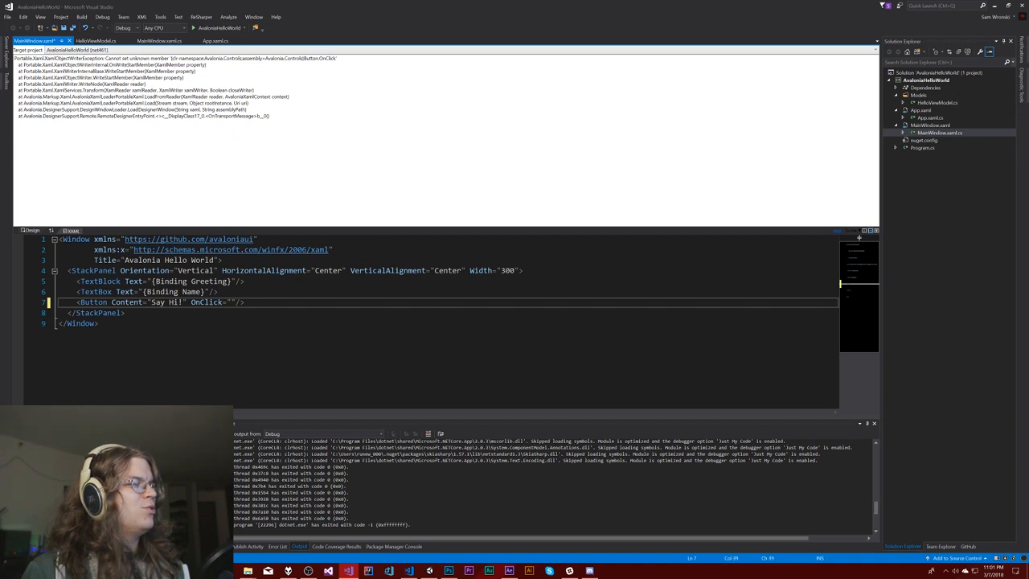
pyautogui.write('O')
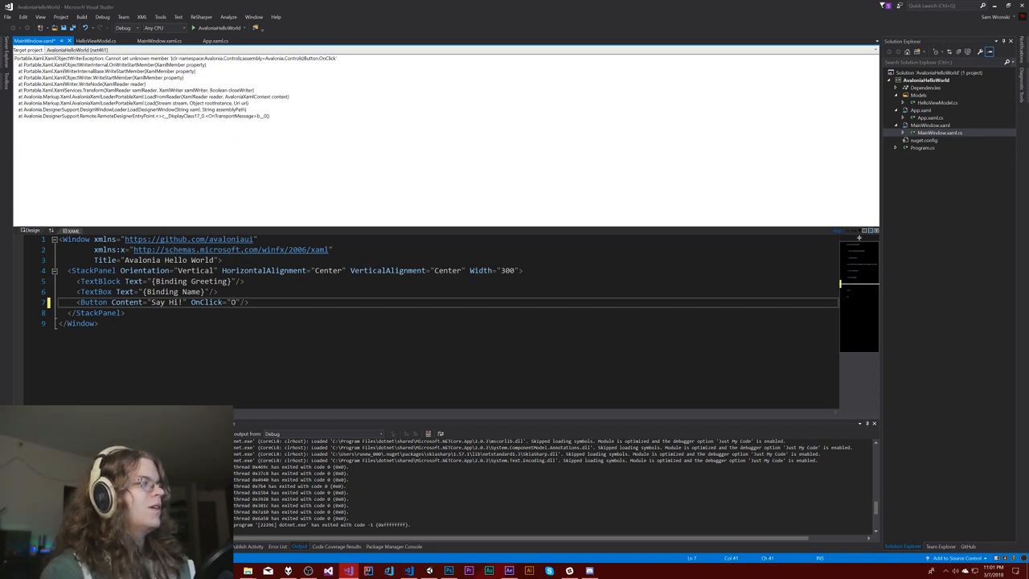
pyautogui.write('OnB')
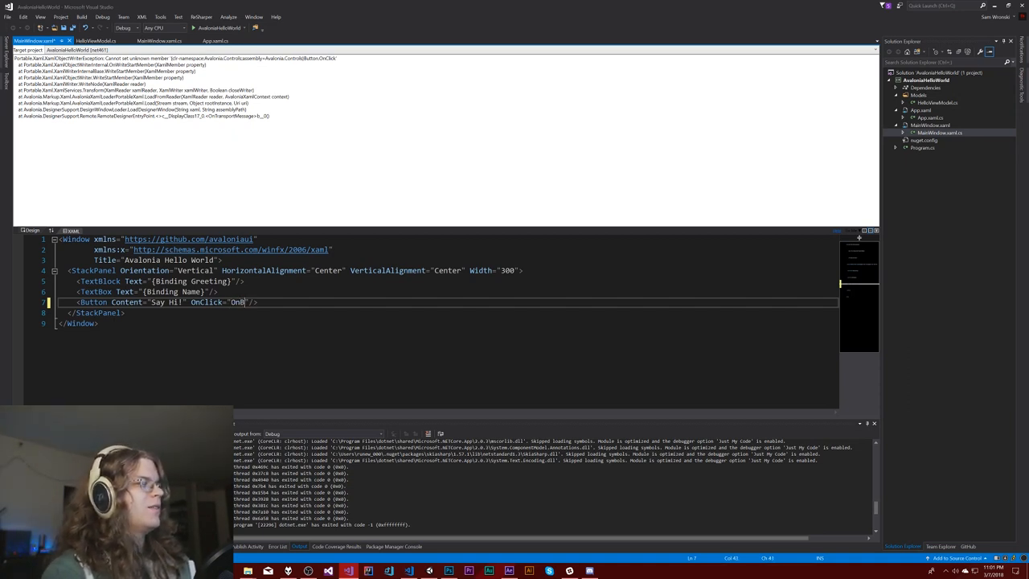
pyautogui.write('uttonClicked')
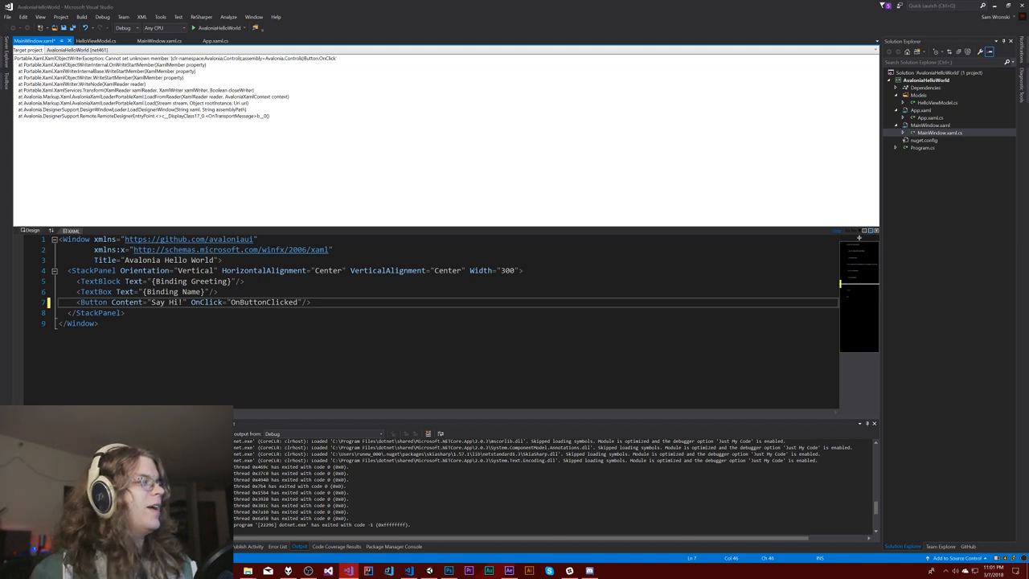
pyautogui.doubleClick(263, 302)
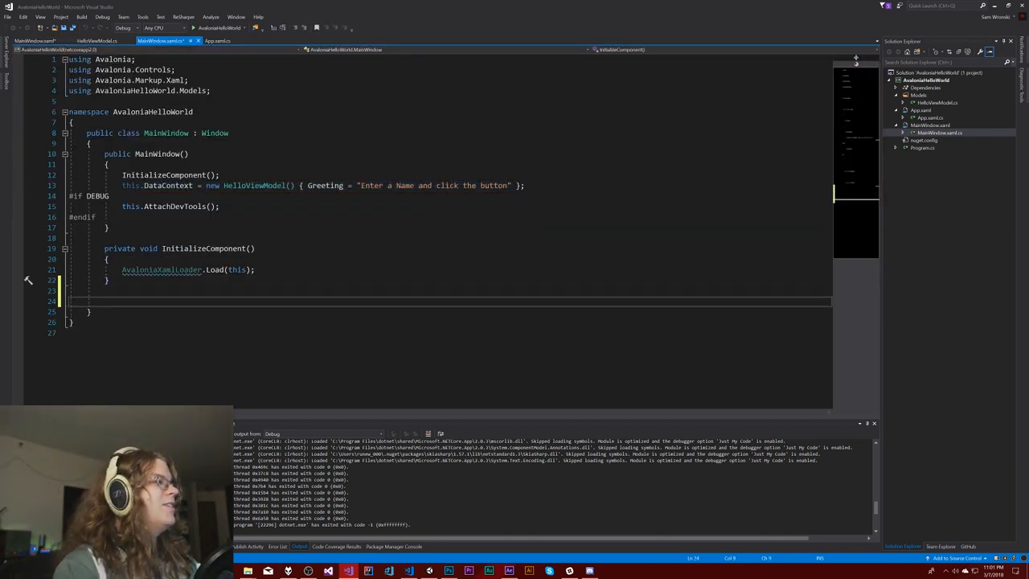
# - Add an empty public void OnButtonClicked(object sender, EventArgs args) handler, then view the XAML designer error
pyautogui.write('public void')
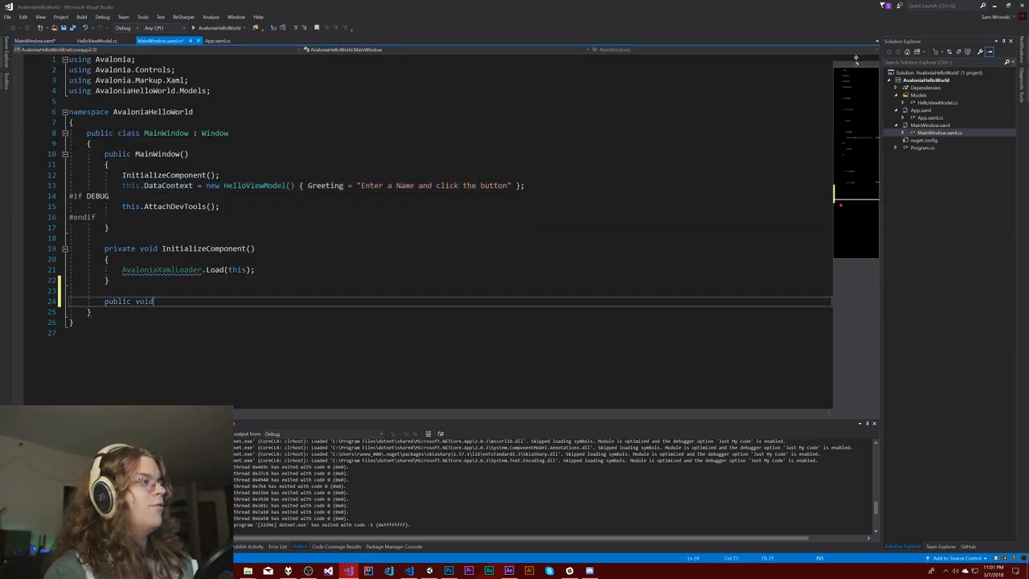
pyautogui.write('OnButtonClicked')
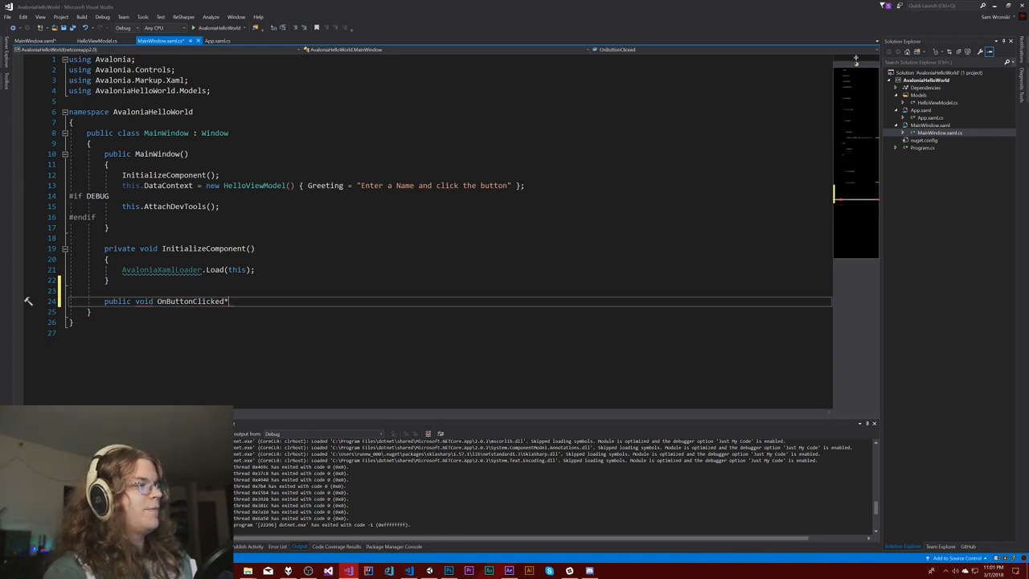
pyautogui.write('(object sender')
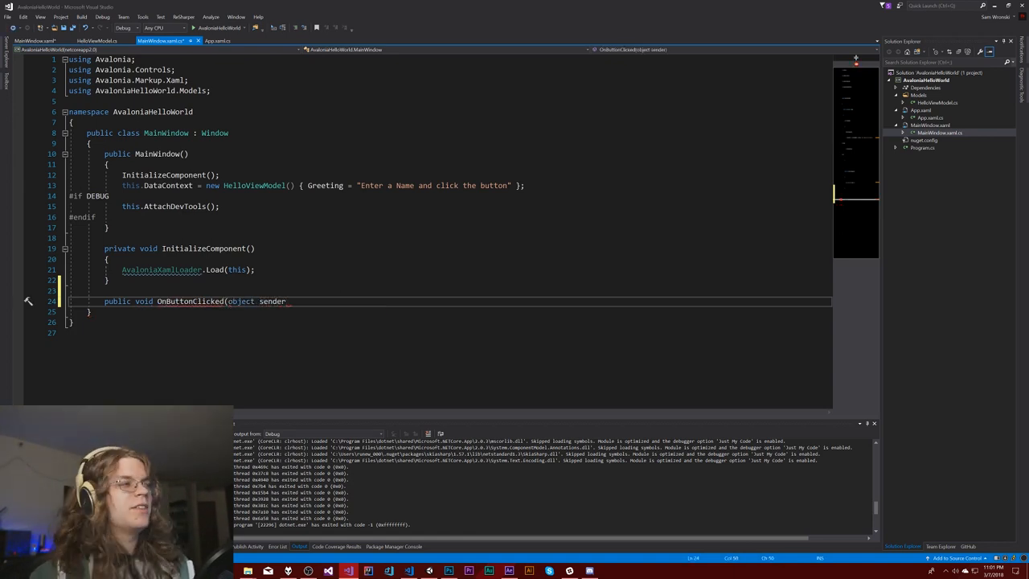
pyautogui.write(',')
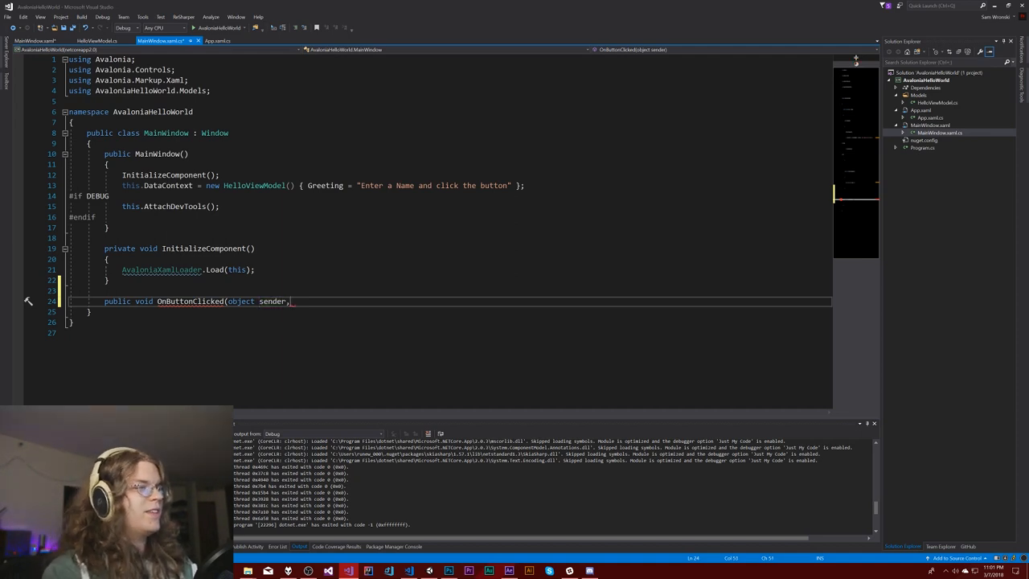
pyautogui.write('EventARgs args( Pa')
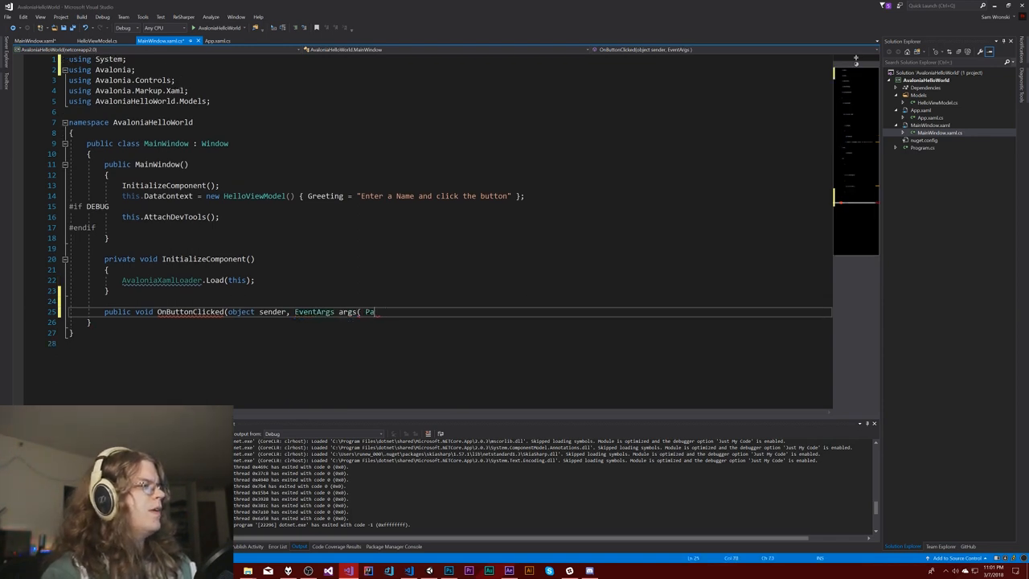
pyautogui.write(') {')
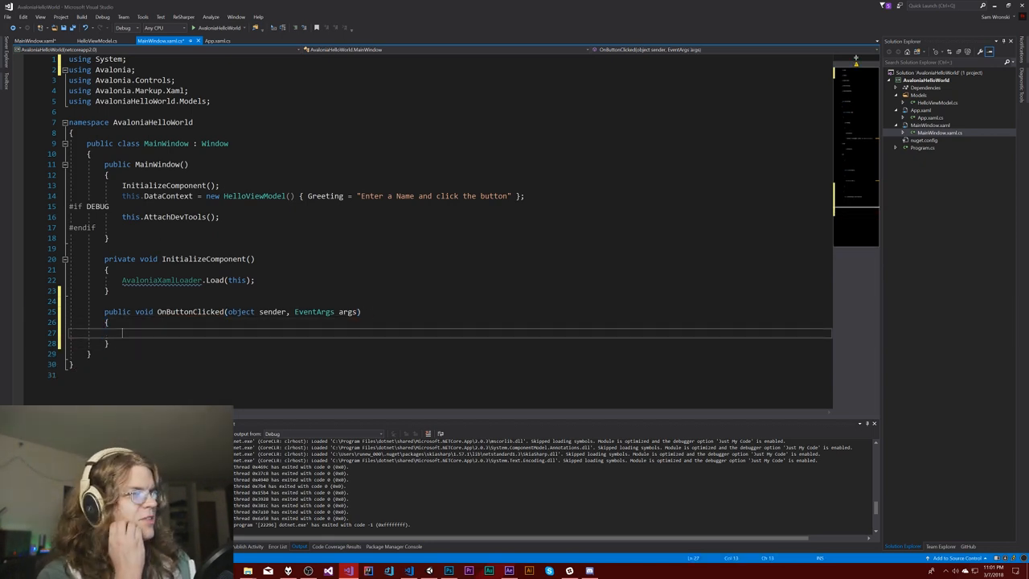
pyautogui.click(18, 322)
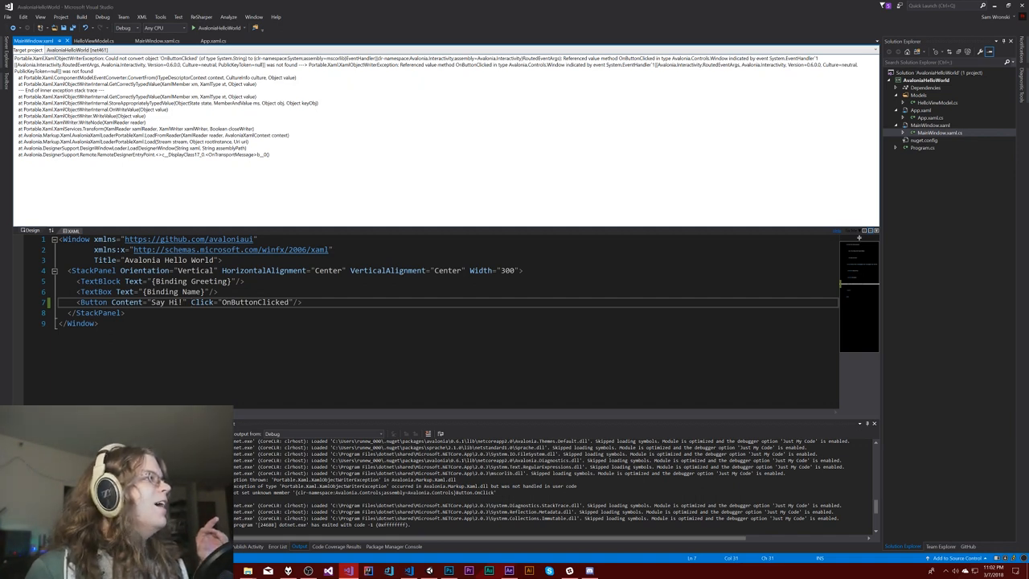
# - Copy RoutedEventArgs from the designer error and paste it before EventArgs in the handler
pyautogui.doubleClick(152, 58)
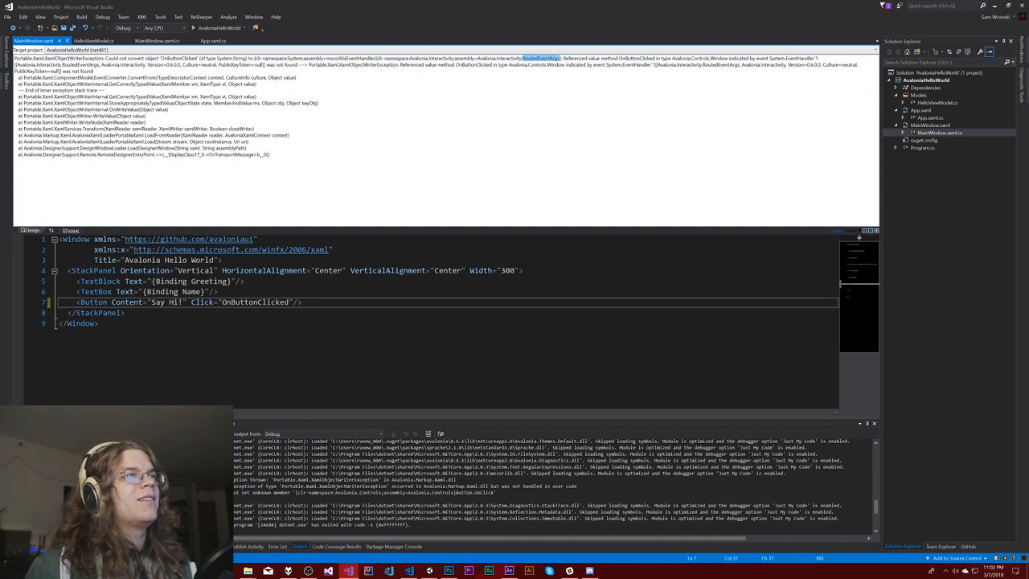
pyautogui.click(160, 40)
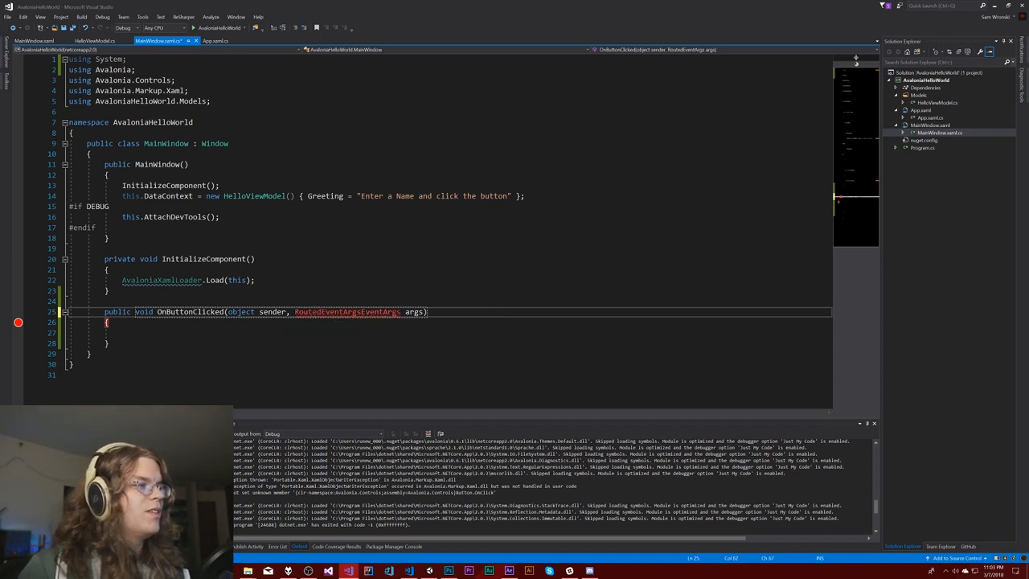
# - Remove the leftover EventArgs, import Avalonia.Interactivity, and run the app as a test
pyautogui.doubleClick(370, 312)
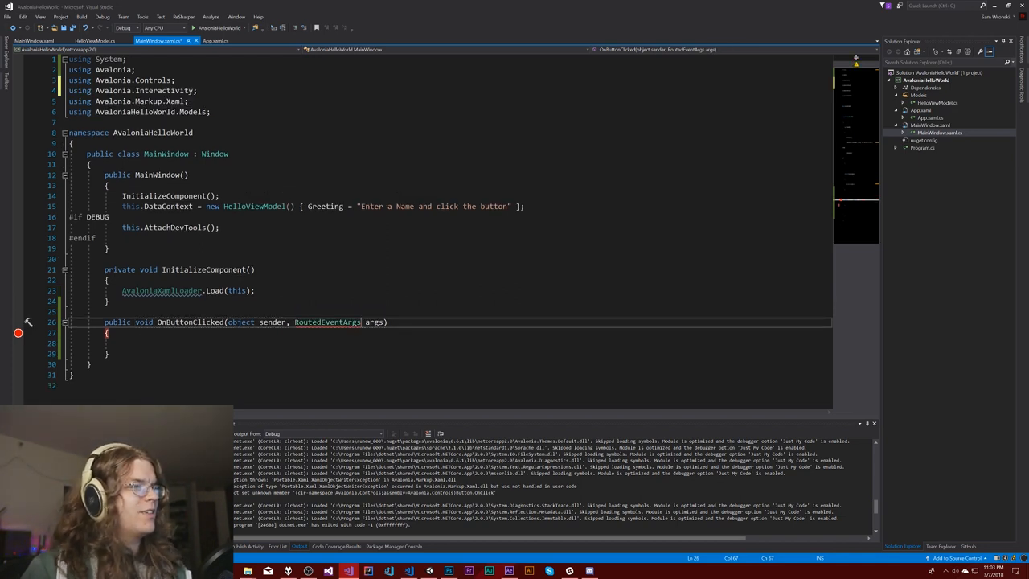
pyautogui.doubleClick(326, 322)
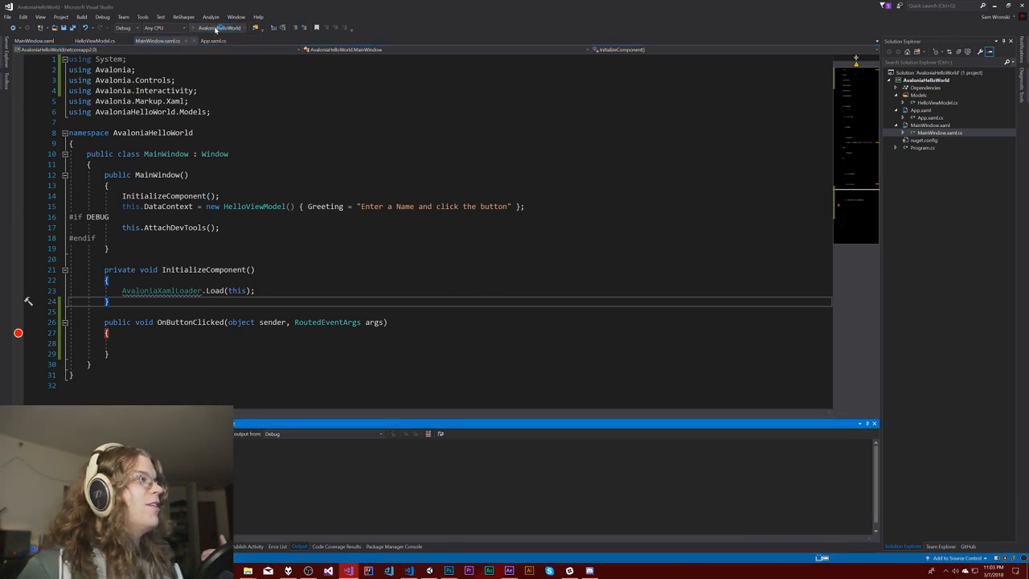
pyautogui.click(233, 27)
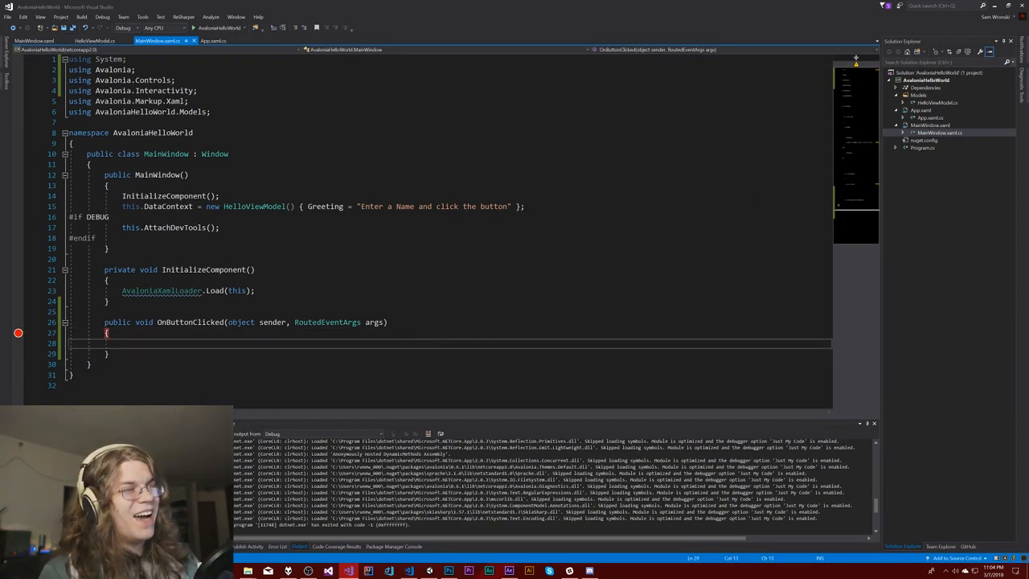
# - In OnButtonClicked, cast this.DataContext to HelloViewModel as a context variable
pyautogui.write('this.Dat')
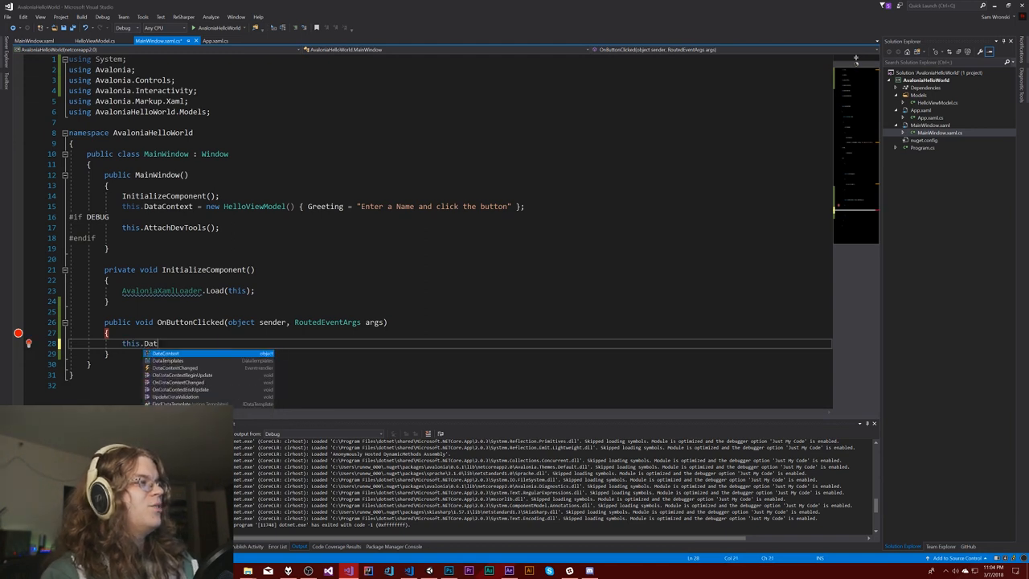
pyautogui.write('aContext(')
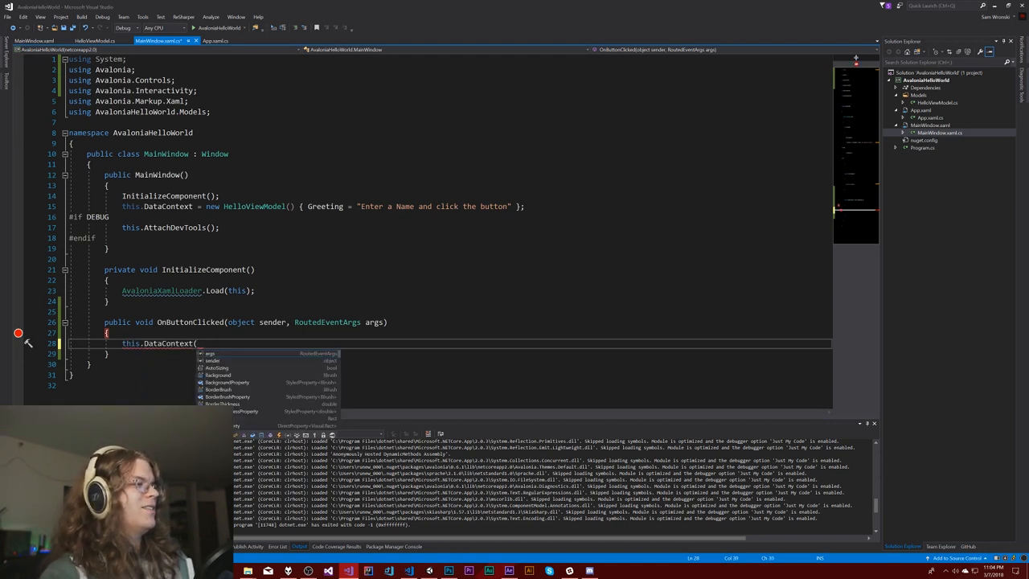
pyautogui.write('as')
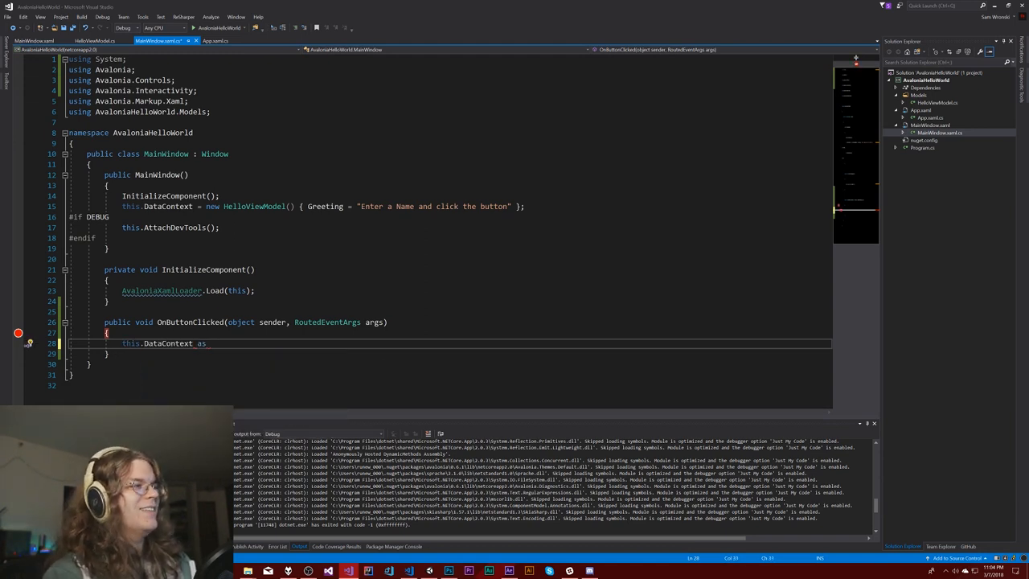
pyautogui.write('HelloViewModel')
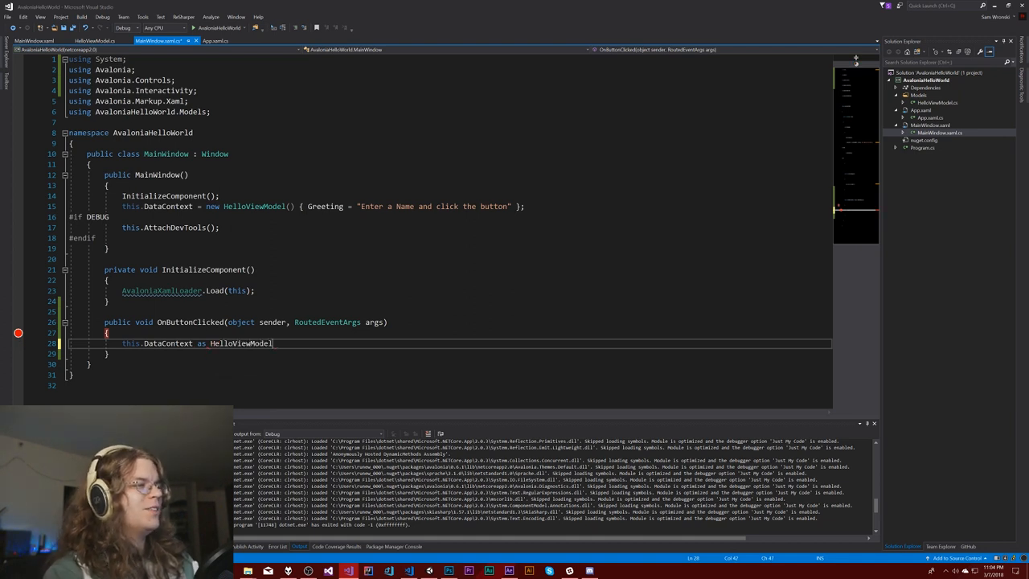
pyautogui.write(';')
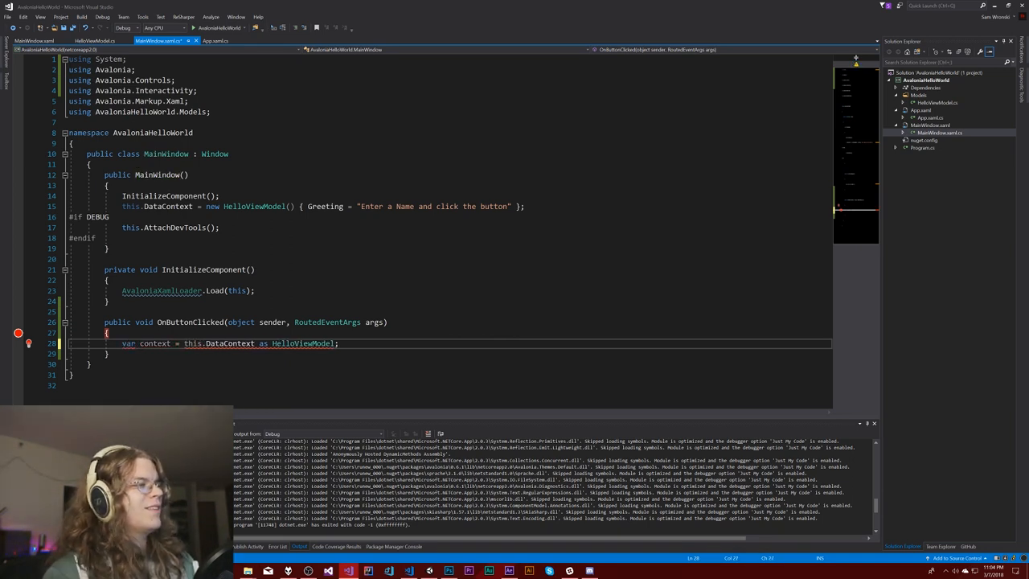
# - Set context.Greeting to $"Hello {context.Name}"
pyautogui.write('context.')
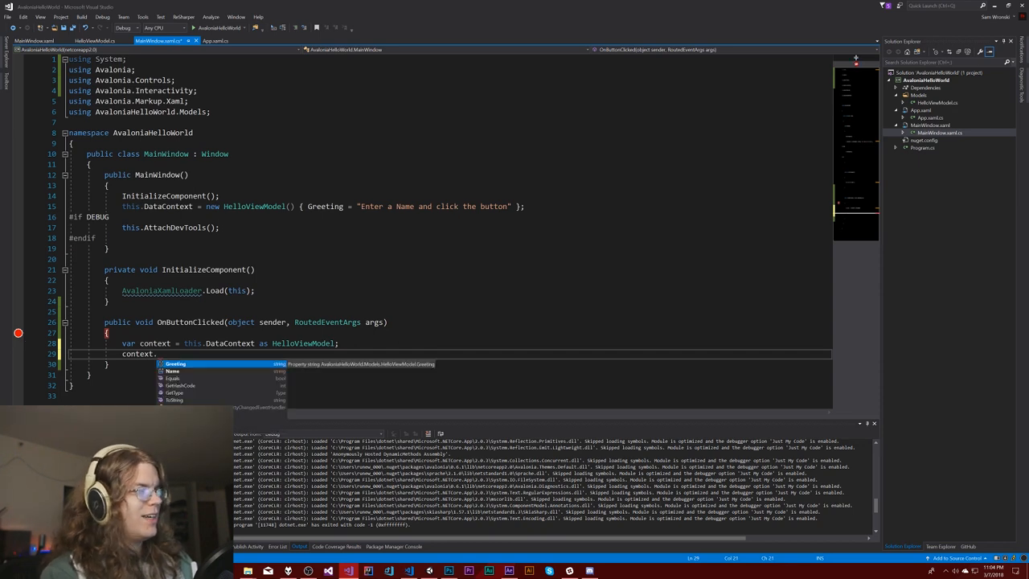
pyautogui.write('Greeting = "')
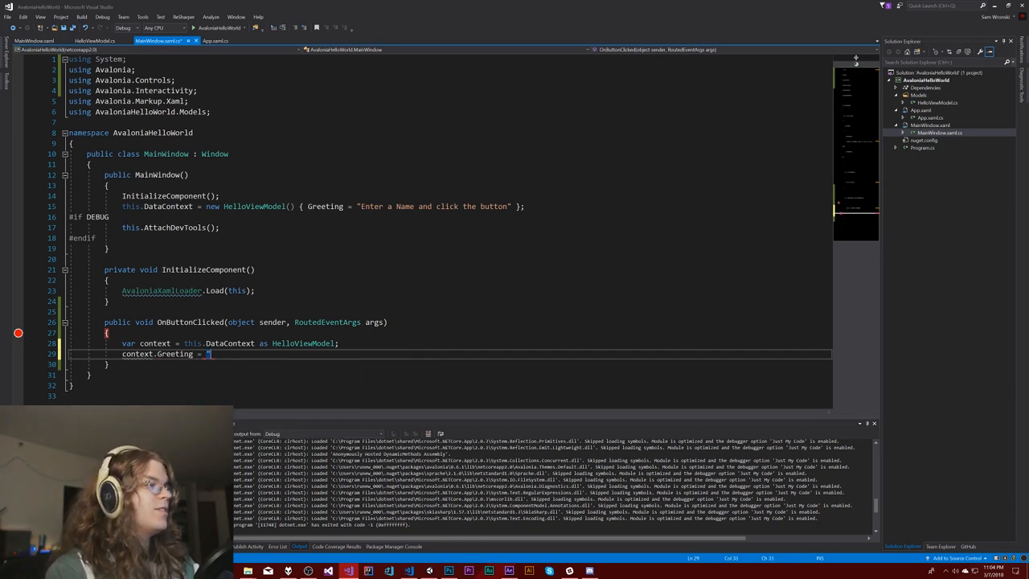
pyautogui.write('Hello')
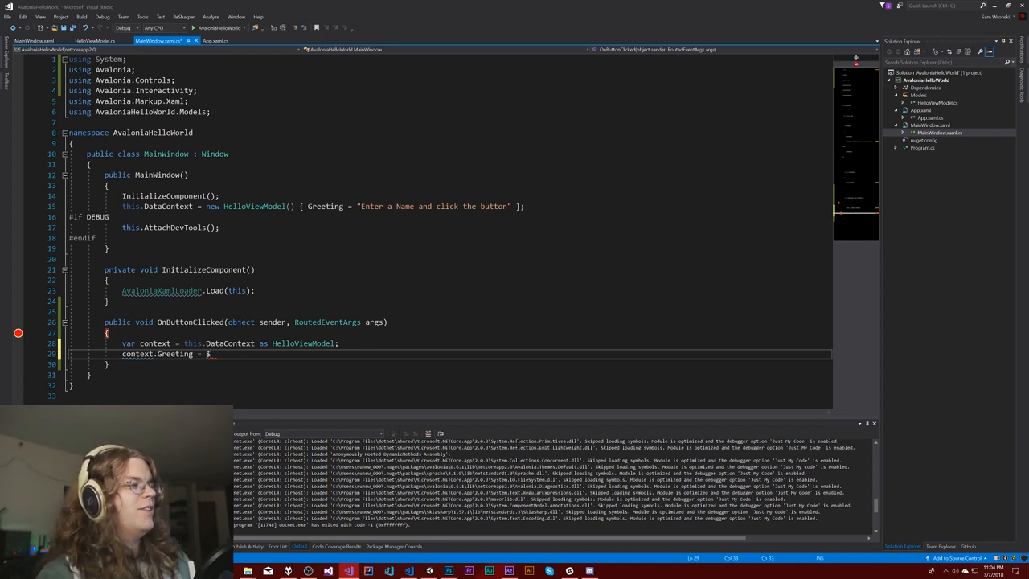
pyautogui.write('"Hello {')
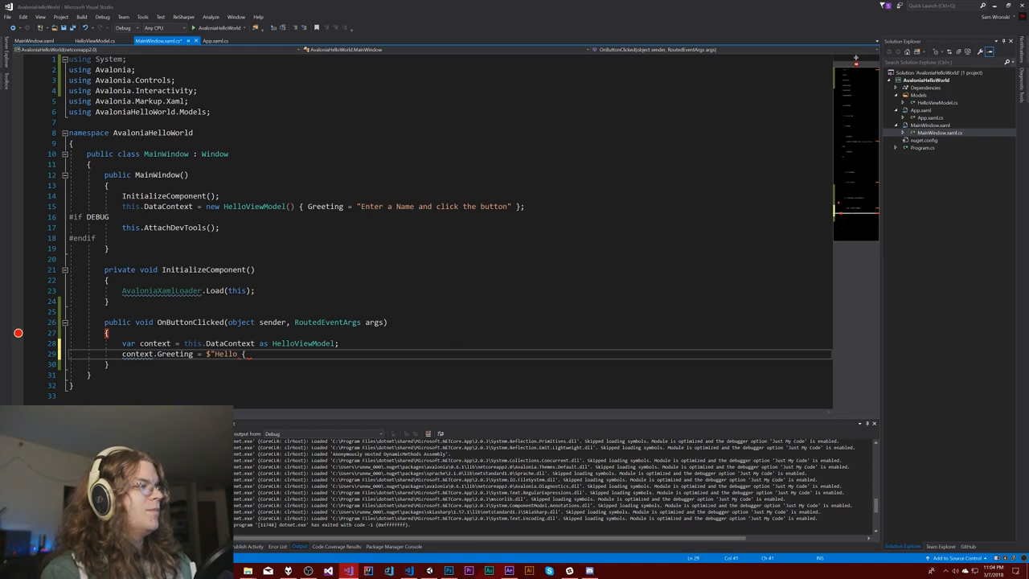
pyautogui.write('context.Name}')
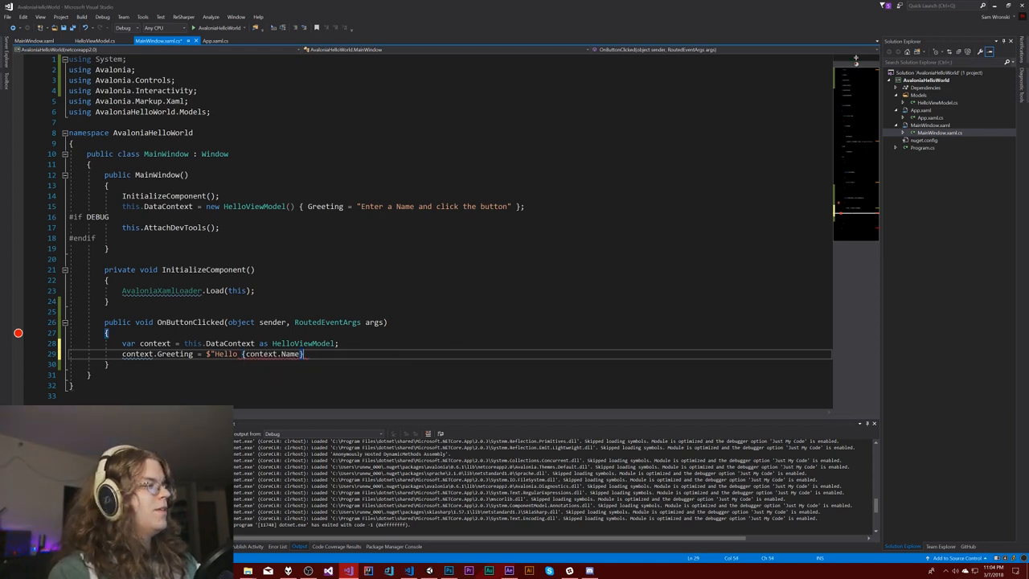
pyautogui.write('";')
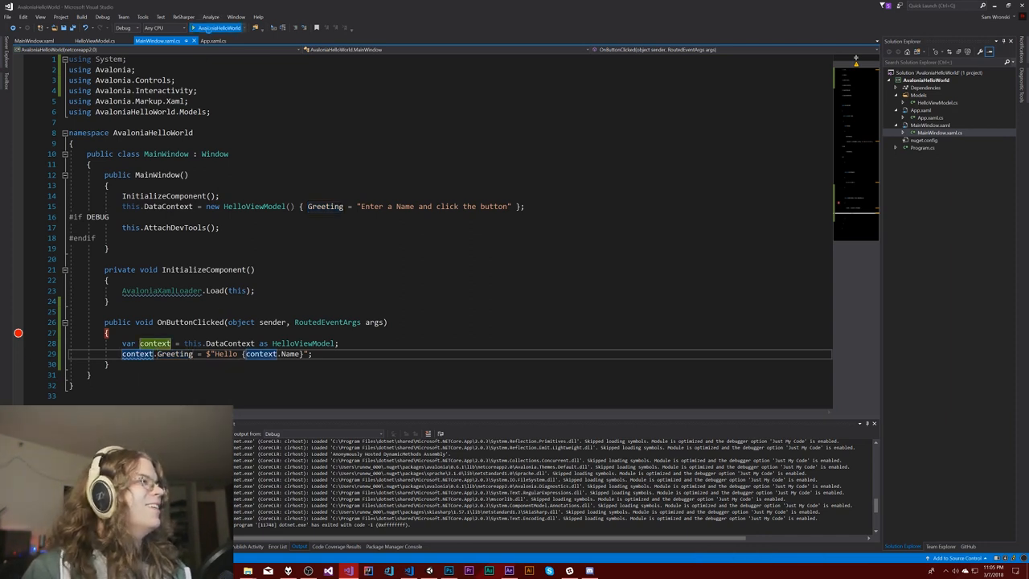
# - Run the app, continue past the breakpoint, and greet the name World with Say Hi!
pyautogui.click(193, 27)
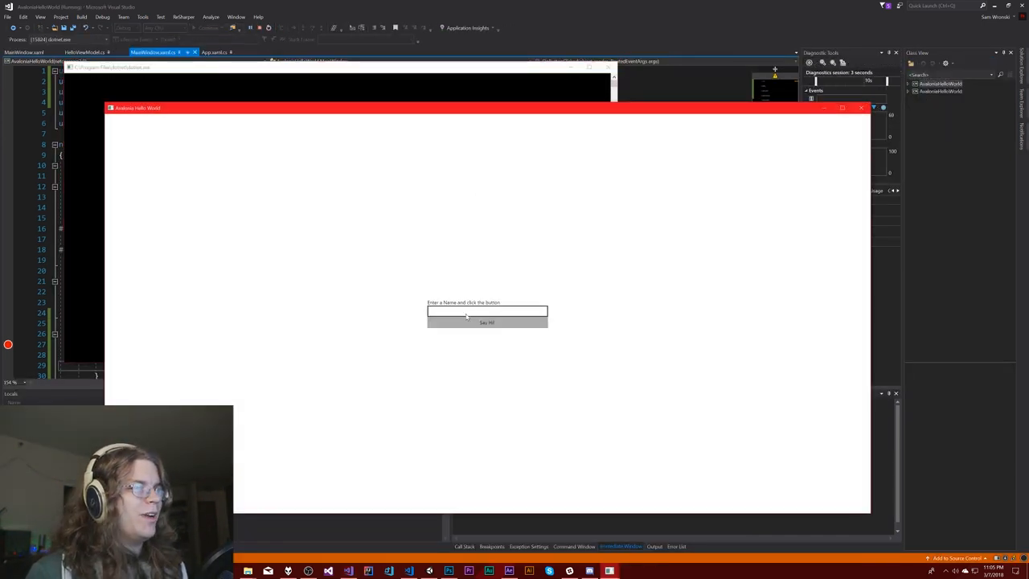
pyautogui.click(487, 323)
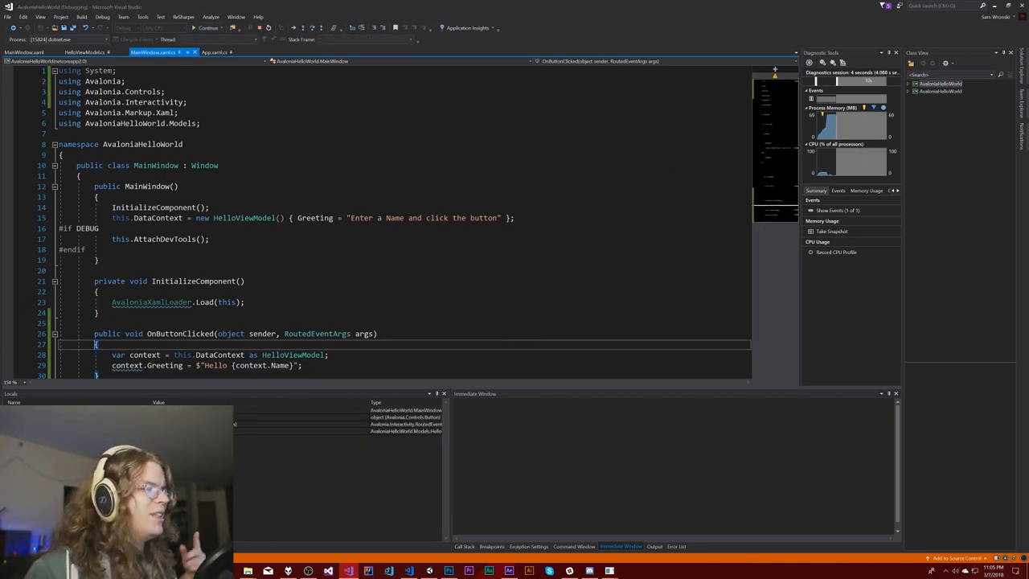
pyautogui.click(169, 28)
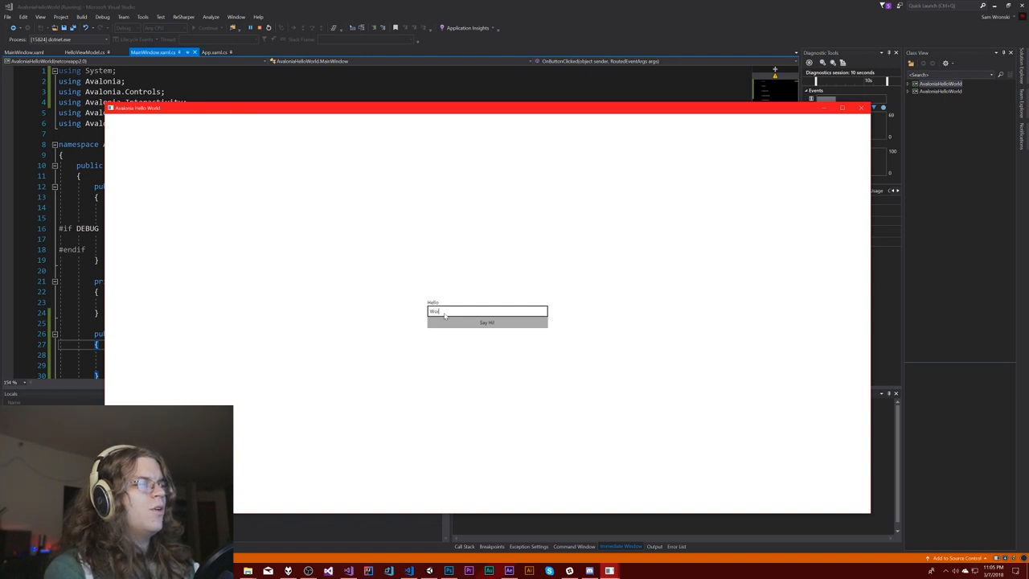
pyautogui.click(486, 323)
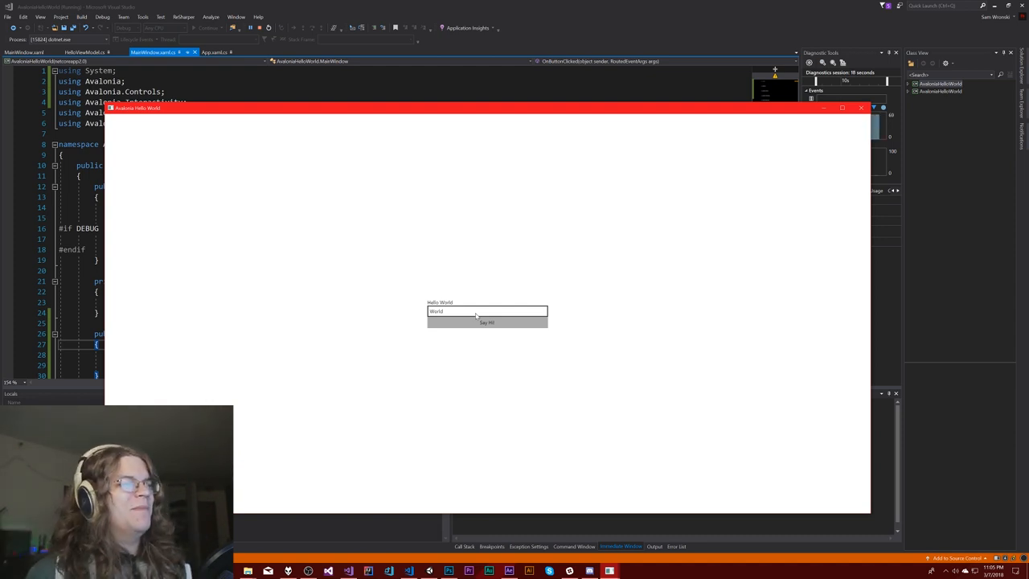
pyautogui.moveTo(426, 268)
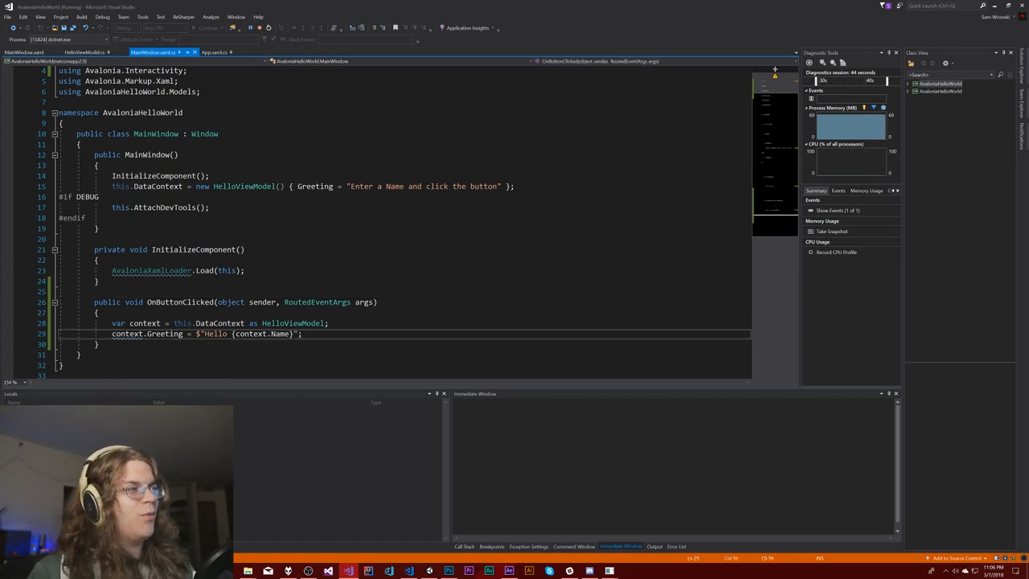
pyautogui.moveTo(281, 334)
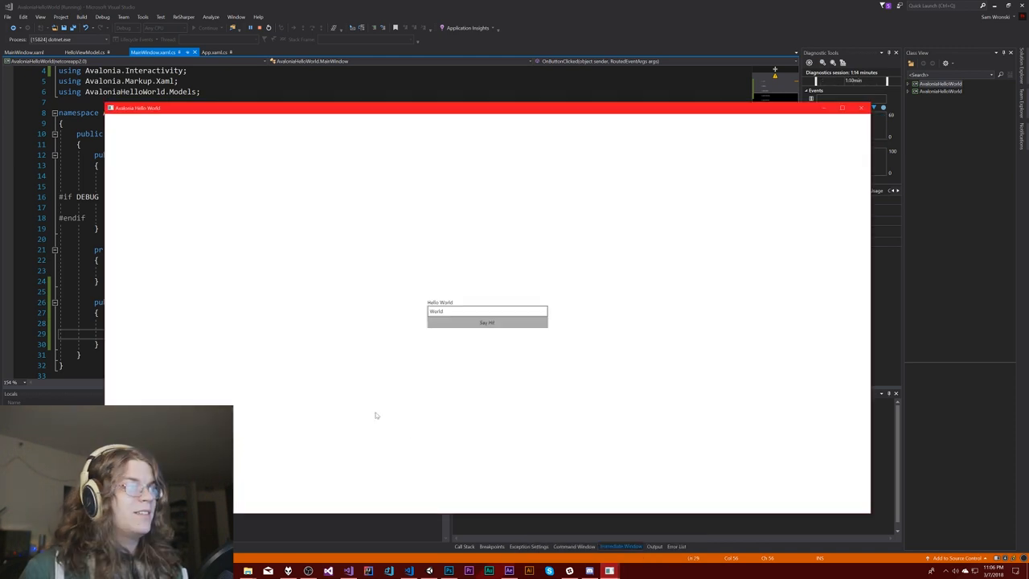
pyautogui.moveTo(381, 366)
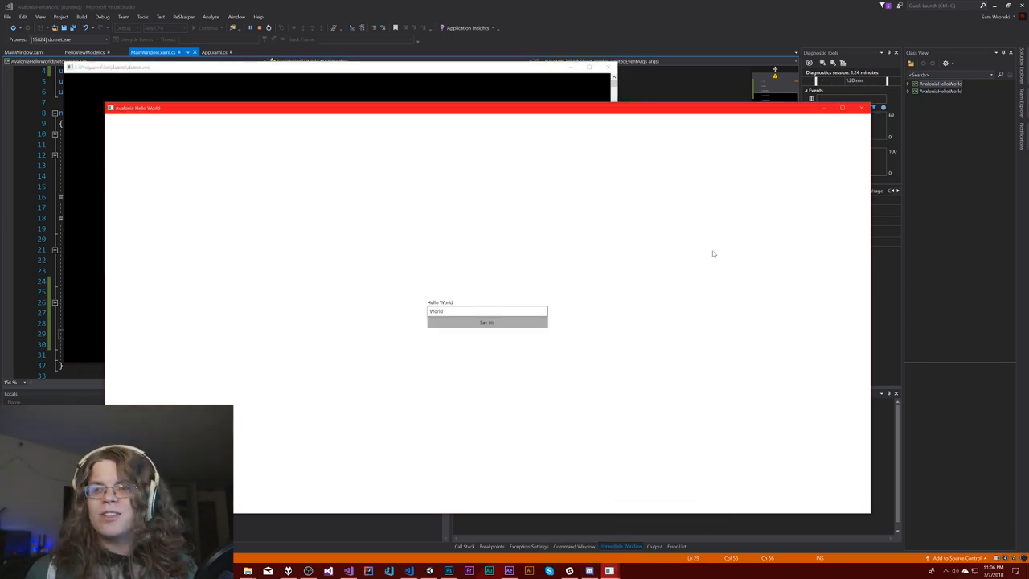
pyautogui.moveTo(670, 160)
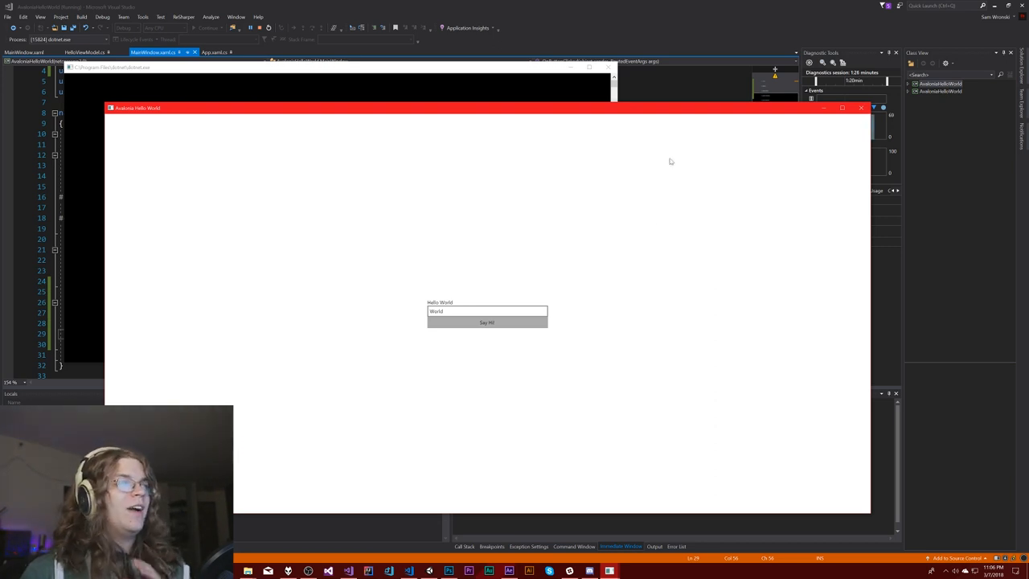